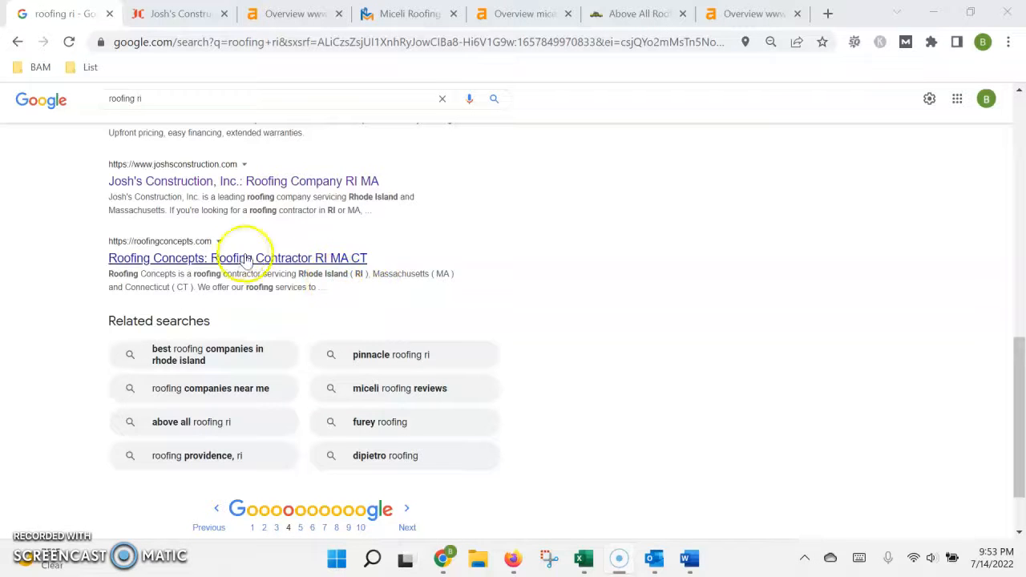
mouse_move(319, 157)
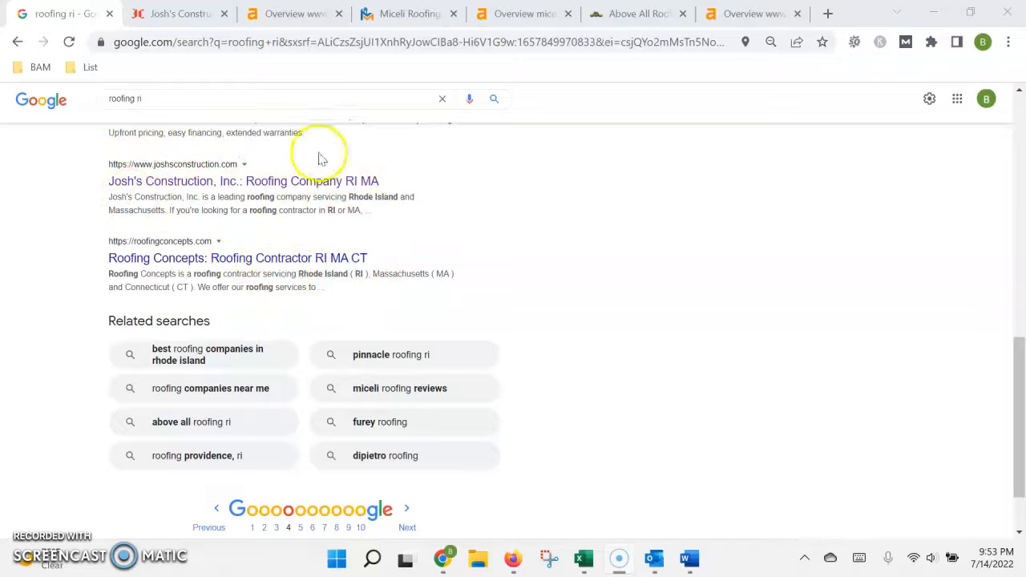
Scroll the 'roofing ri' Google results down to the listings and back up to the Roofing Contractors map pack.
scroll(down, 3)
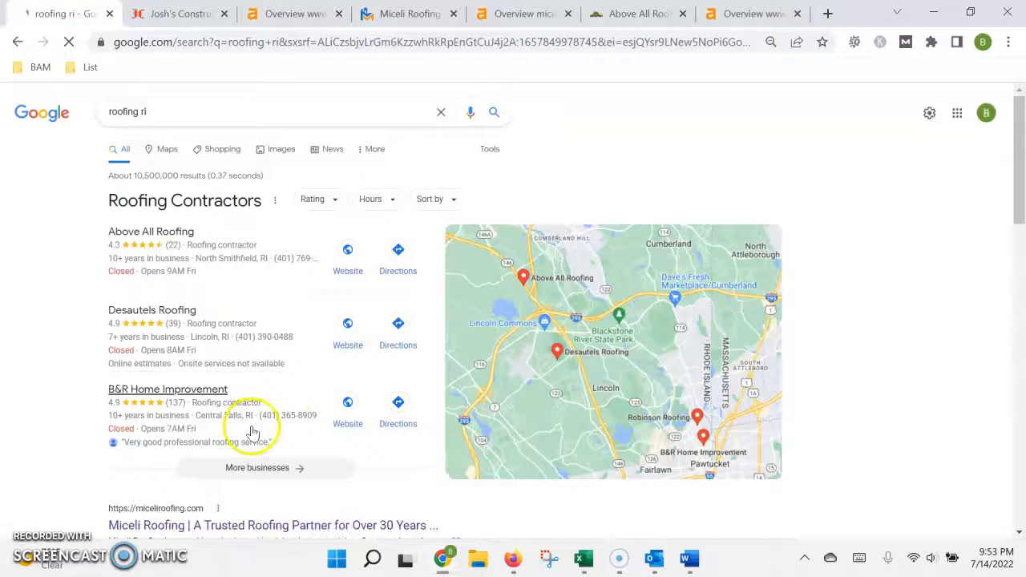
scroll(down, 3)
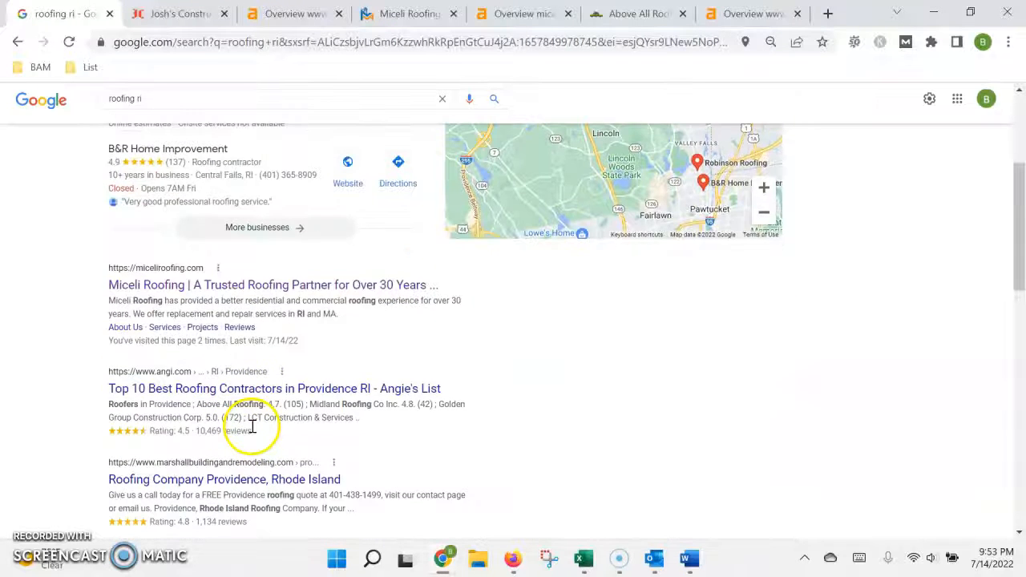
scroll(up, 3)
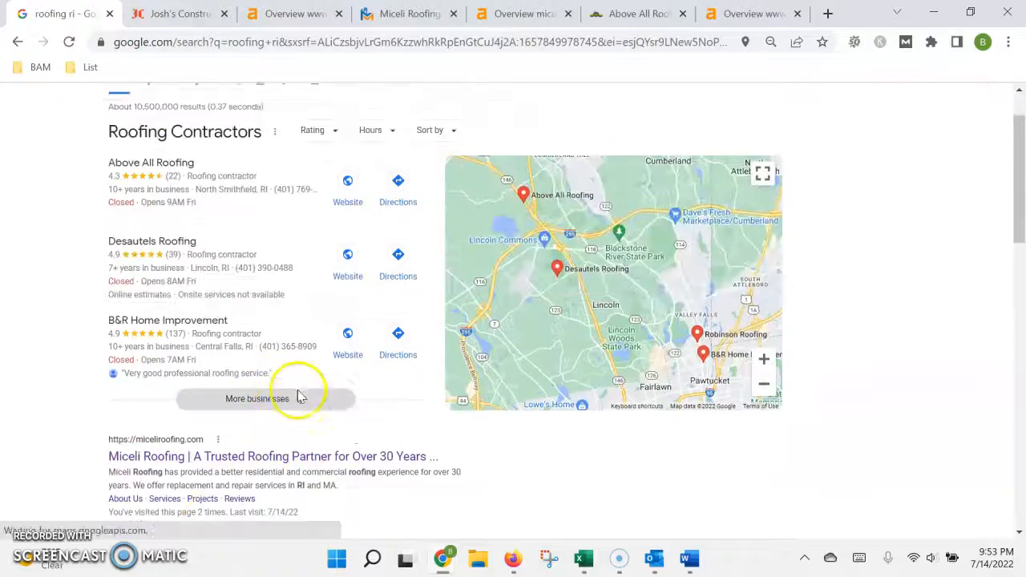
scroll(up, 3)
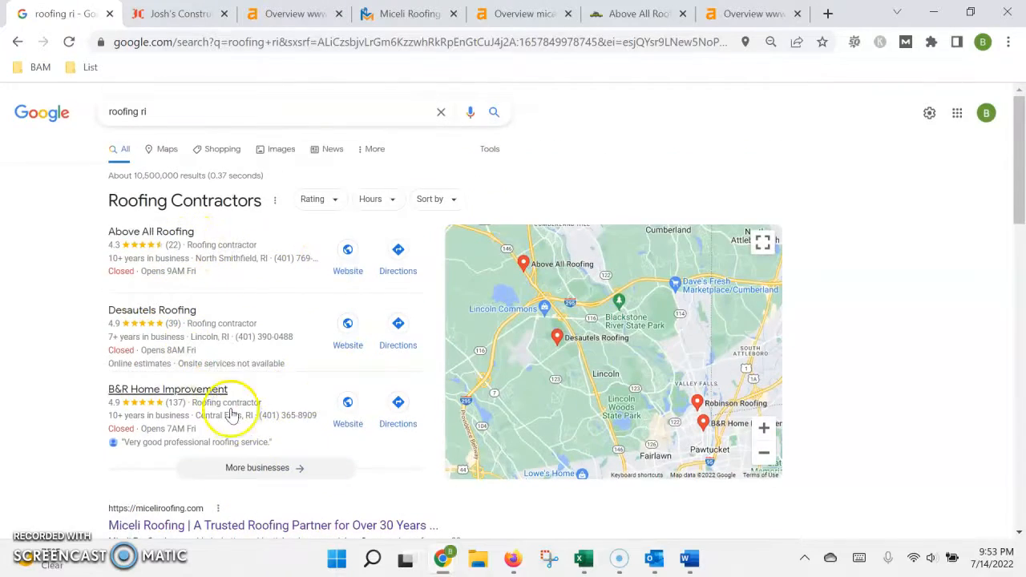
Switch to the Josh's Construction tab, try the header phone number, and dismiss the 'Make a call from' popup.
click(178, 12)
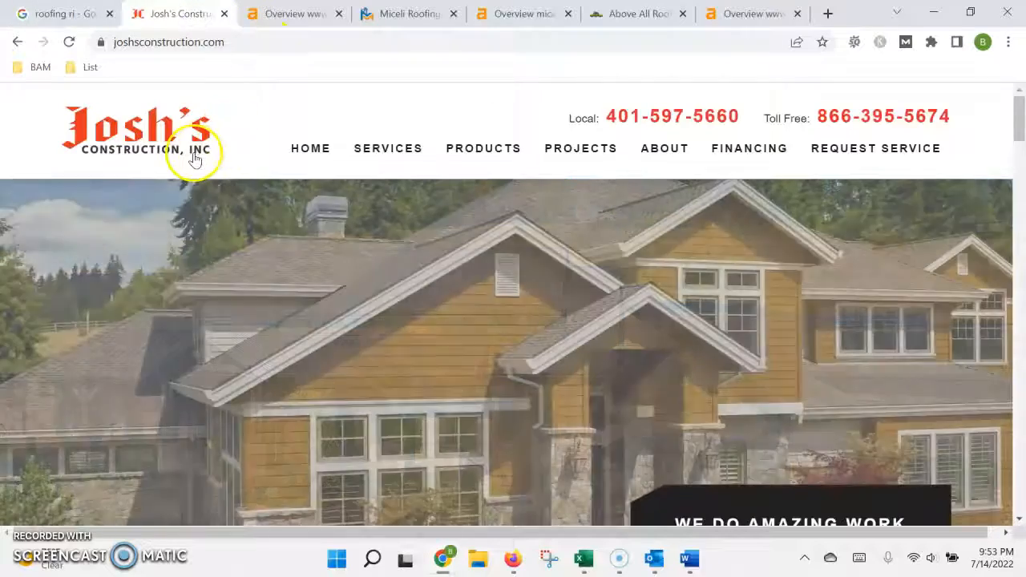
mouse_move(311, 148)
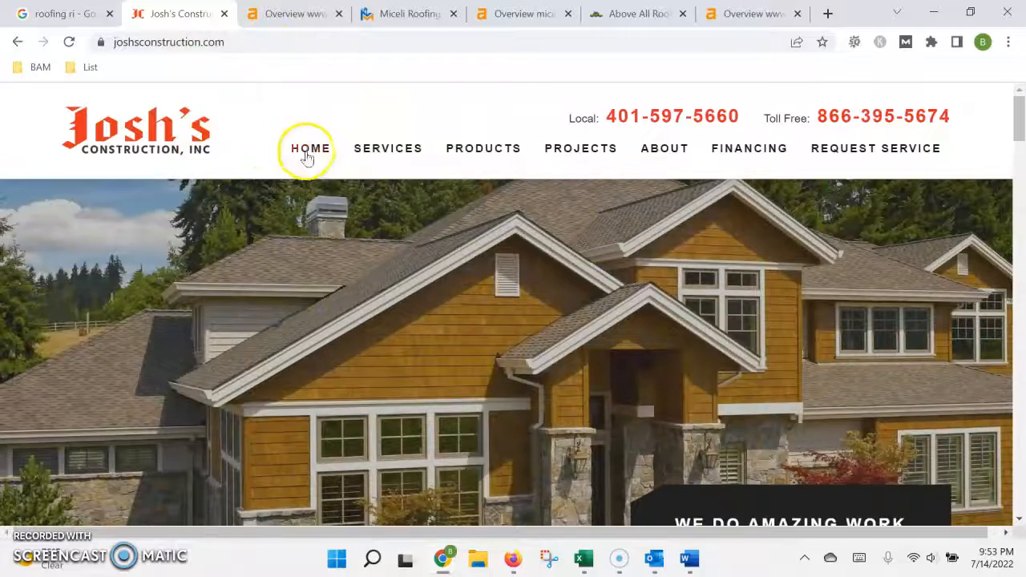
mouse_move(639, 151)
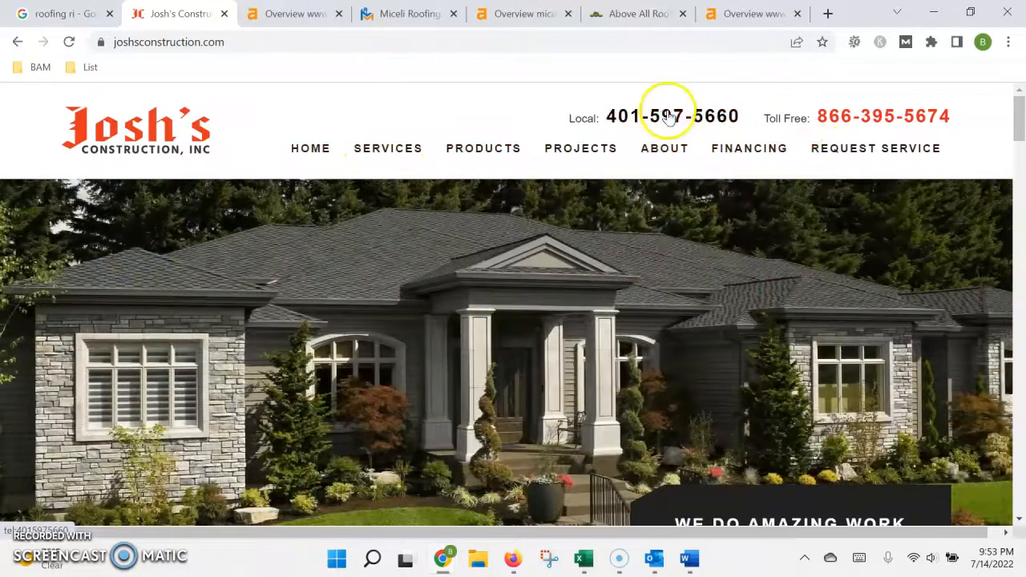
click(672, 115)
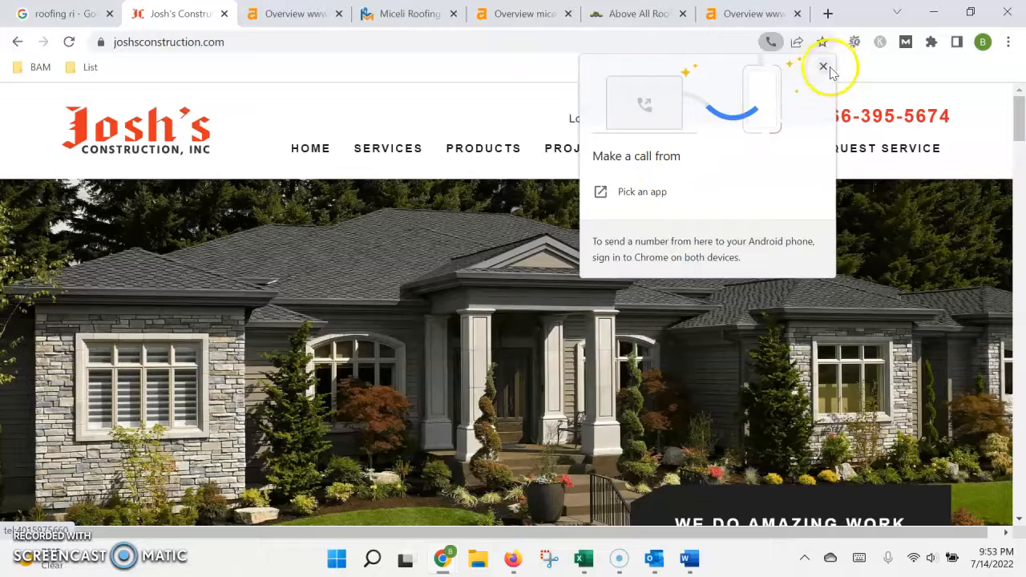
click(821, 65)
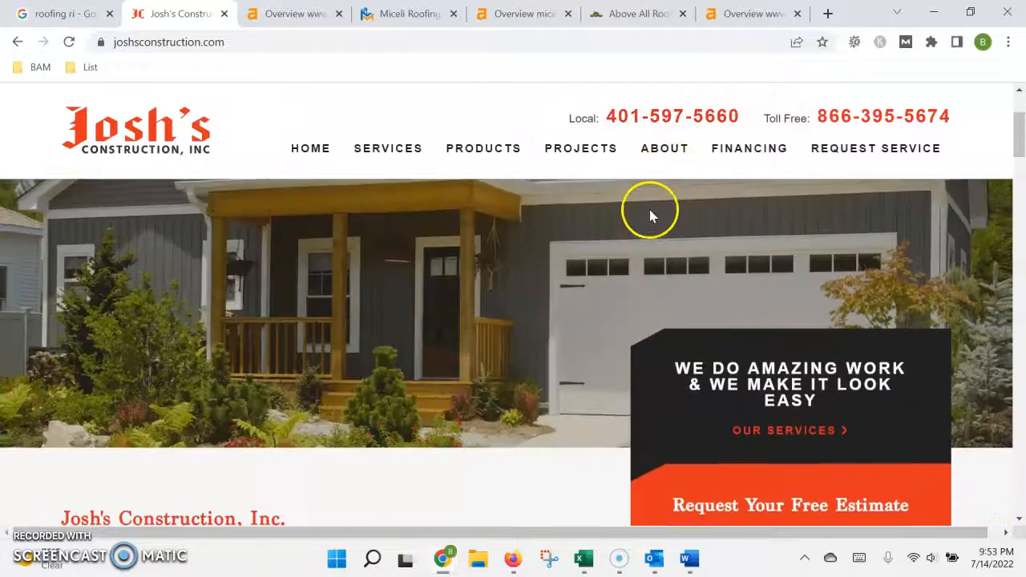
scroll(down, 3)
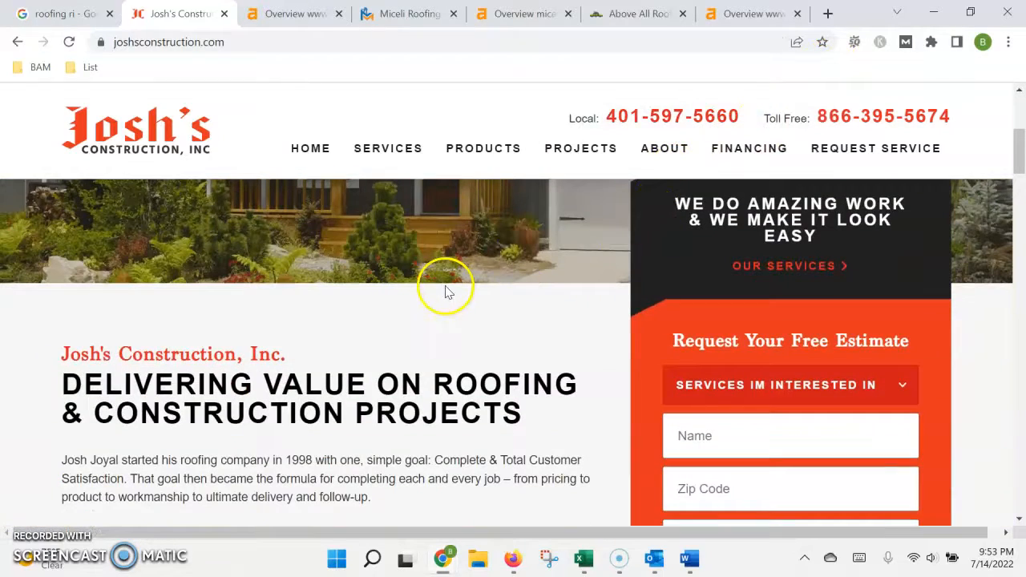
scroll(down, 3)
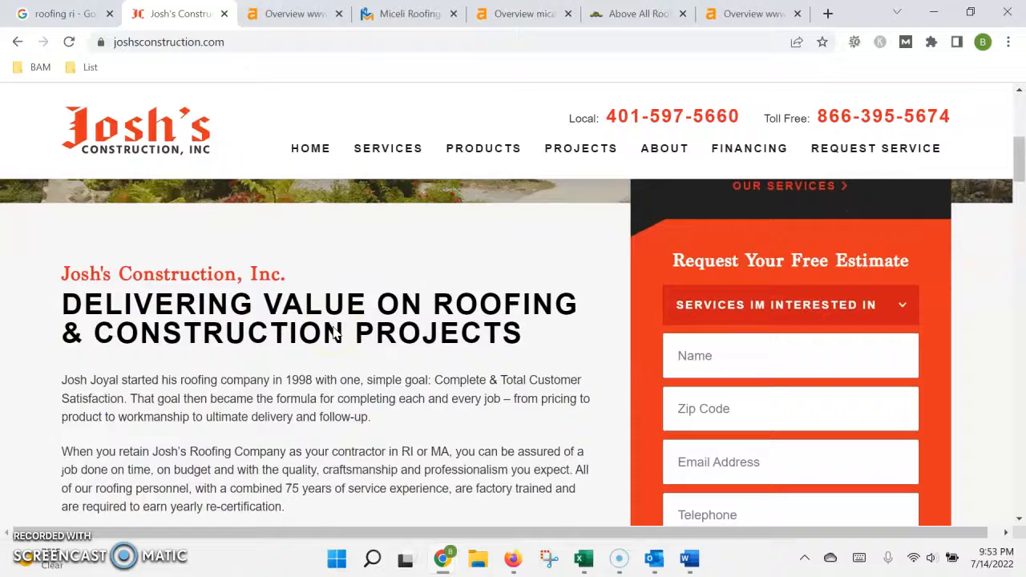
scroll(down, 3)
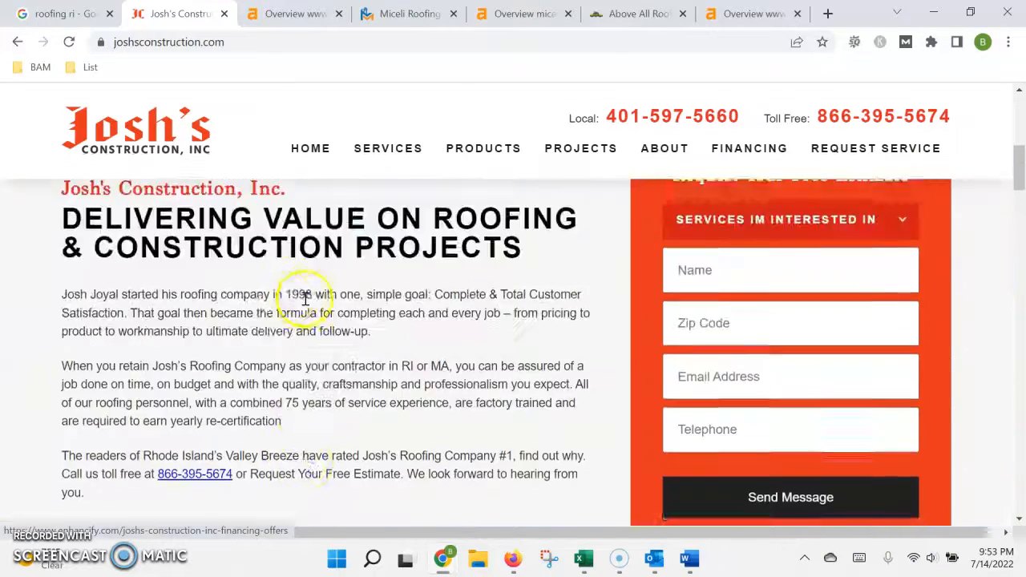
scroll(up, 3)
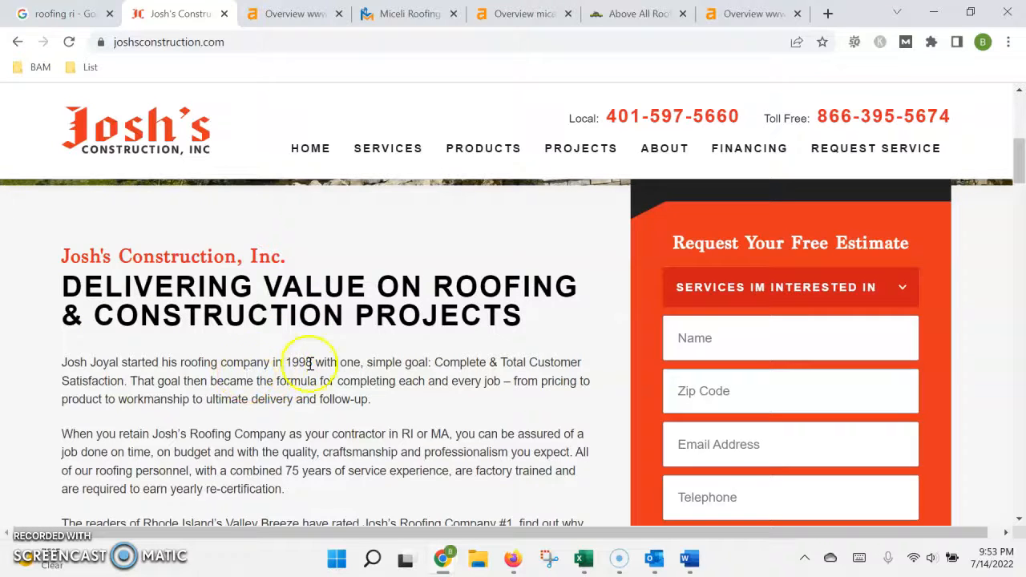
scroll(down, 3)
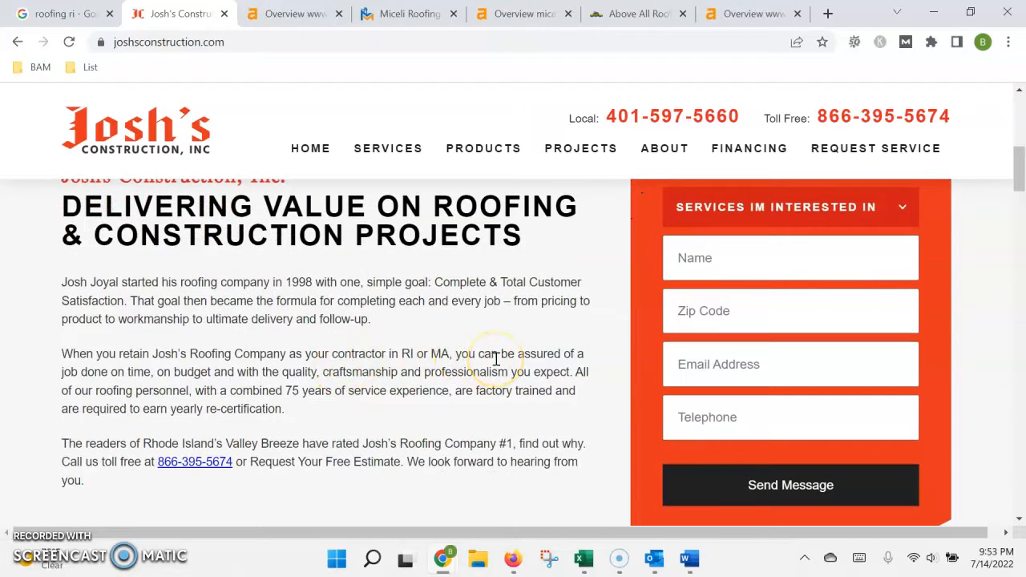
scroll(down, 3)
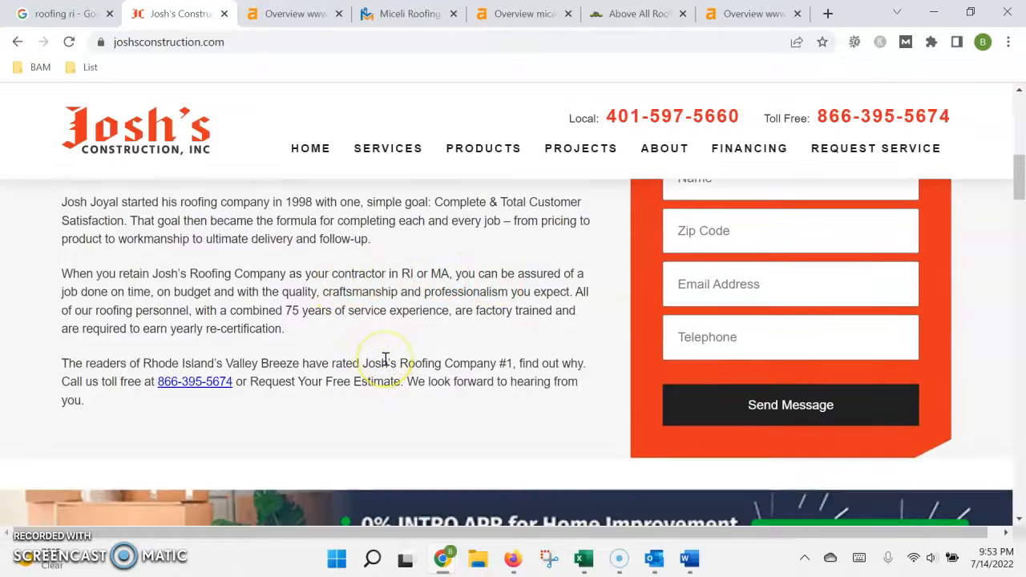
scroll(down, 3)
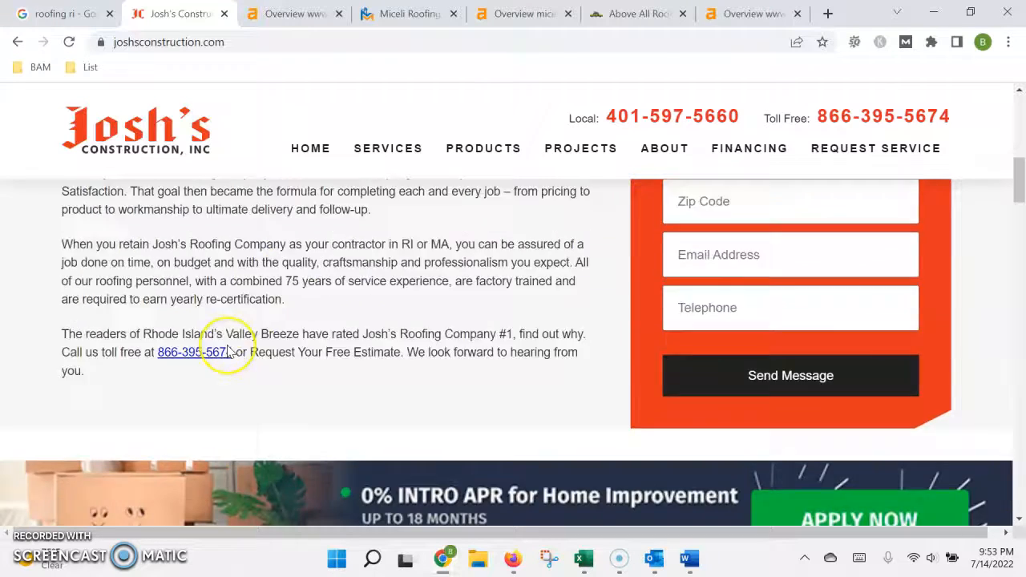
scroll(up, 3)
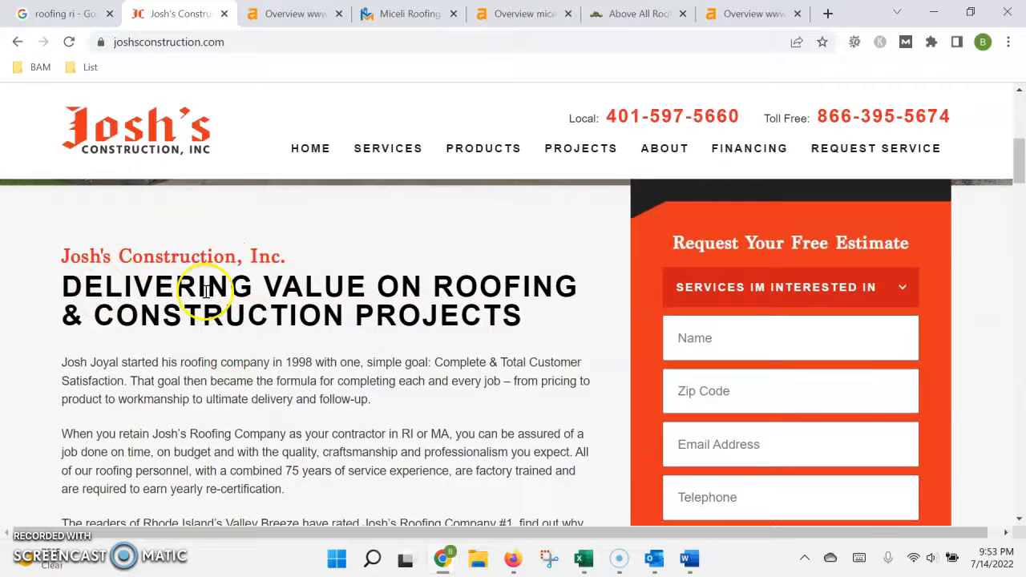
scroll(down, 3)
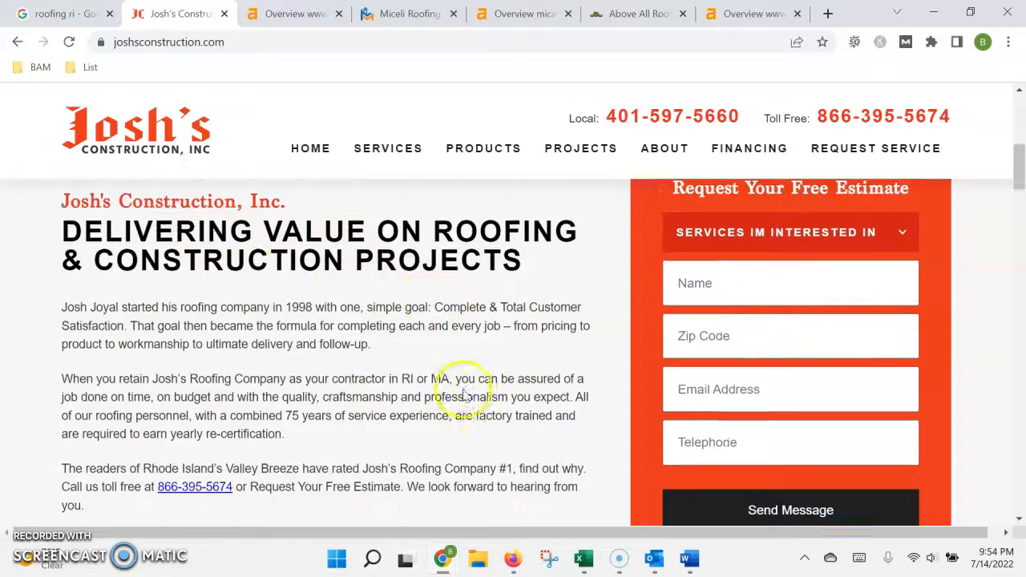
scroll(down, 3)
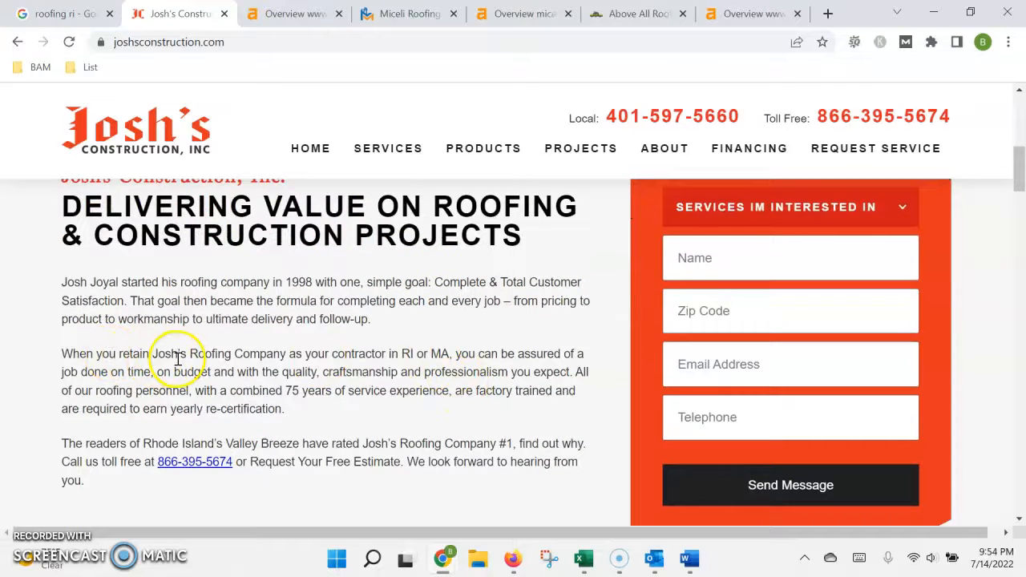
mouse_move(274, 365)
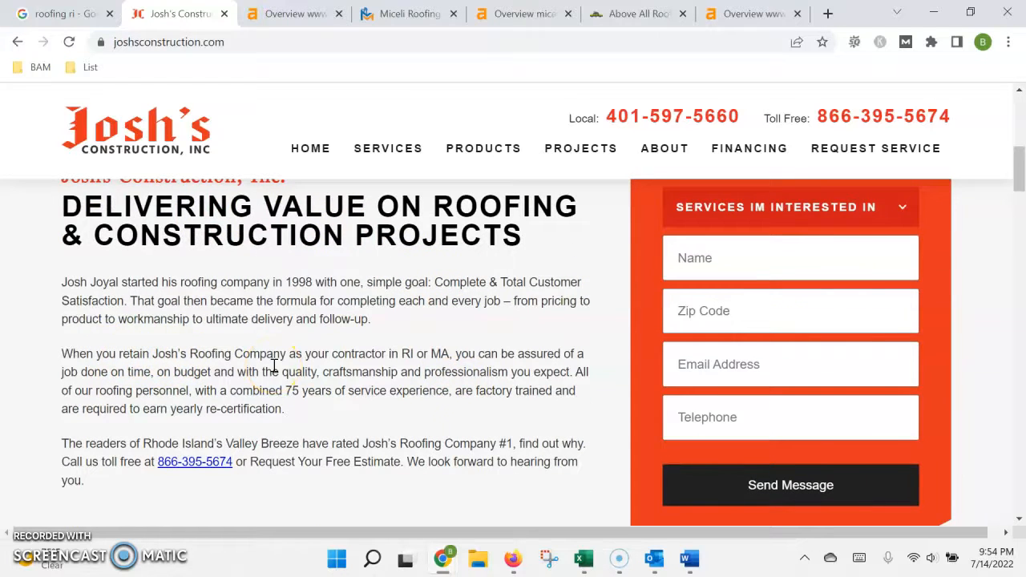
scroll(up, 3)
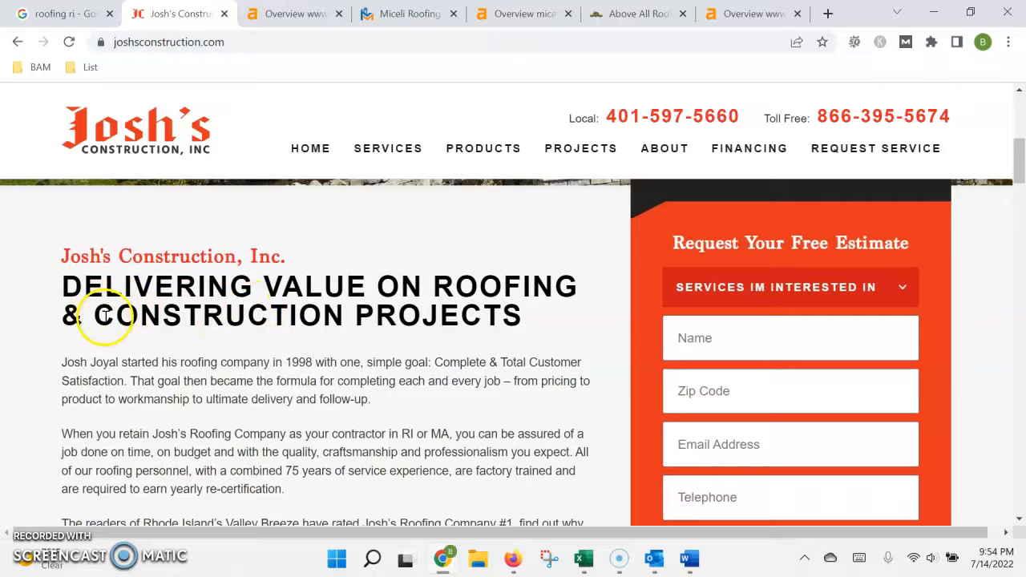
double_click(179, 315)
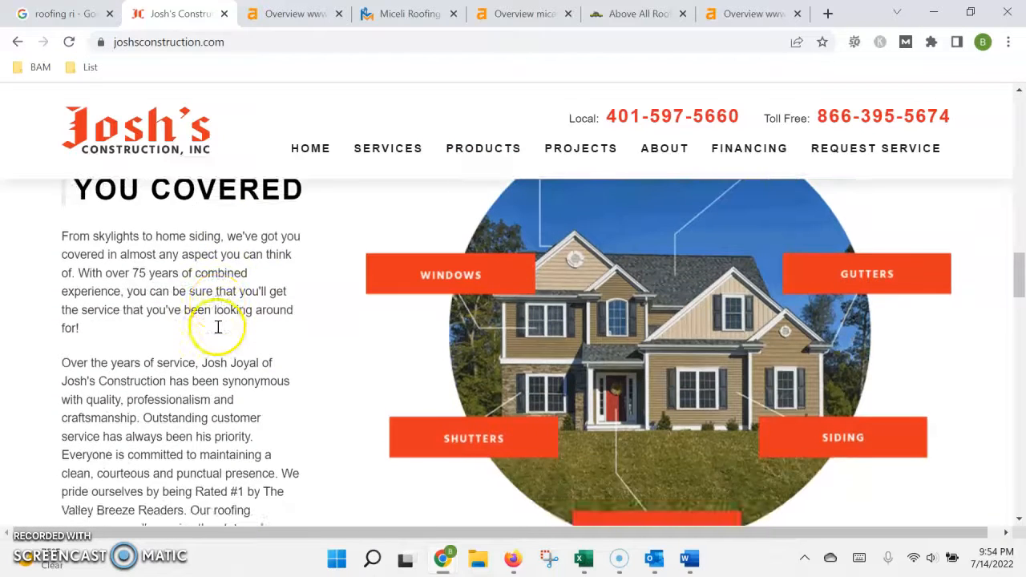
Browse the homepage's services, map, financing and roofing-value sections, returning to the hero image.
scroll(down, 3)
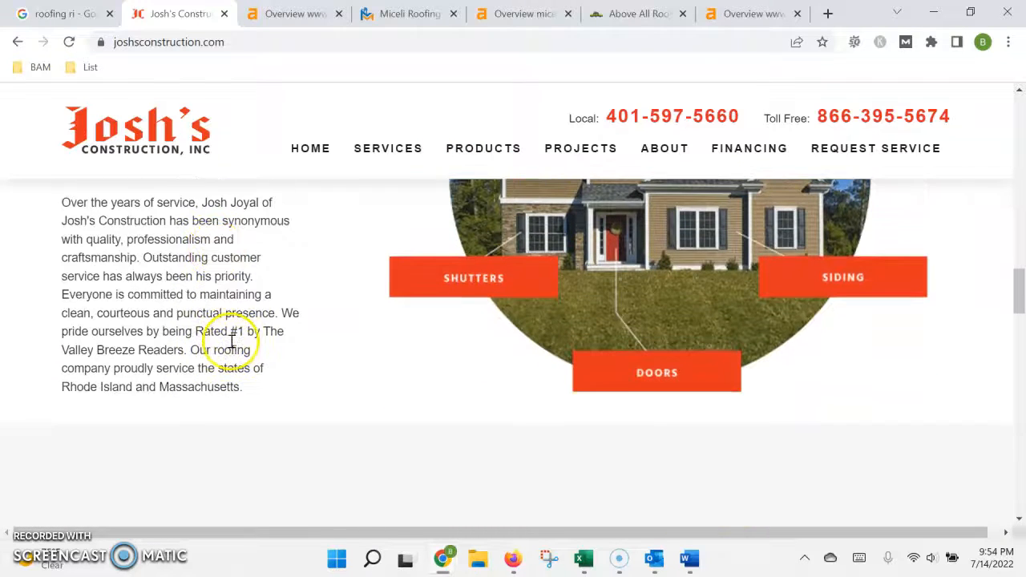
scroll(down, 3)
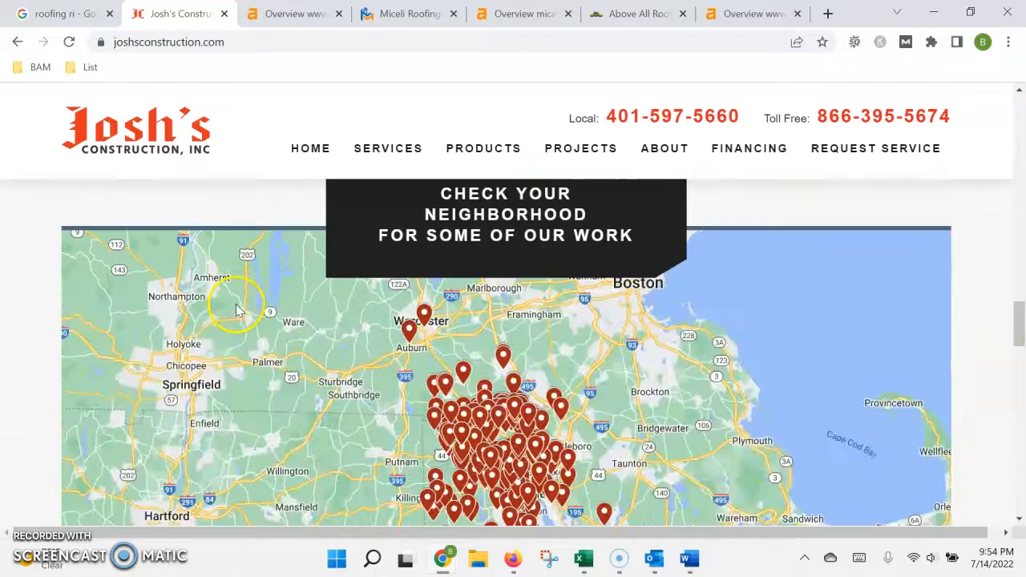
scroll(up, 3)
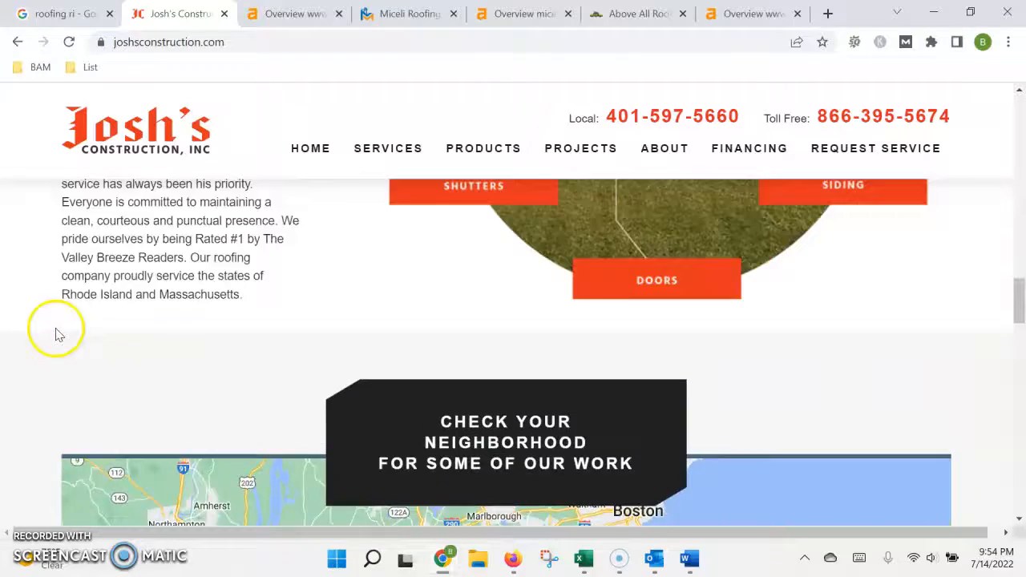
scroll(up, 3)
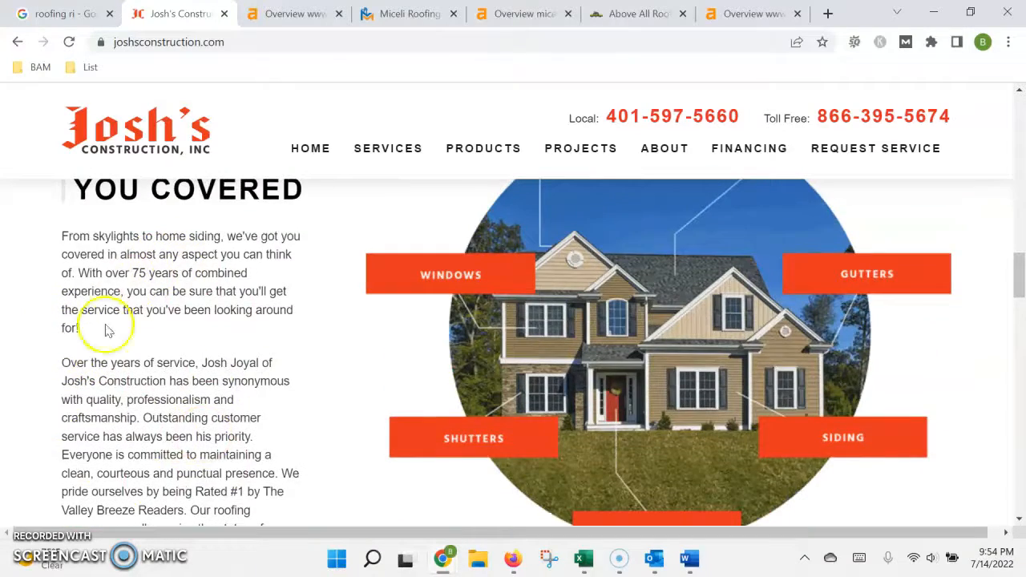
scroll(down, 3)
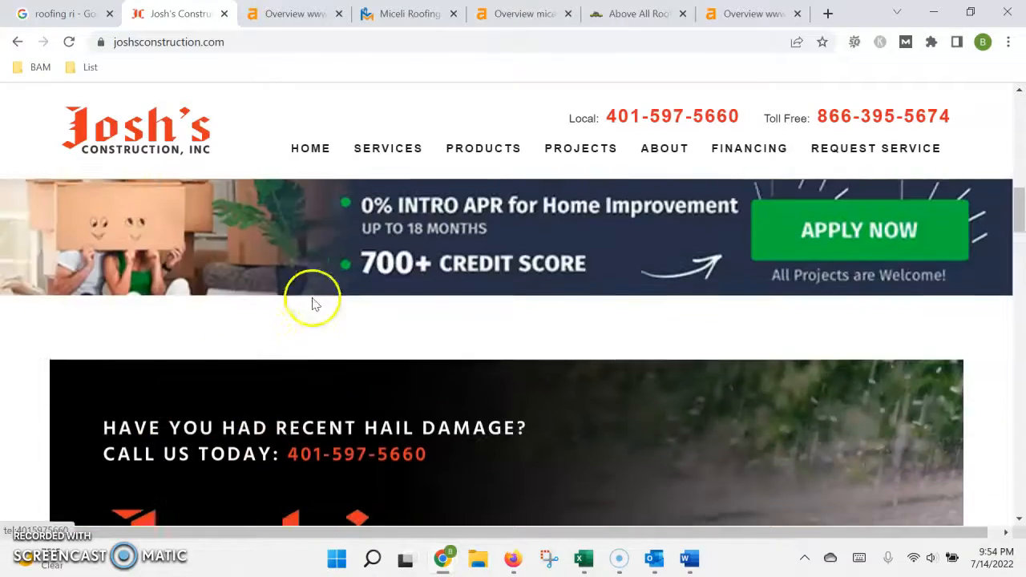
scroll(down, 3)
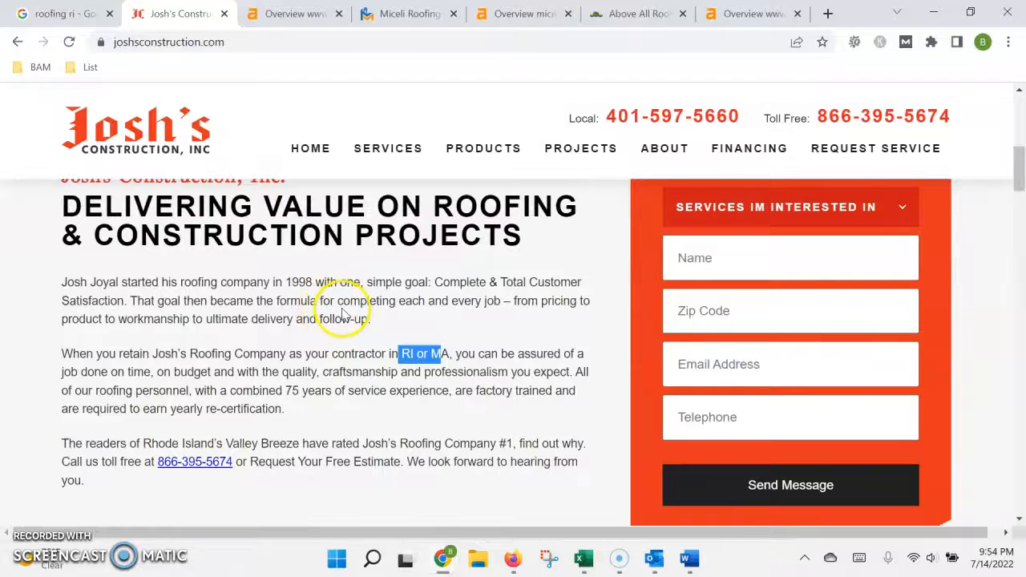
scroll(up, 3)
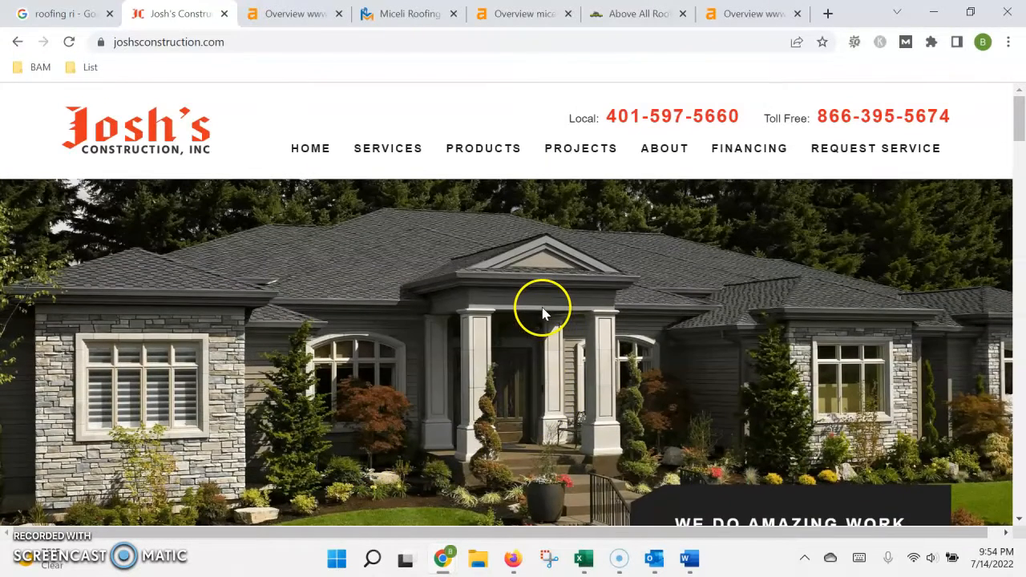
mouse_move(436, 234)
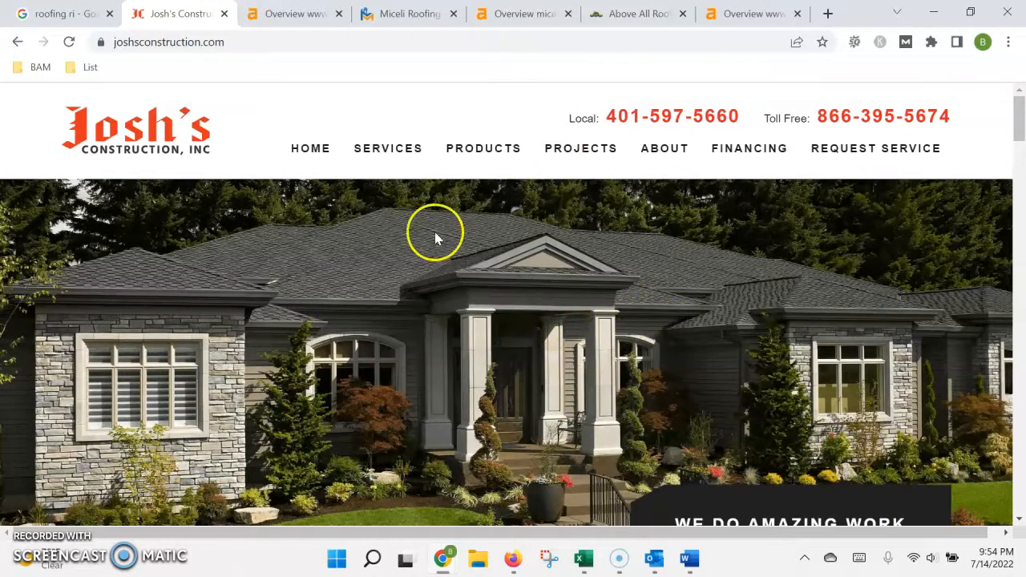
mouse_move(411, 247)
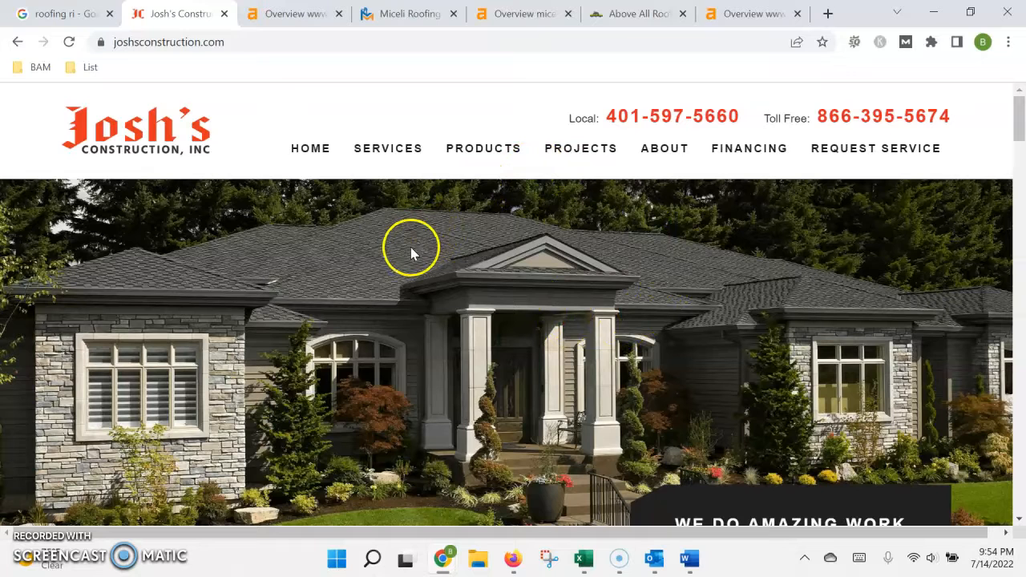
mouse_move(561, 433)
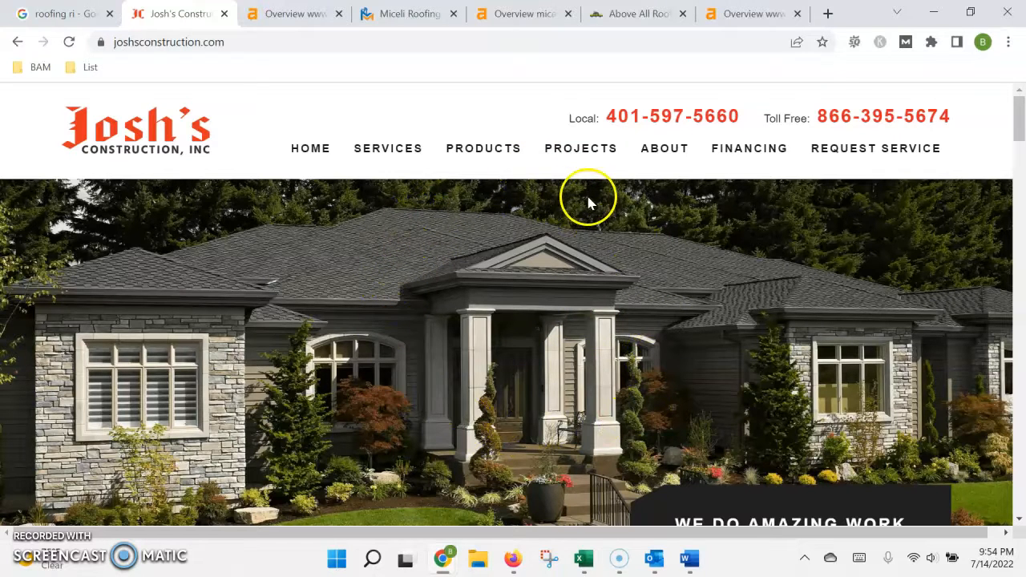
mouse_move(1009, 119)
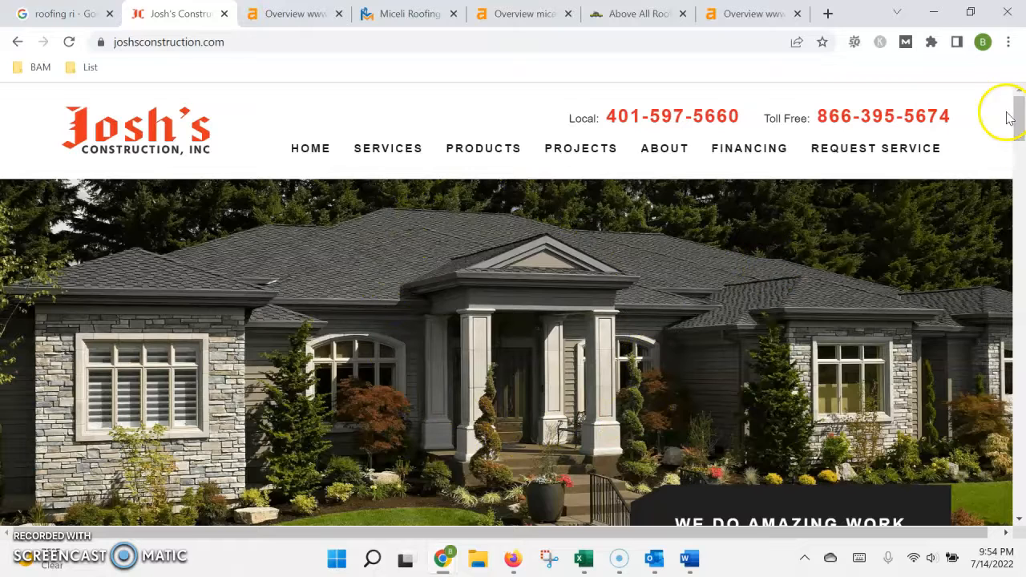
scroll(down, 3)
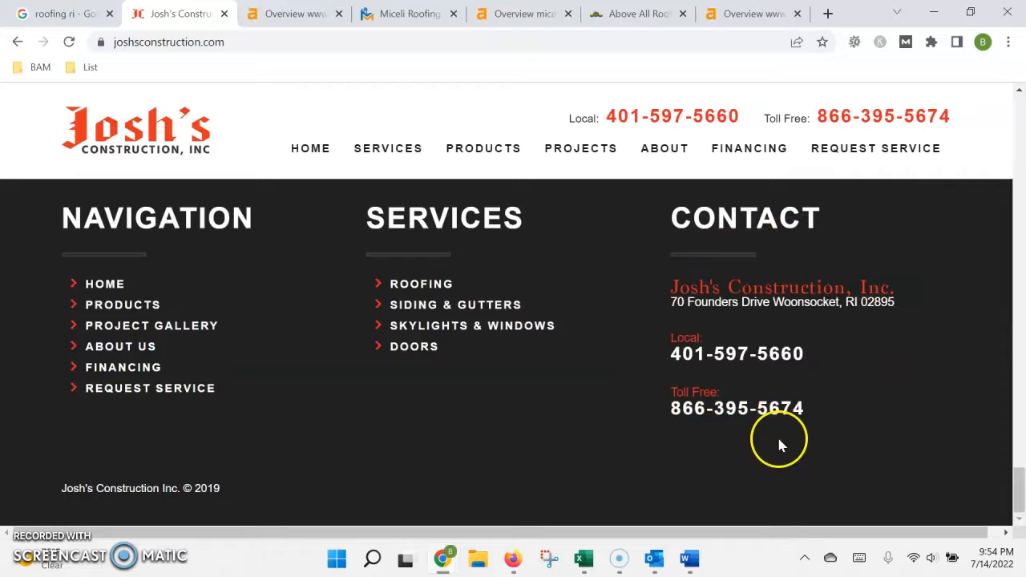
mouse_move(783, 354)
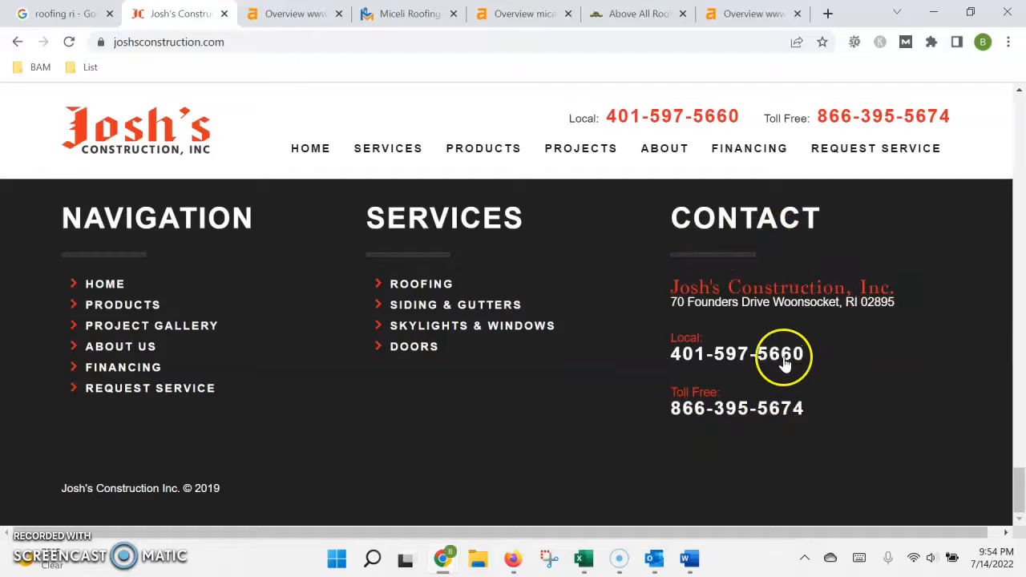
mouse_move(704, 371)
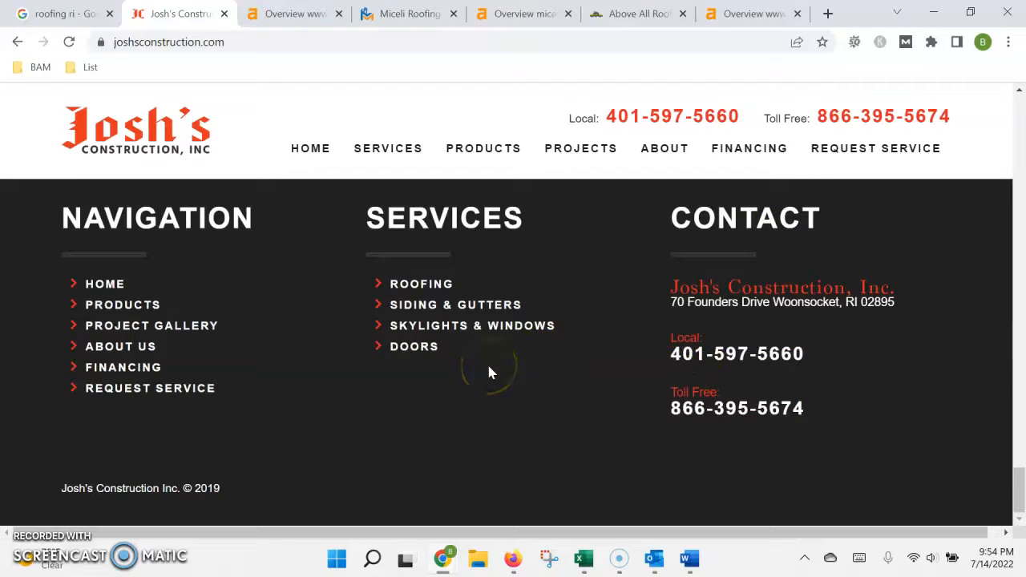
mouse_move(704, 378)
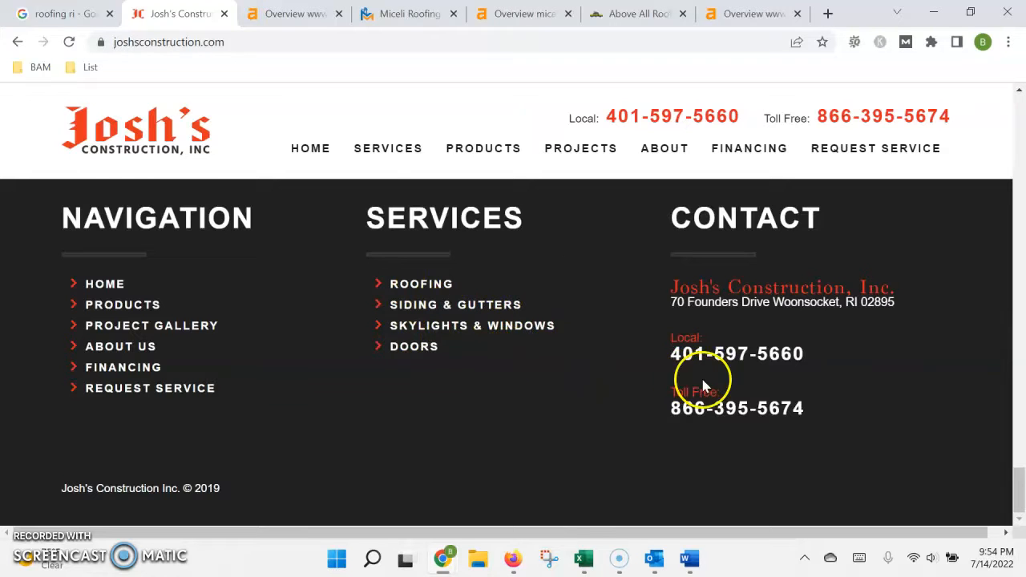
mouse_move(1014, 473)
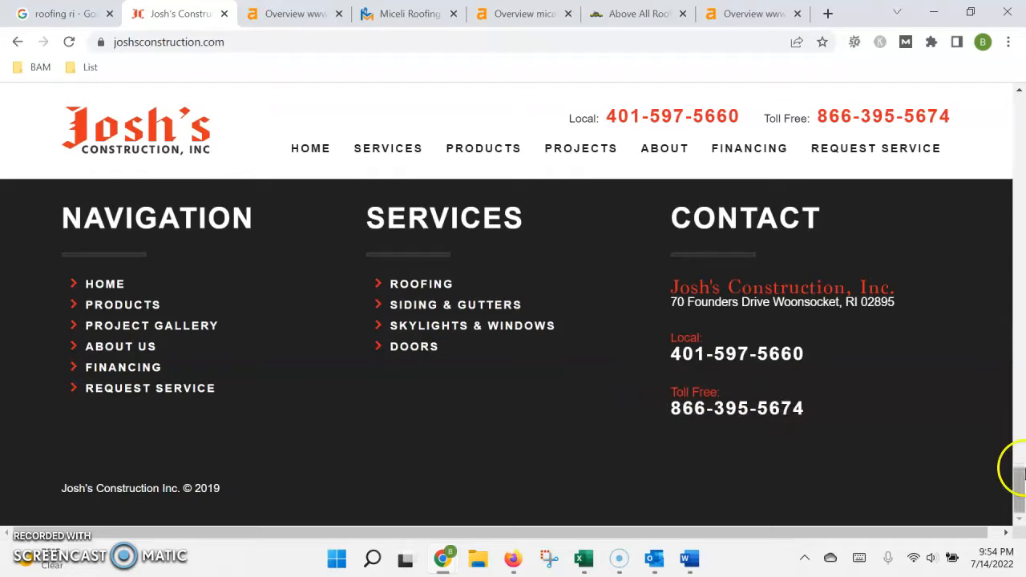
scroll(up, 3)
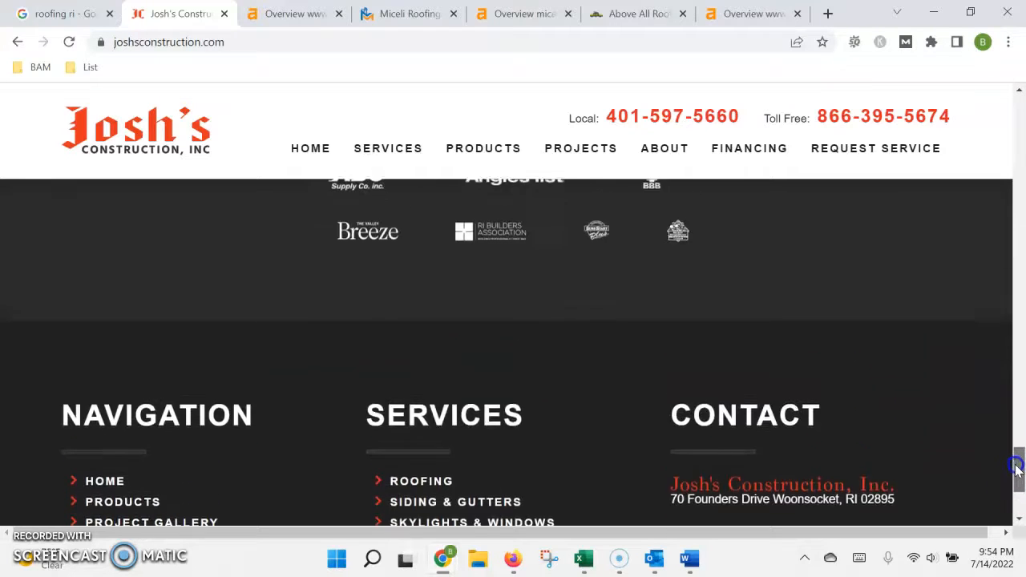
scroll(up, 3)
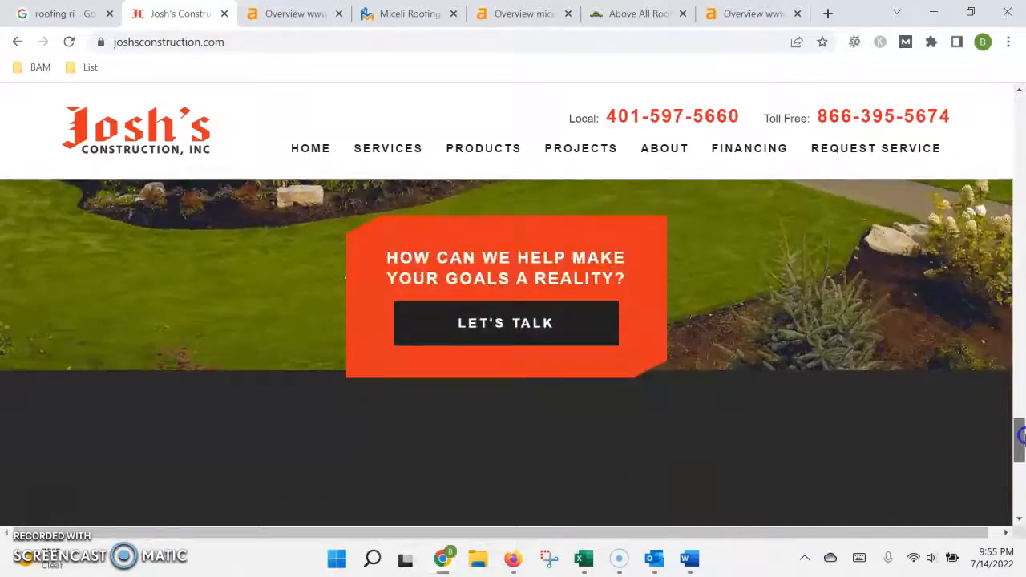
scroll(down, 3)
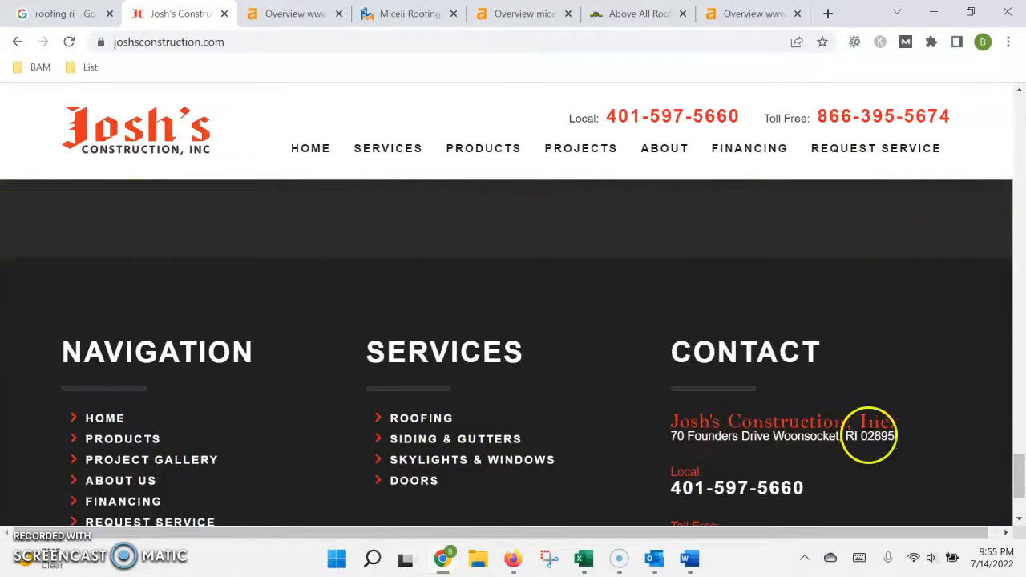
scroll(up, 3)
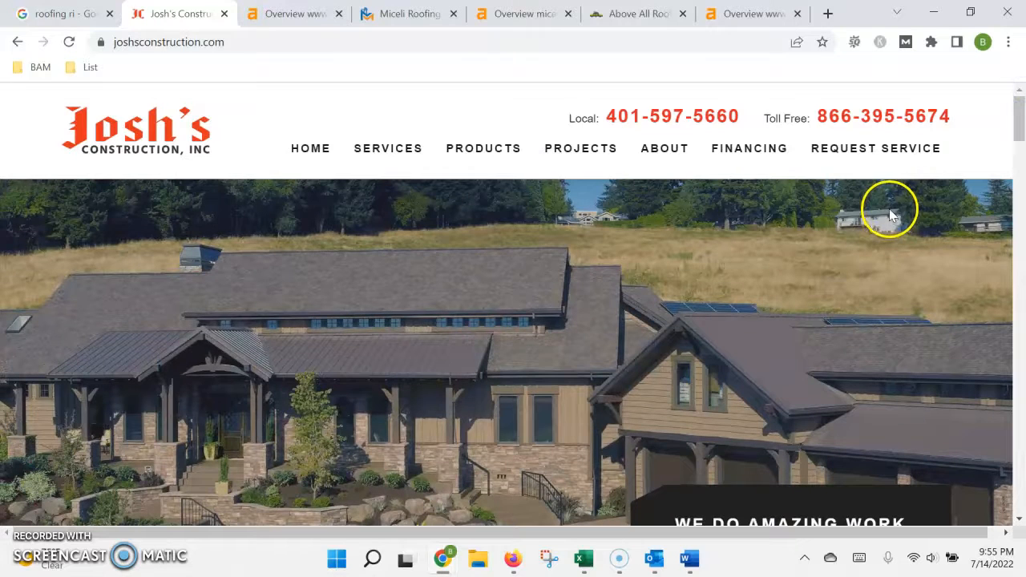
mouse_move(789, 249)
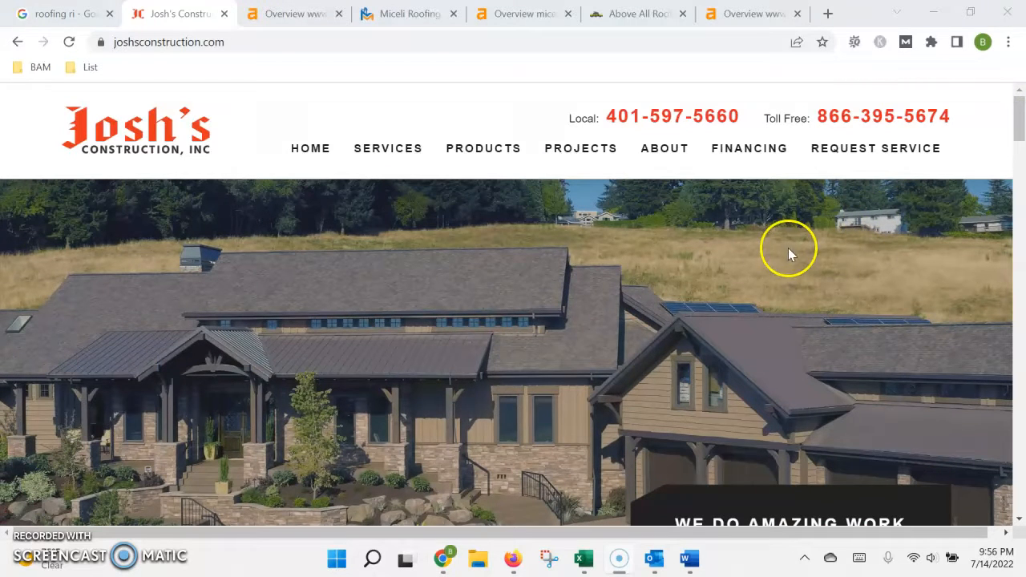
mouse_move(545, 332)
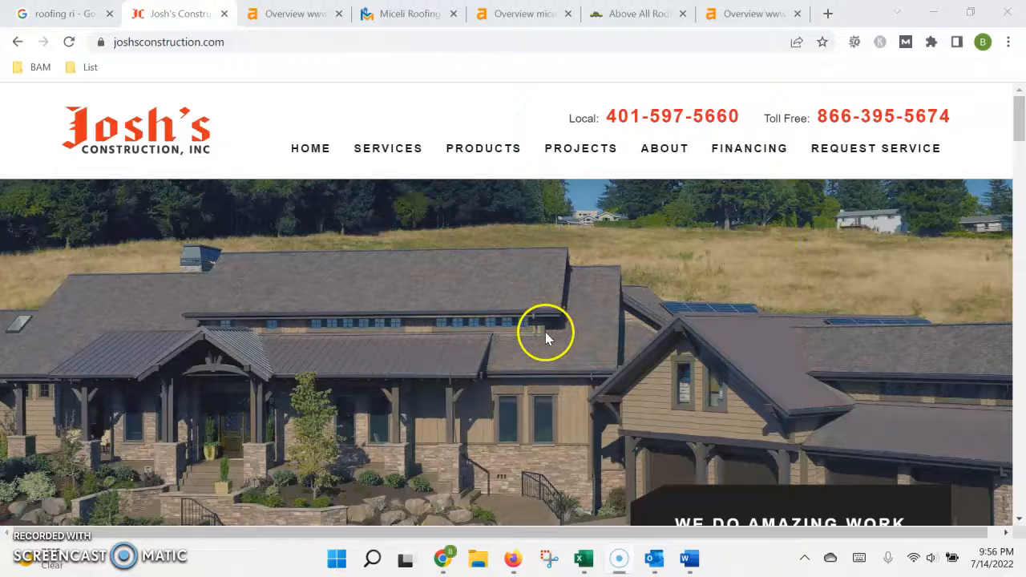
mouse_move(517, 361)
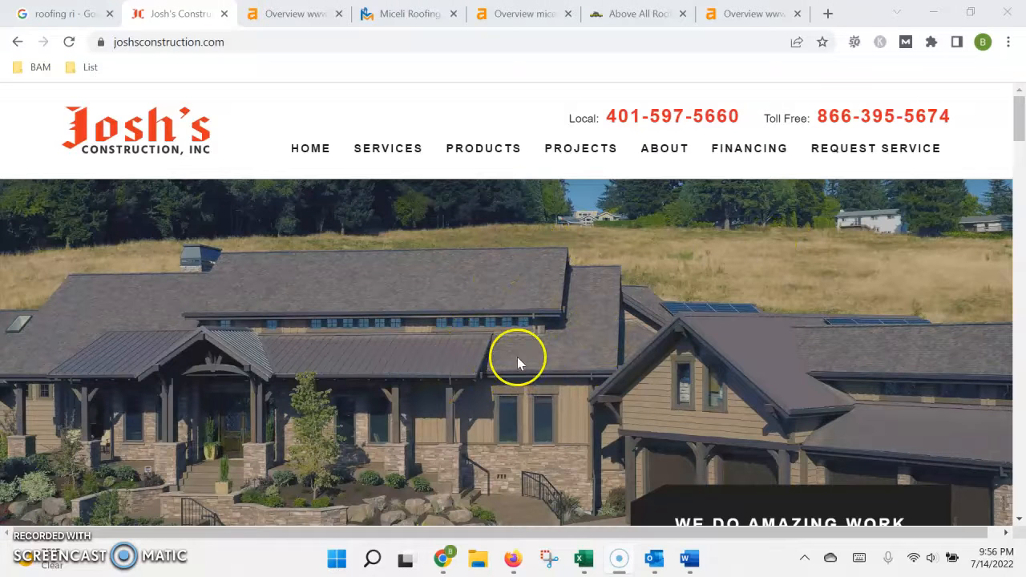
mouse_move(506, 340)
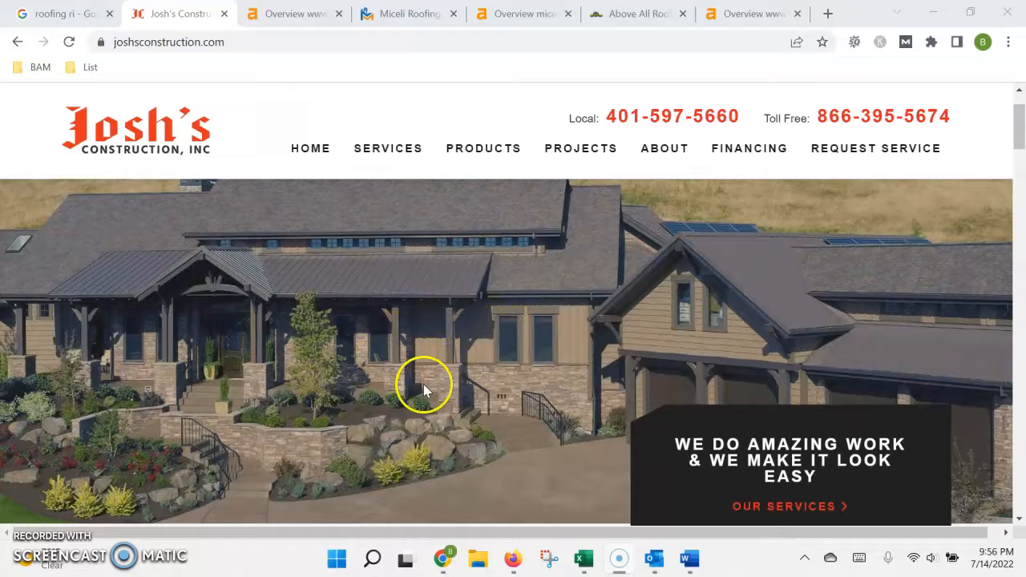
scroll(down, 3)
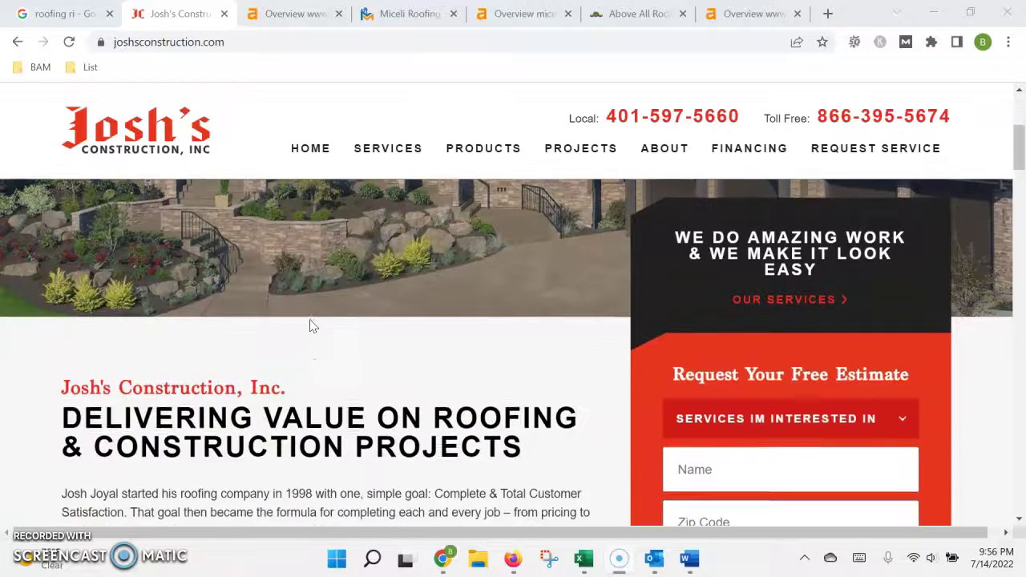
scroll(down, 3)
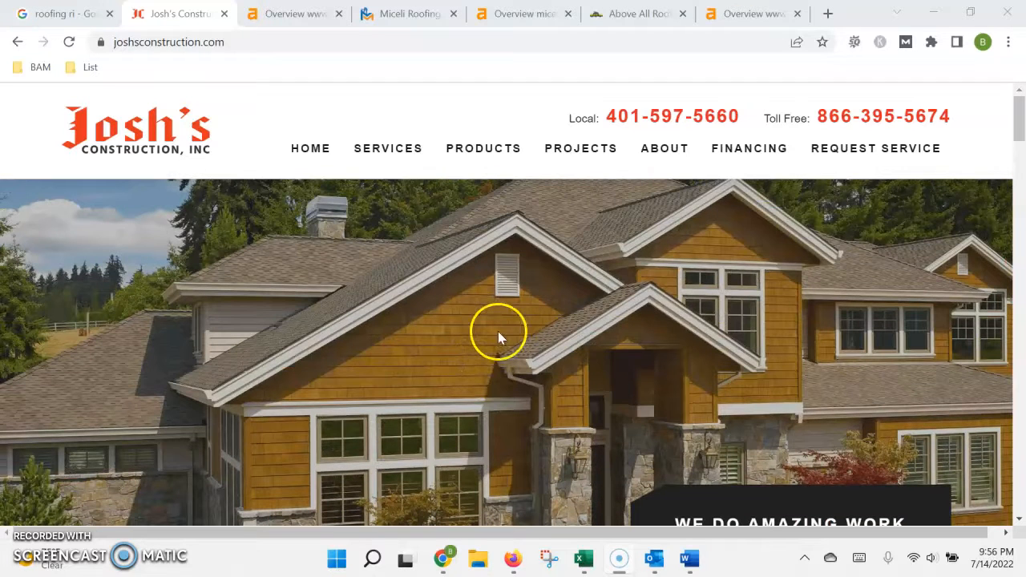
mouse_move(498, 337)
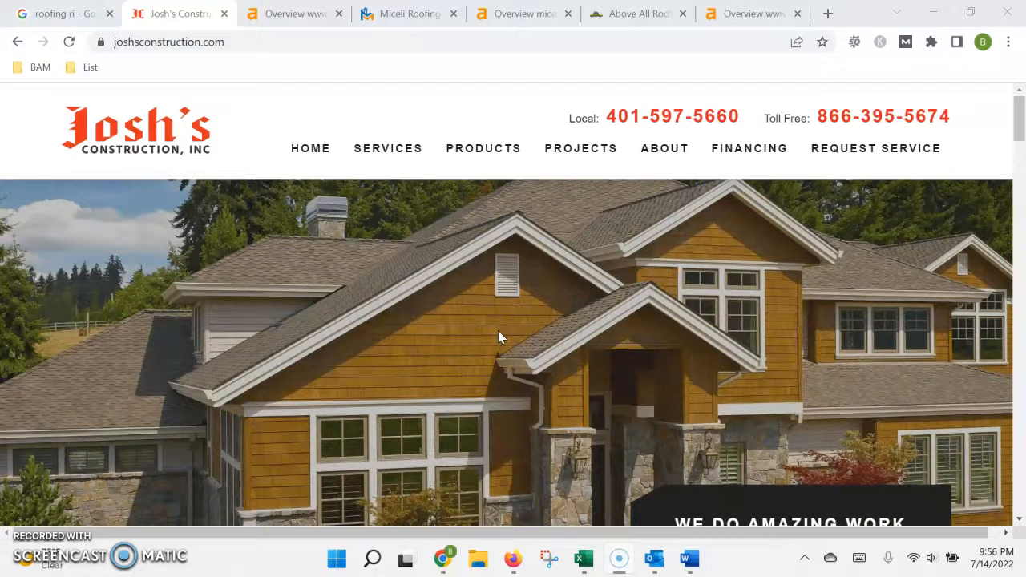
mouse_move(141, 75)
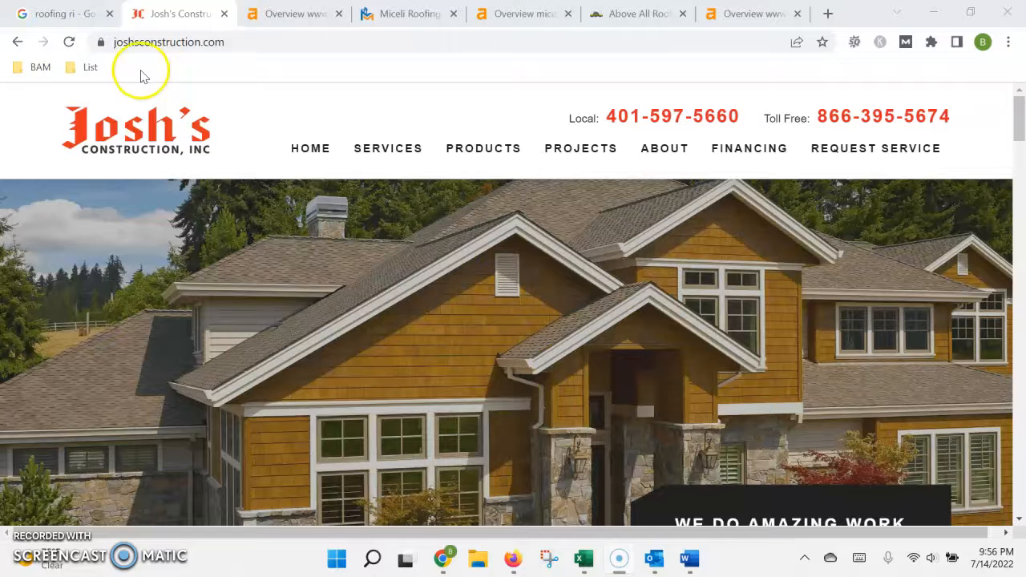
Switch back to the Google tab showing the 'roofing ri' Roofing Contractors local pack.
click(57, 13)
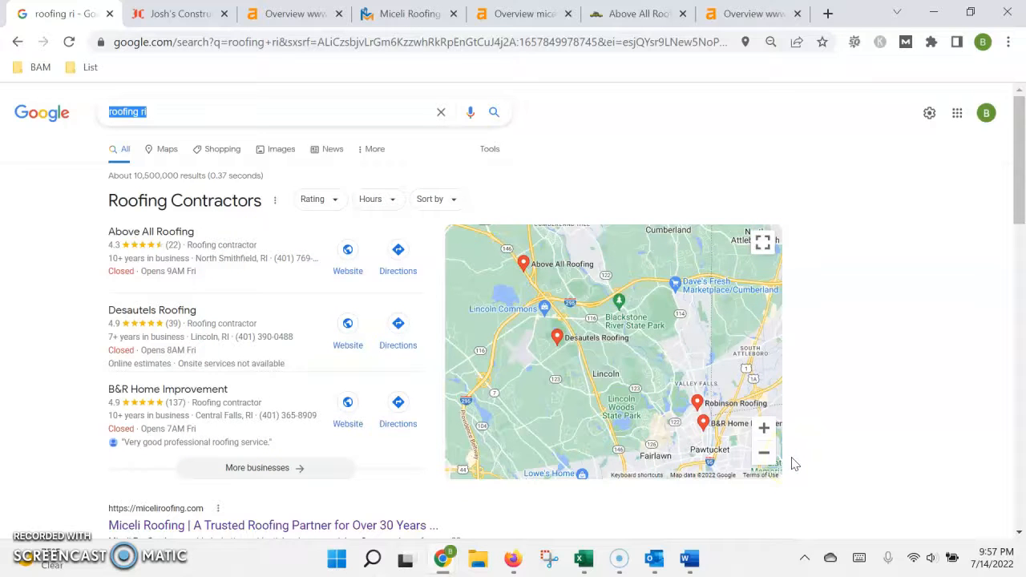
mouse_move(305, 362)
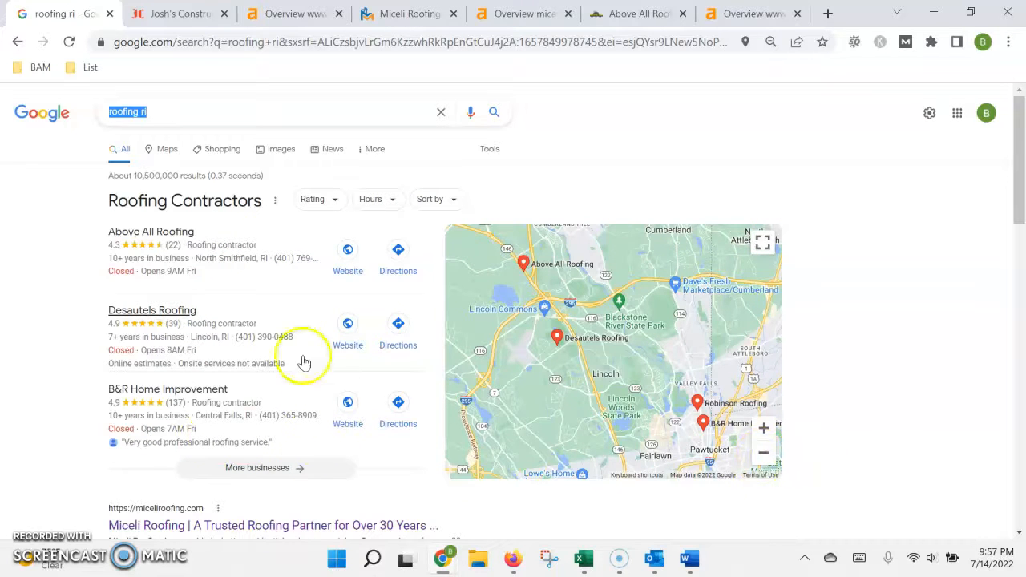
mouse_move(368, 351)
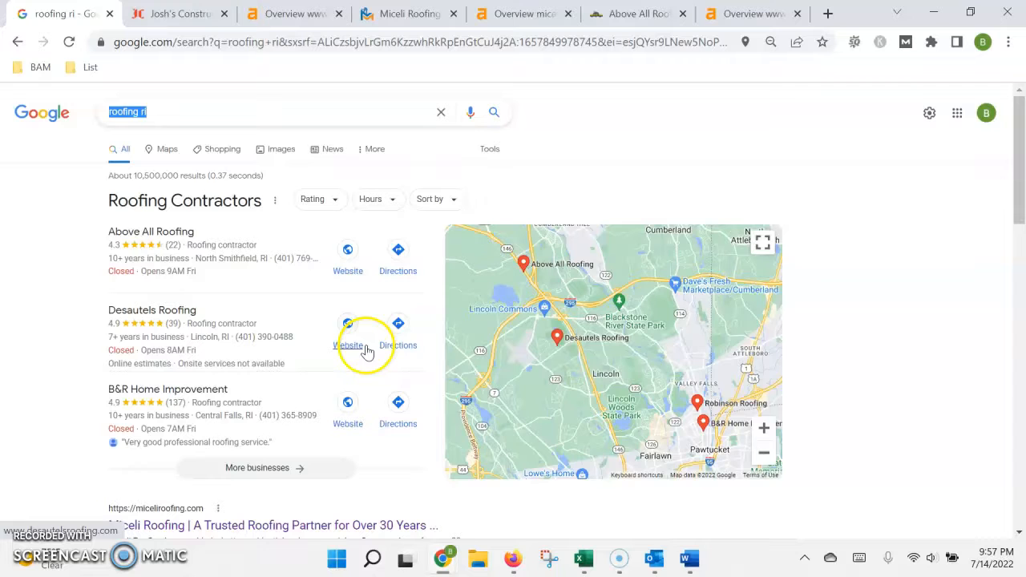
mouse_move(367, 326)
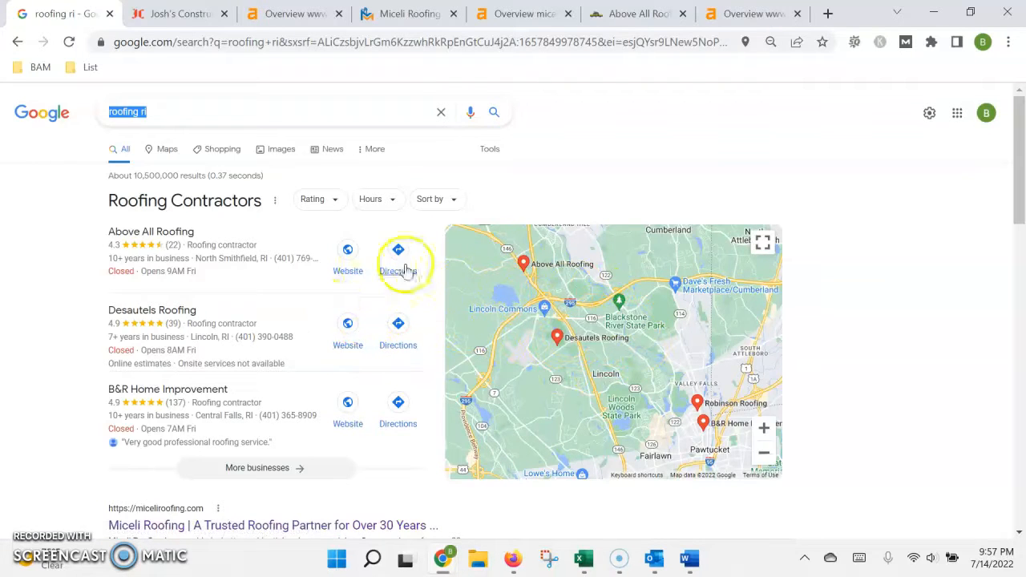
mouse_move(286, 308)
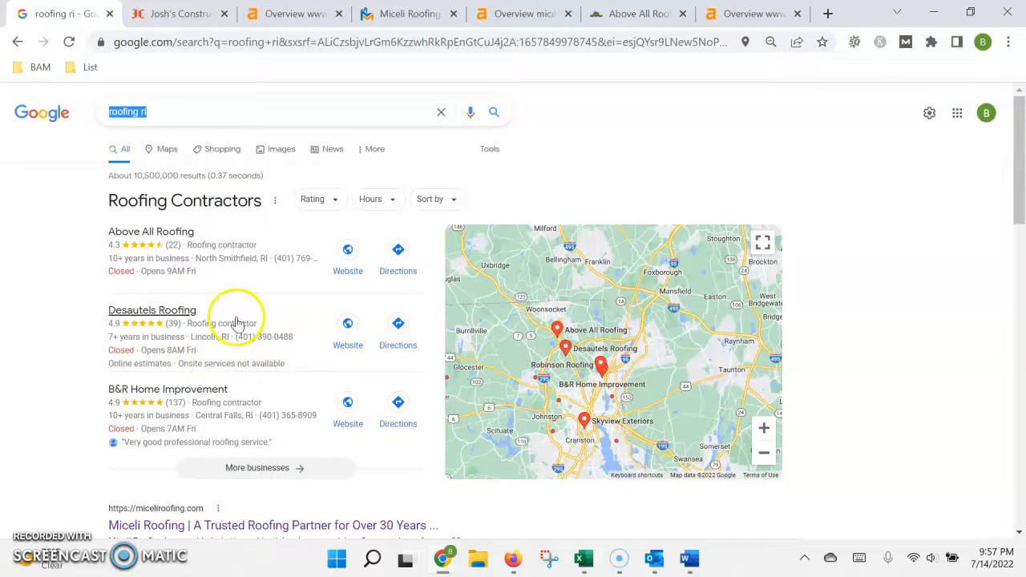
mouse_move(164, 330)
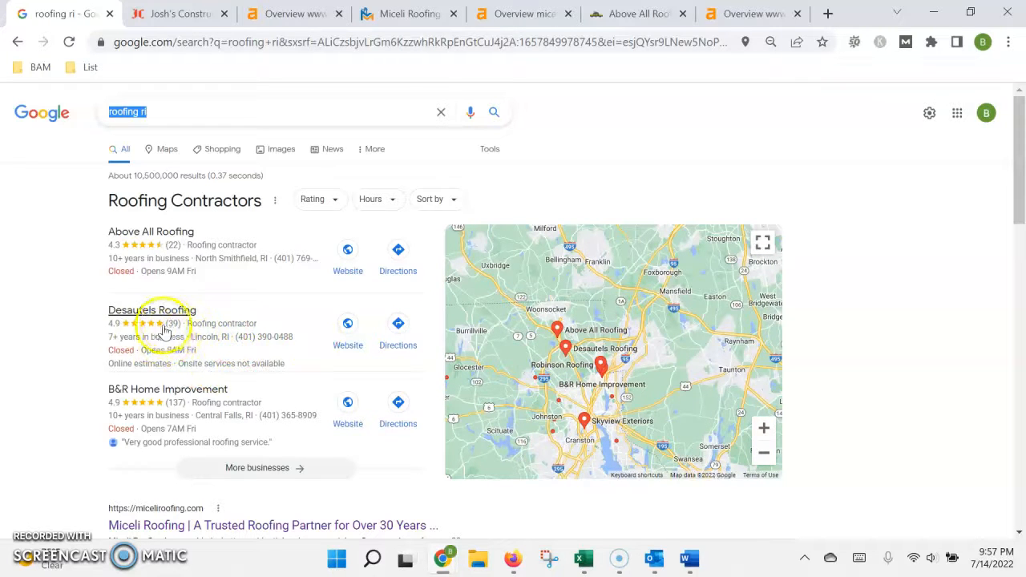
mouse_move(191, 250)
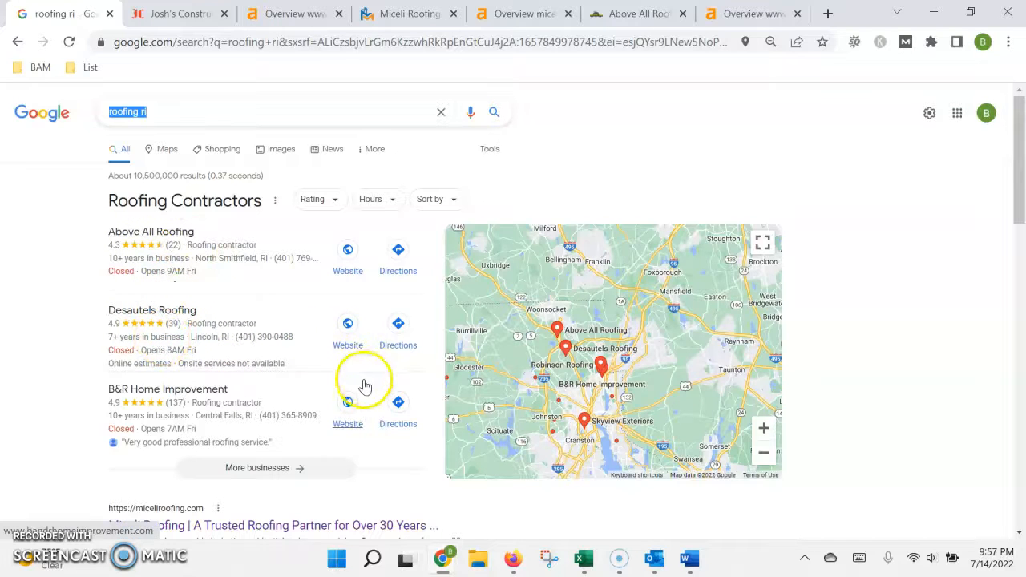
mouse_move(324, 440)
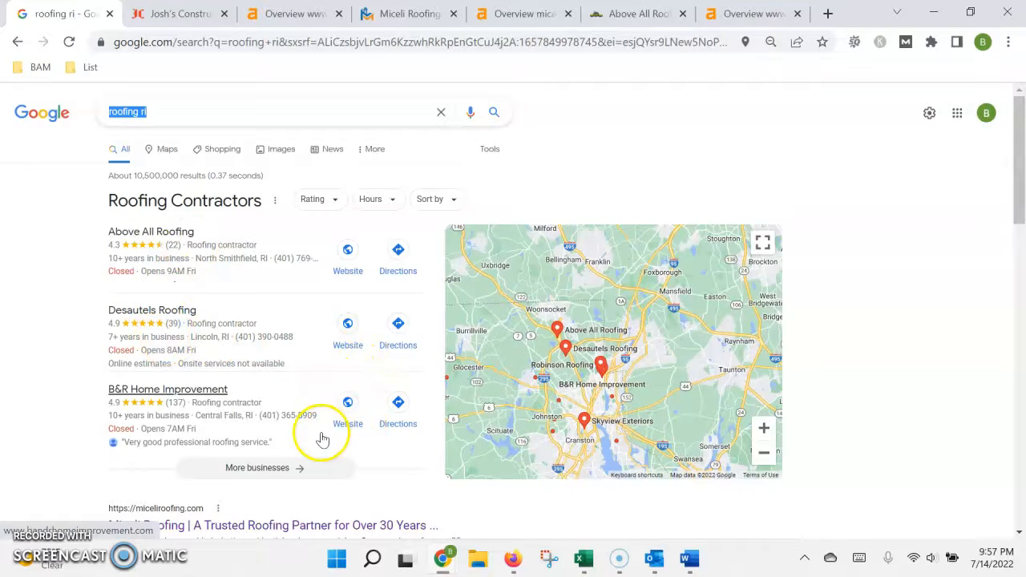
mouse_move(297, 401)
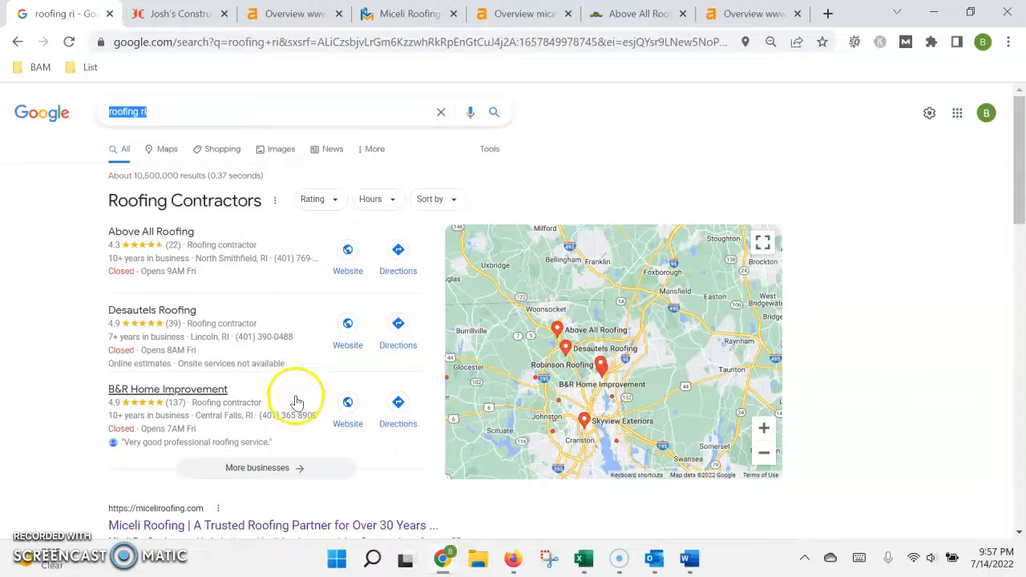
mouse_move(211, 349)
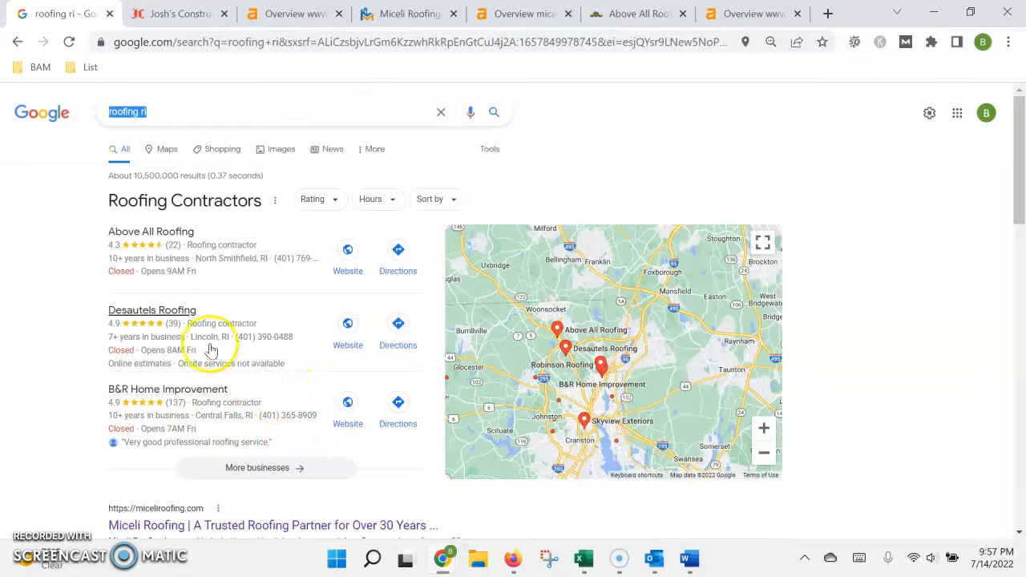
mouse_move(233, 411)
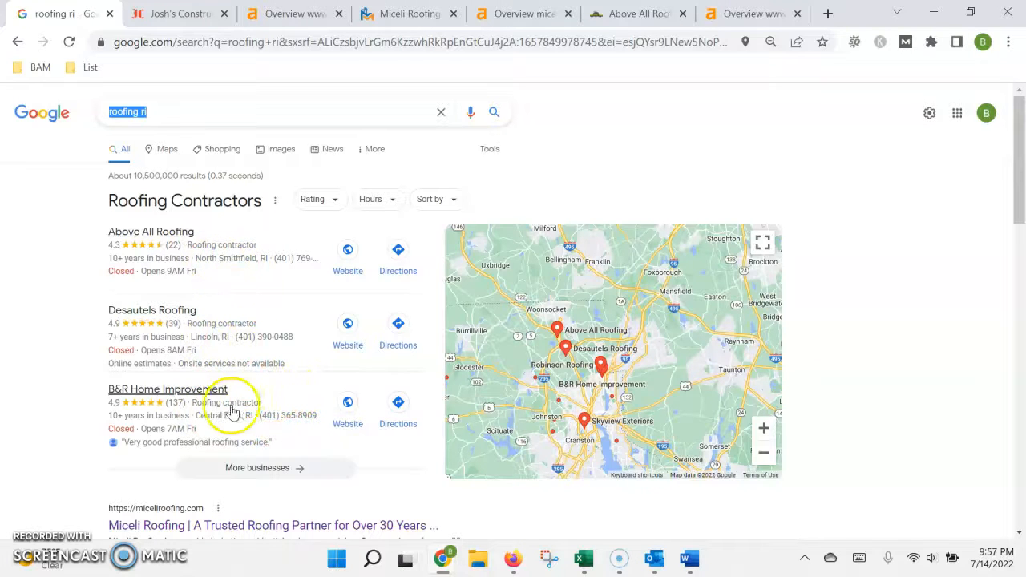
scroll(down, 3)
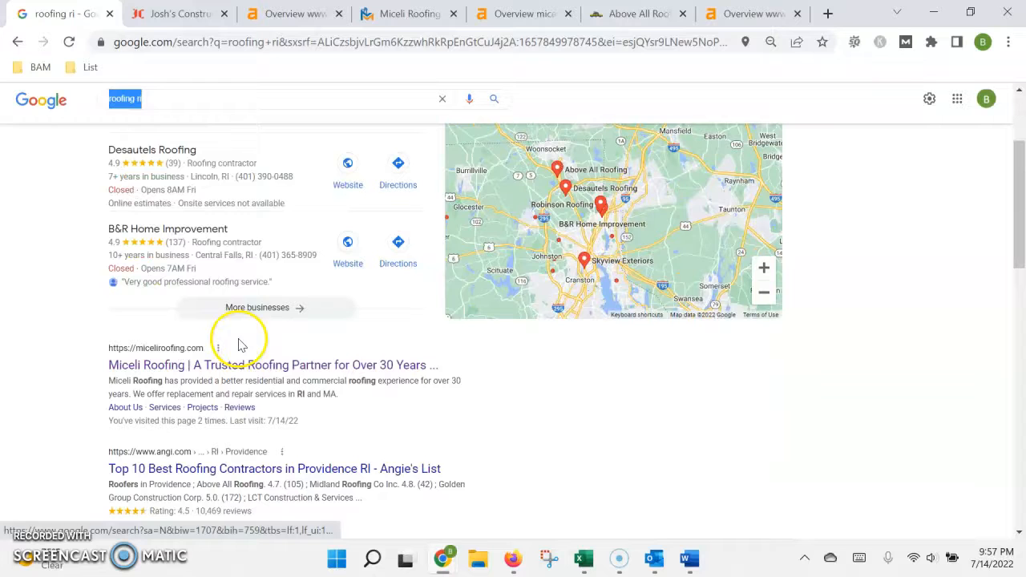
scroll(down, 3)
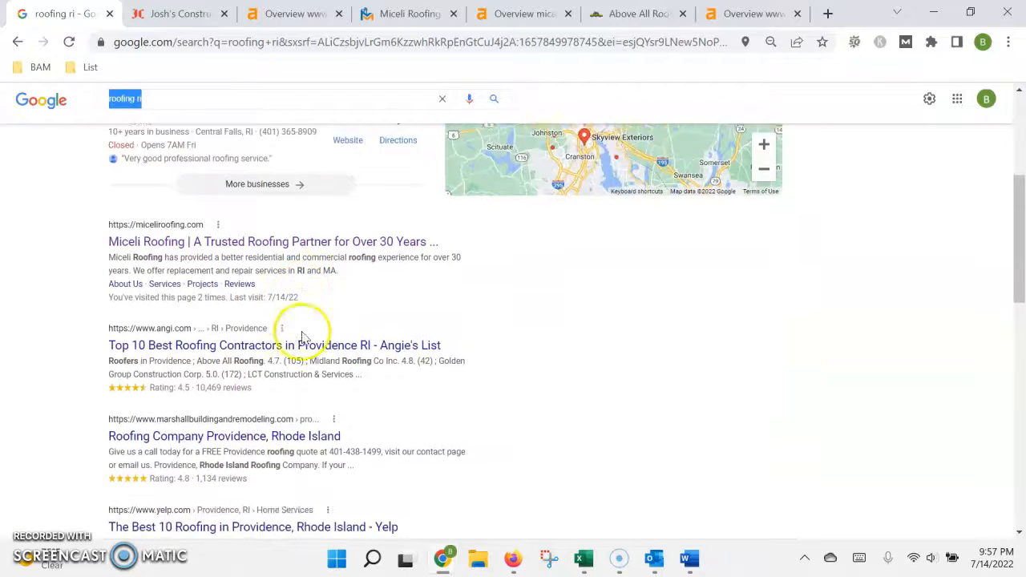
scroll(down, 3)
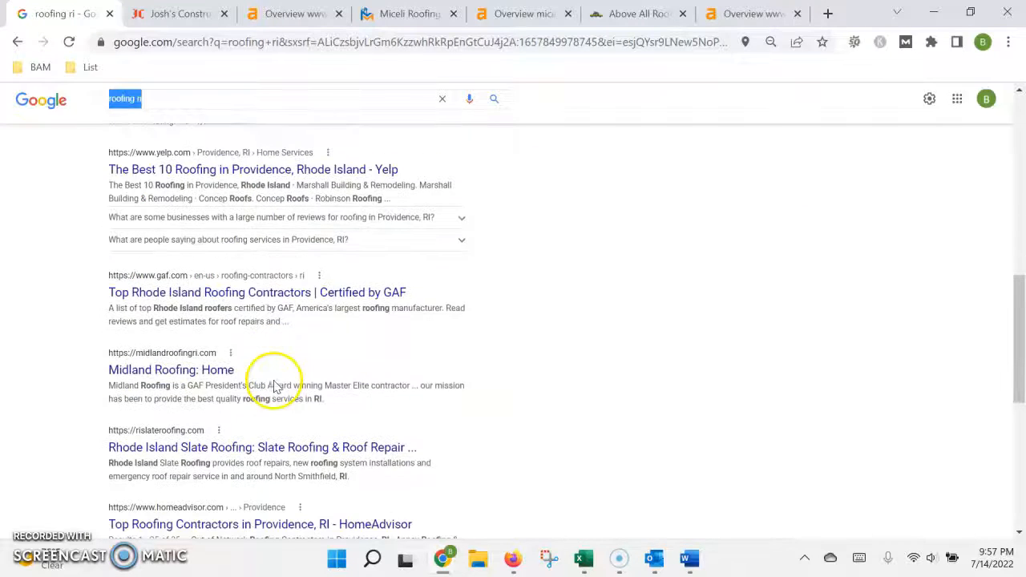
scroll(down, 3)
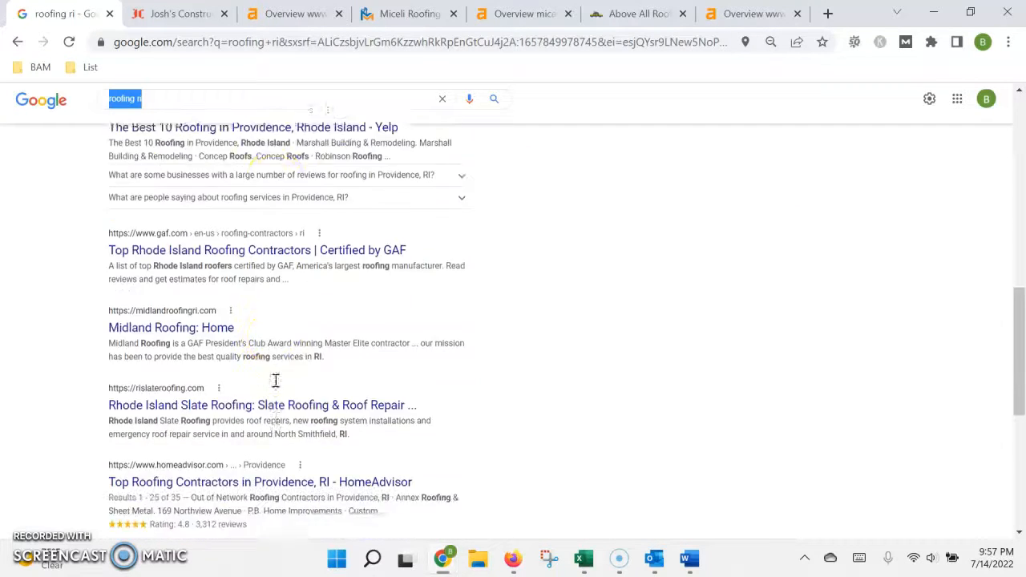
scroll(up, 3)
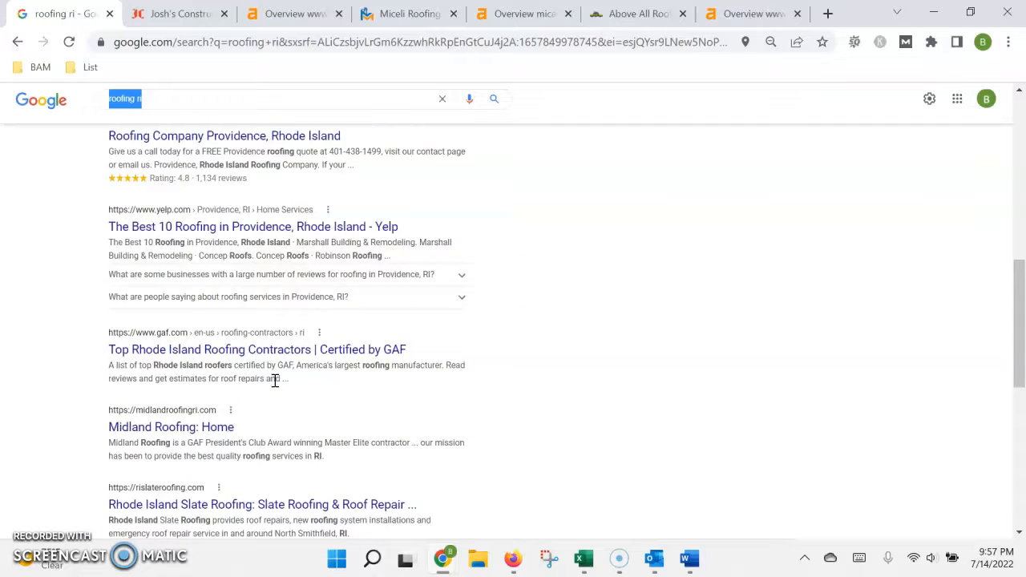
scroll(up, 3)
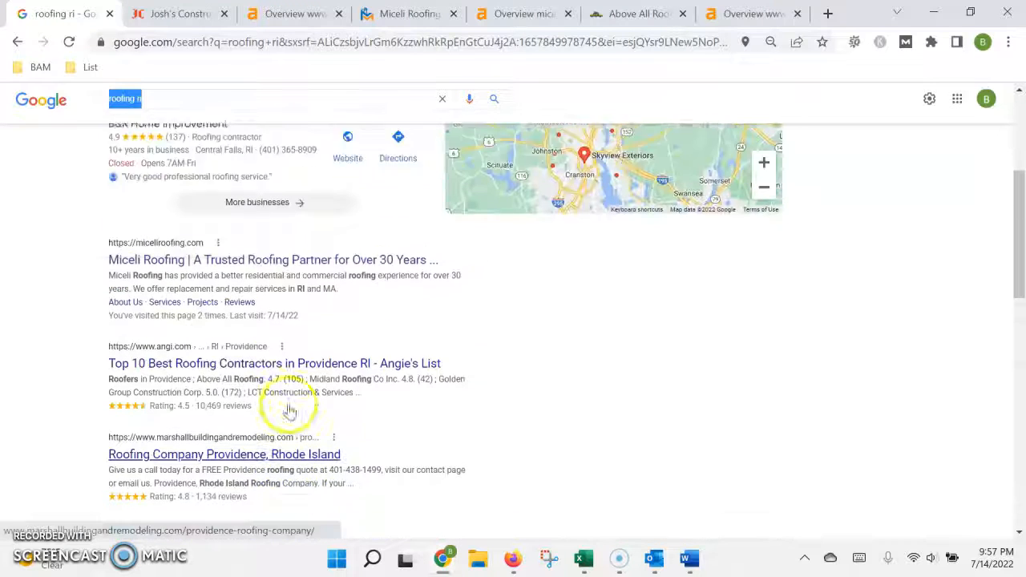
scroll(up, 3)
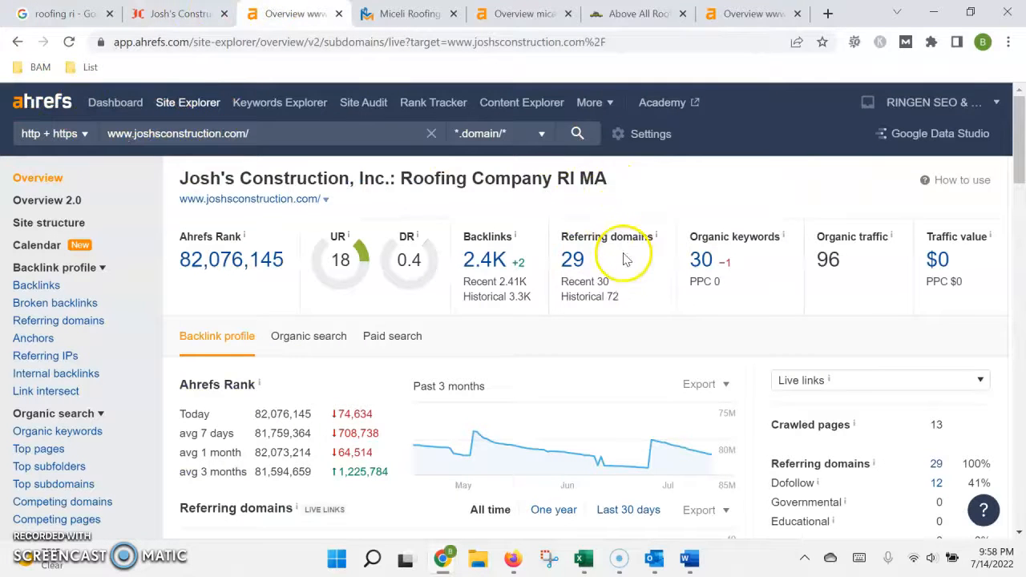
mouse_move(654, 281)
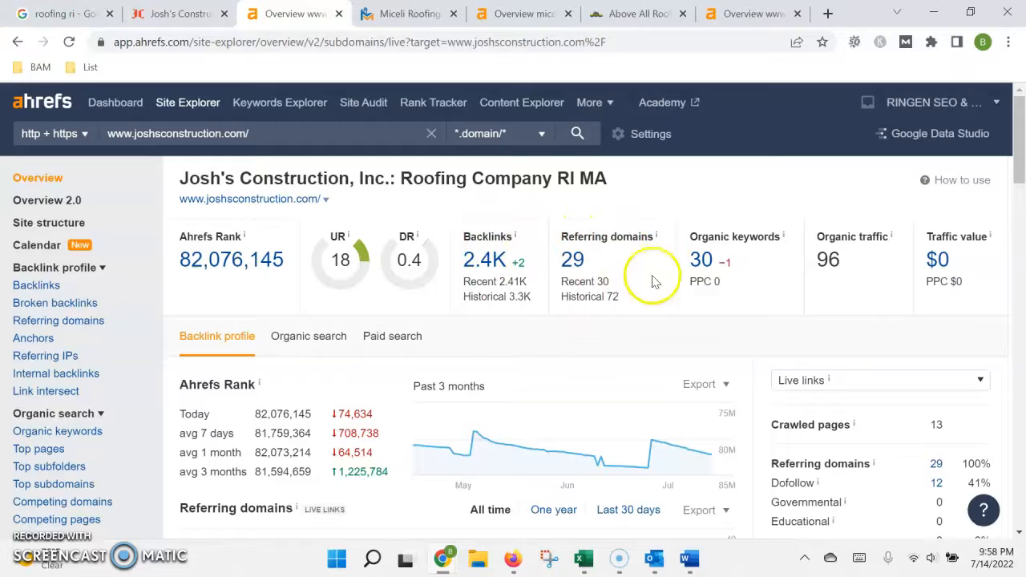
mouse_move(600, 237)
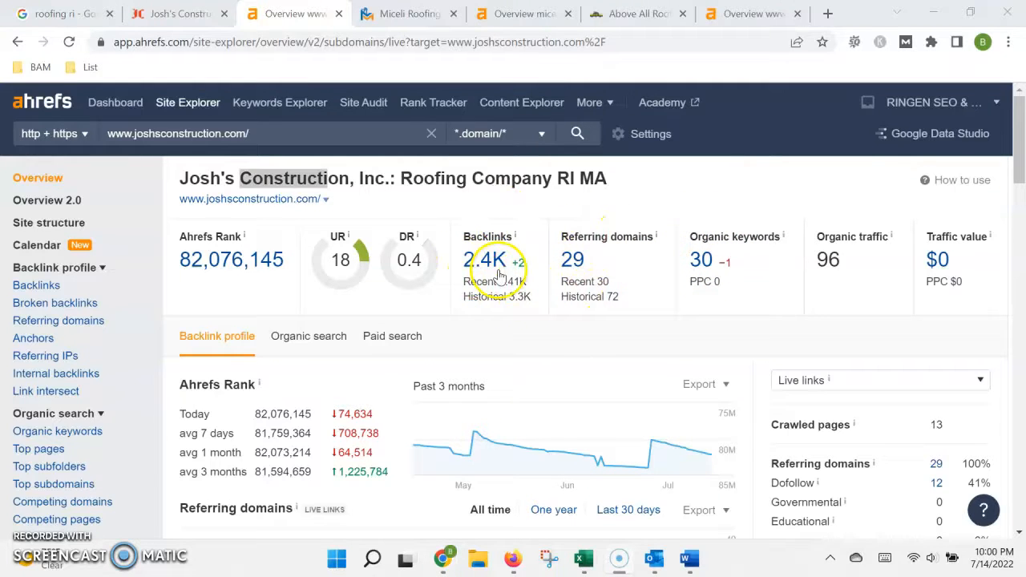
mouse_move(572, 260)
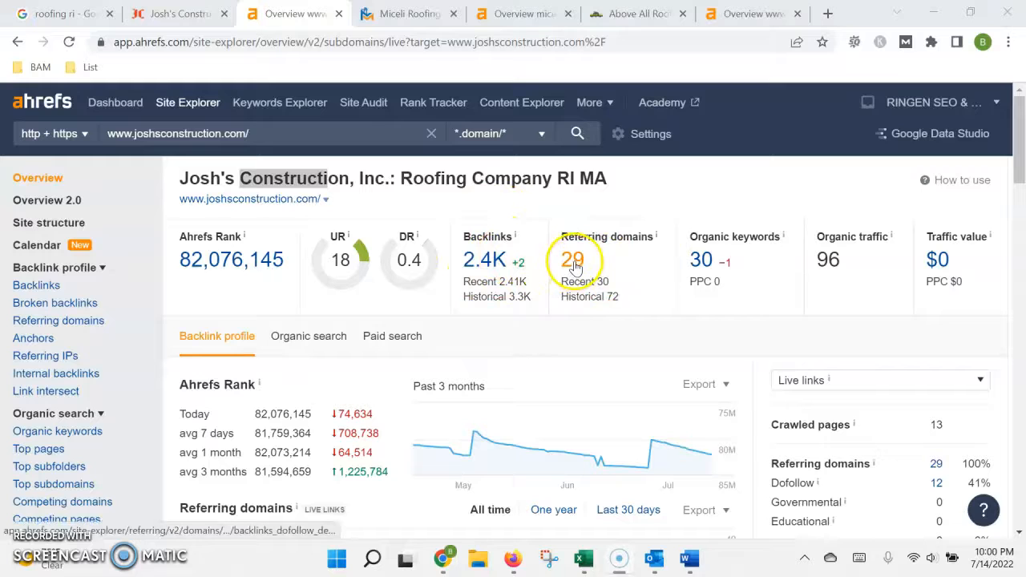
mouse_move(537, 206)
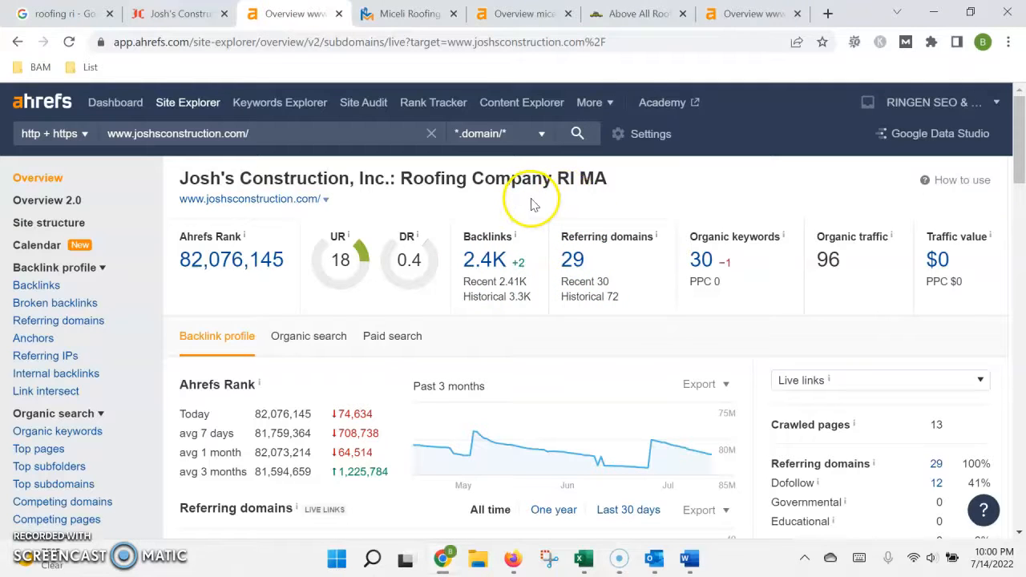
mouse_move(645, 199)
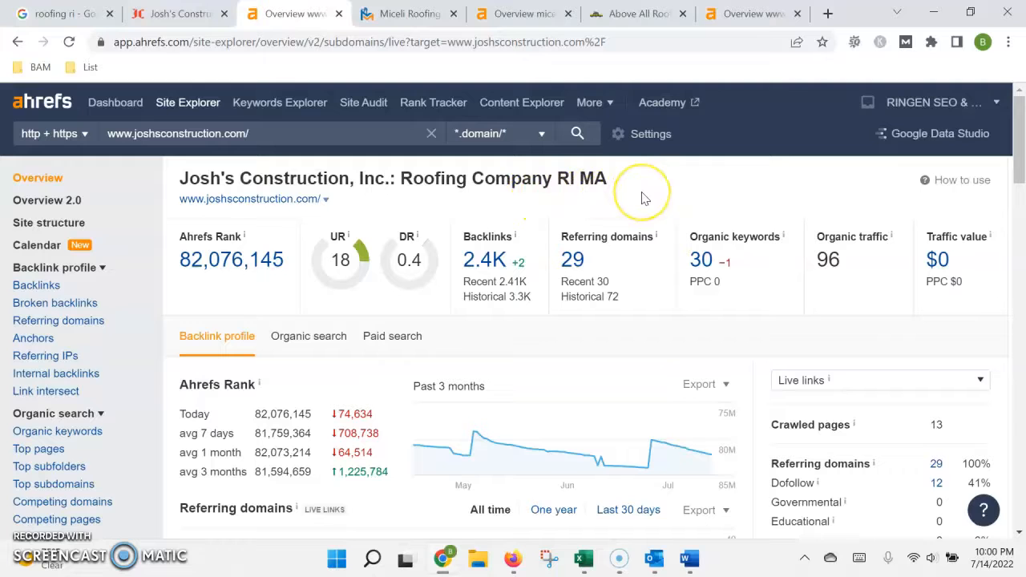
mouse_move(654, 289)
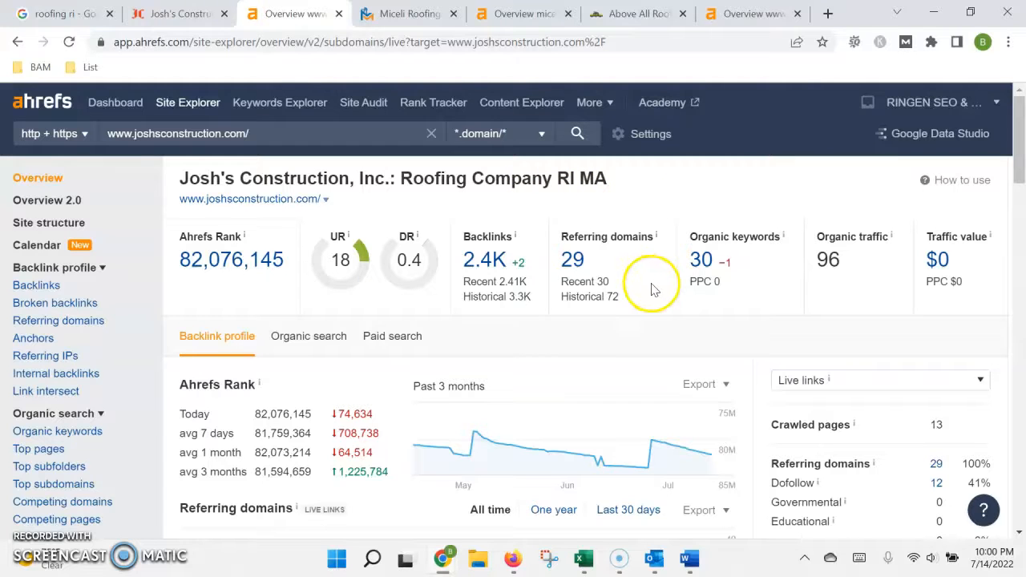
mouse_move(404, 178)
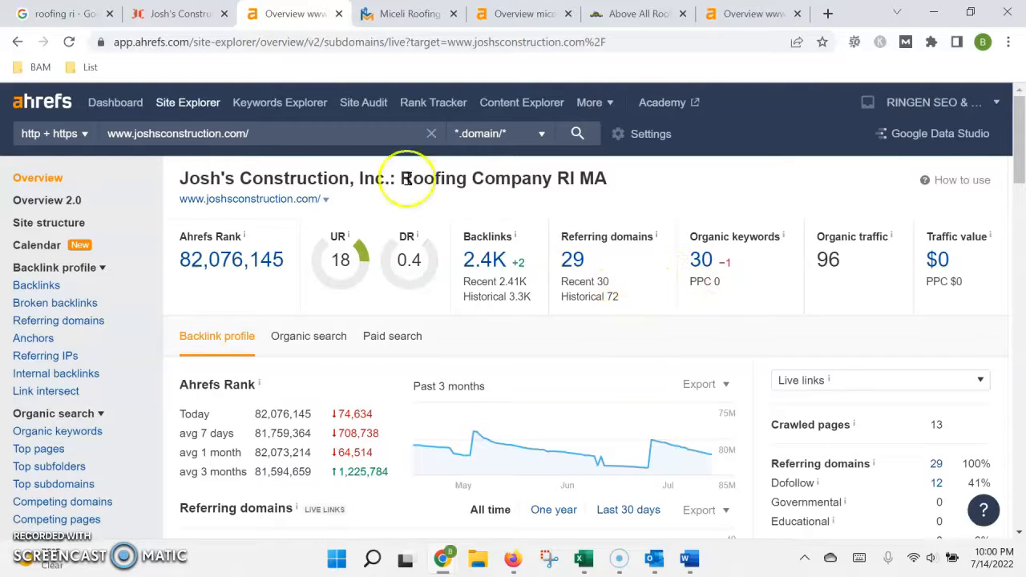
mouse_move(193, 133)
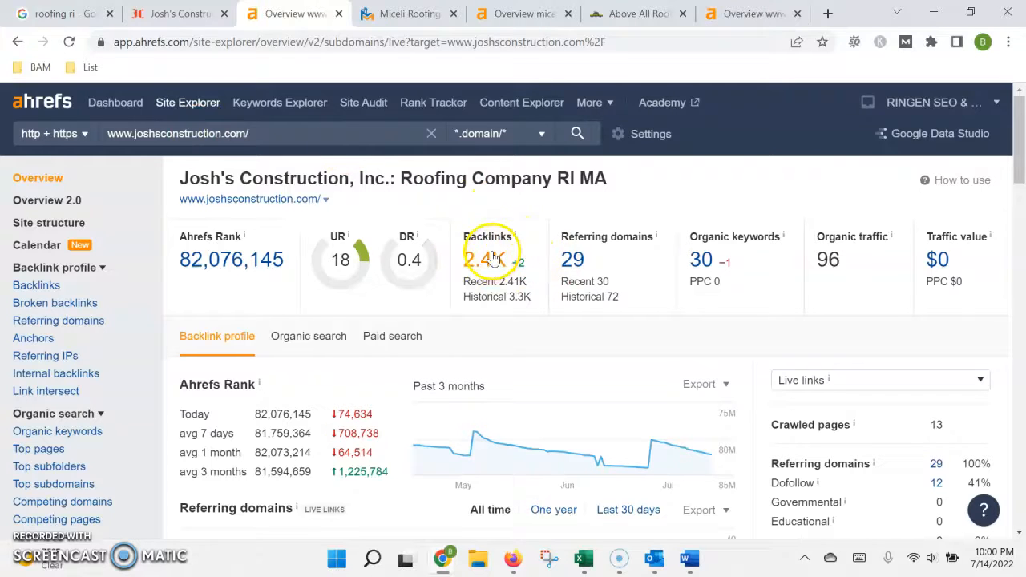
mouse_move(572, 260)
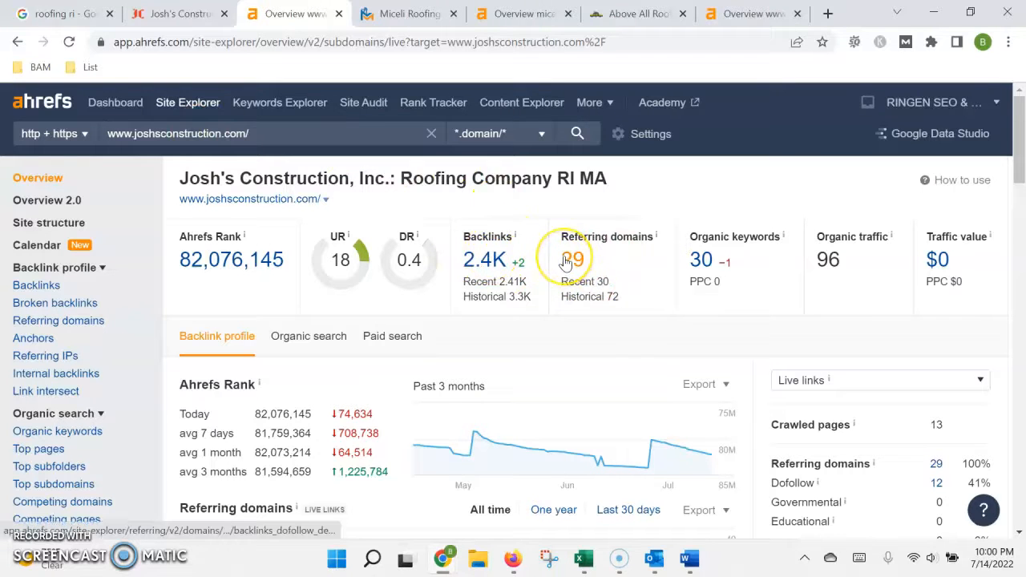
mouse_move(500, 272)
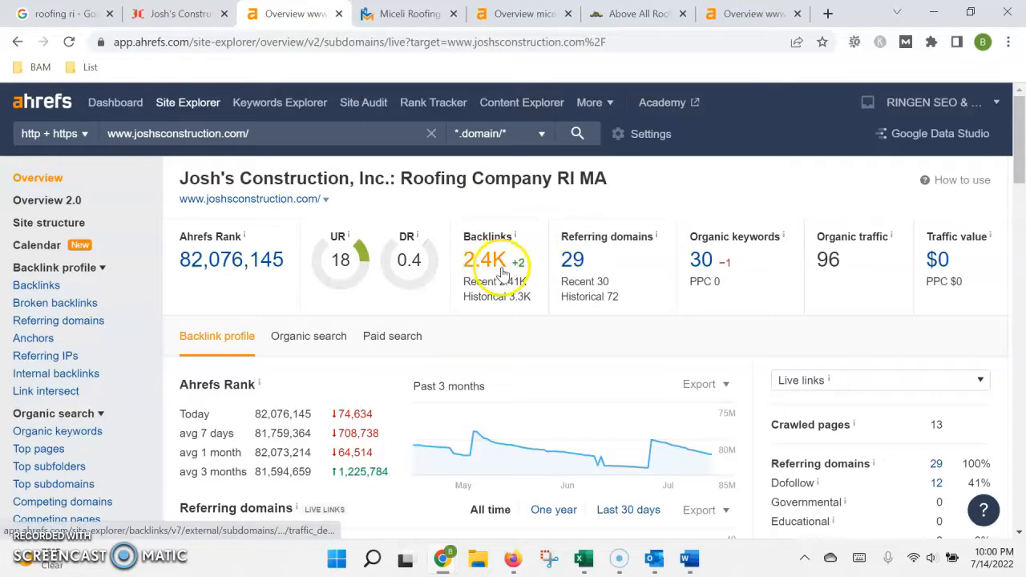
Revisit the 'roofing ri' results, then switch to the Miceli Roofing Ahrefs overview with 453 backlinks and 45 referring domains.
click(56, 13)
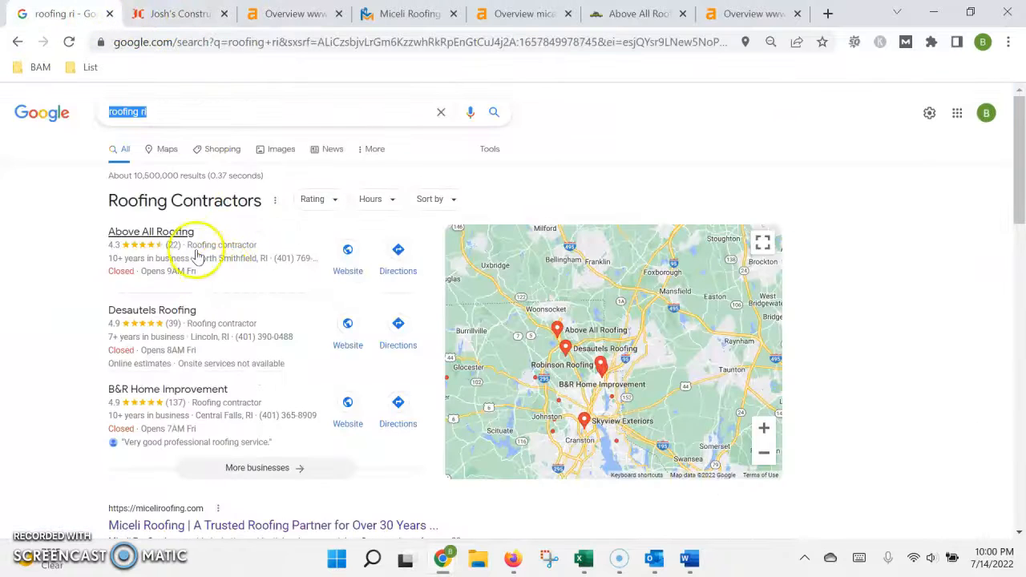
scroll(down, 3)
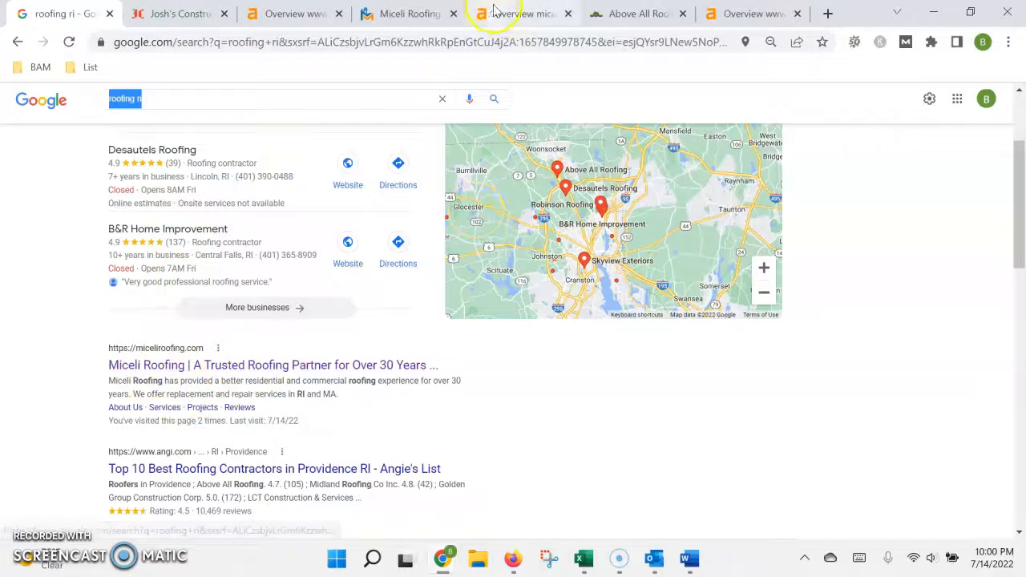
click(517, 13)
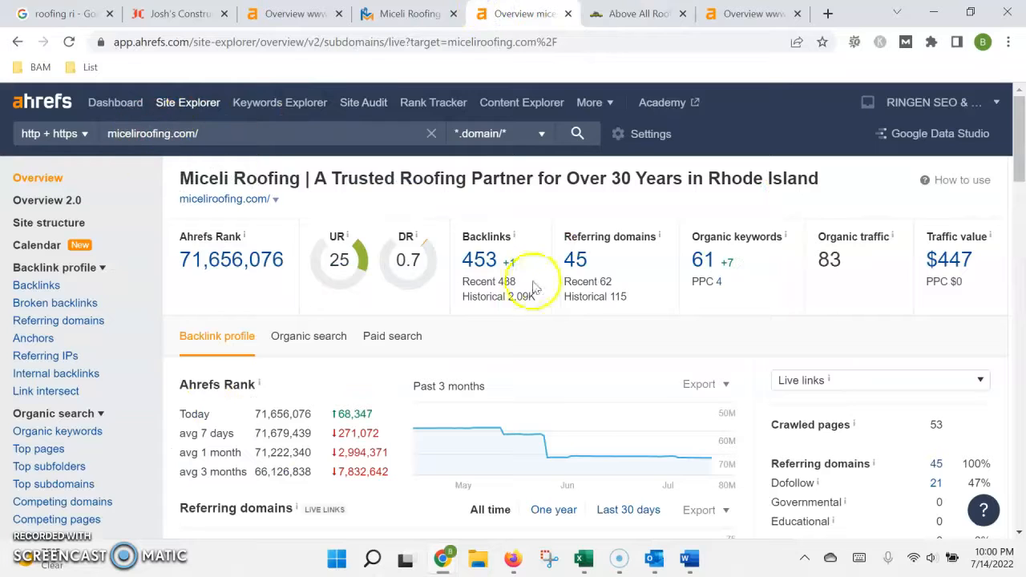
mouse_move(481, 233)
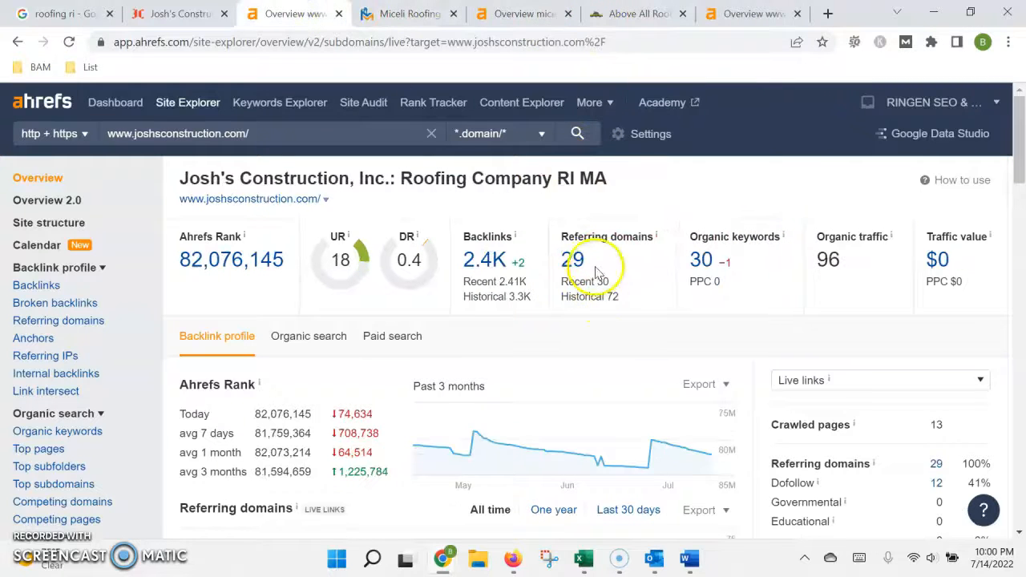
mouse_move(548, 272)
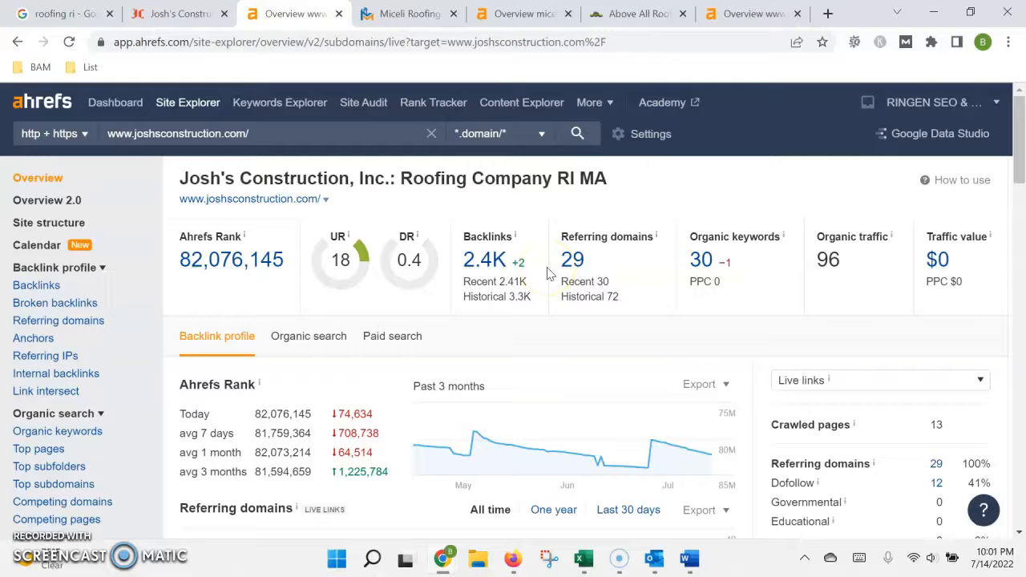
mouse_move(578, 248)
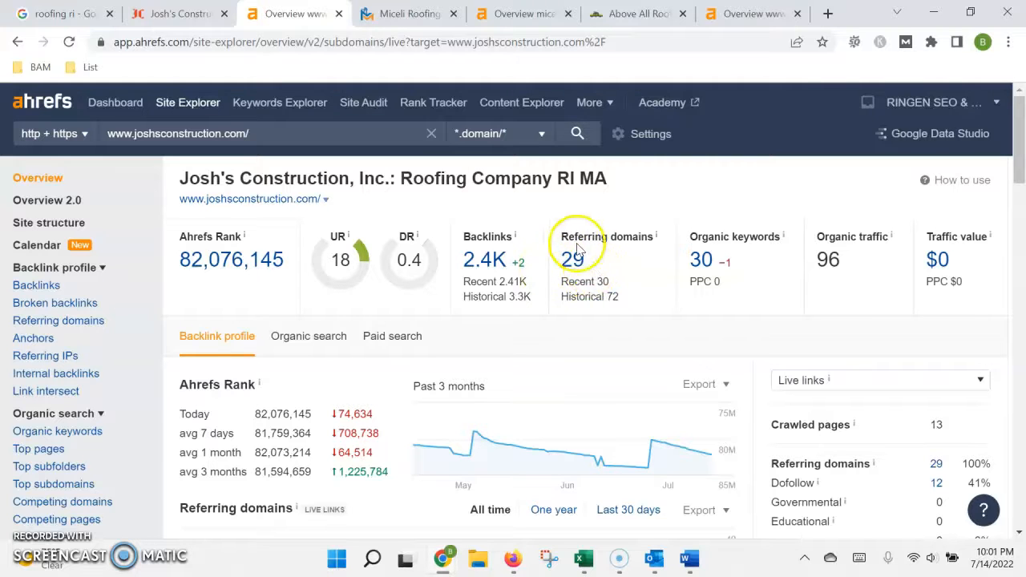
mouse_move(551, 247)
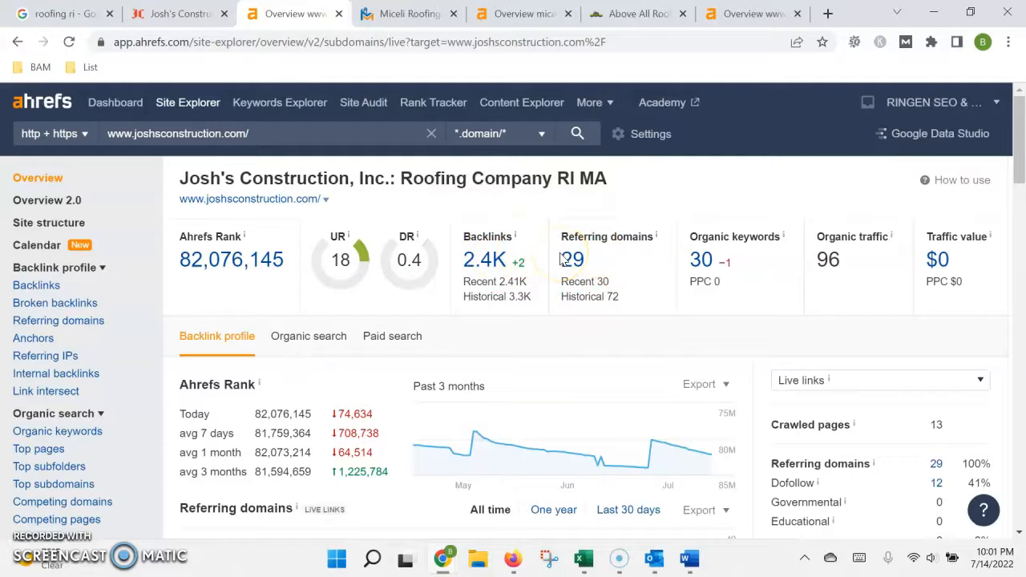
mouse_move(641, 260)
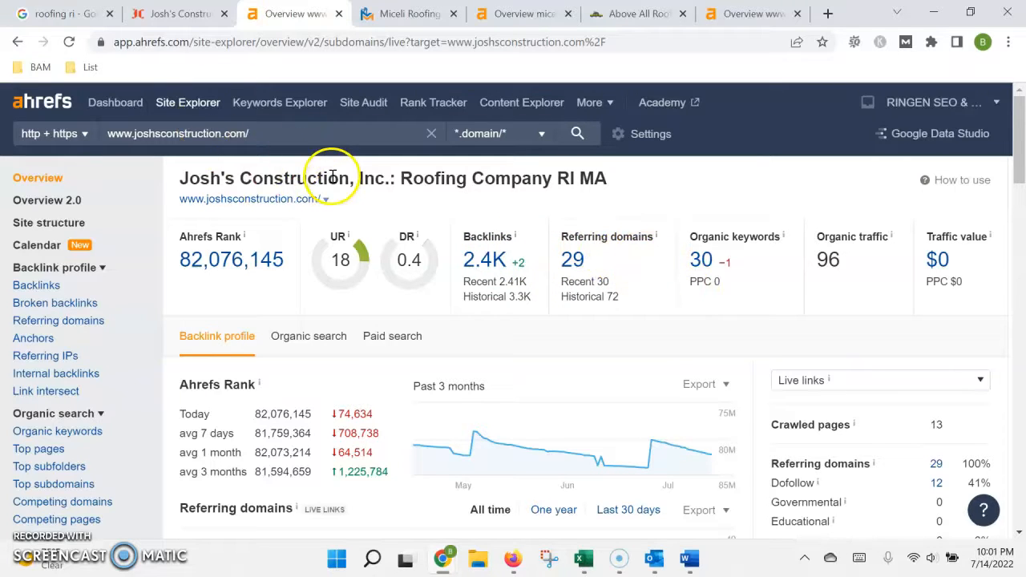
mouse_move(247, 175)
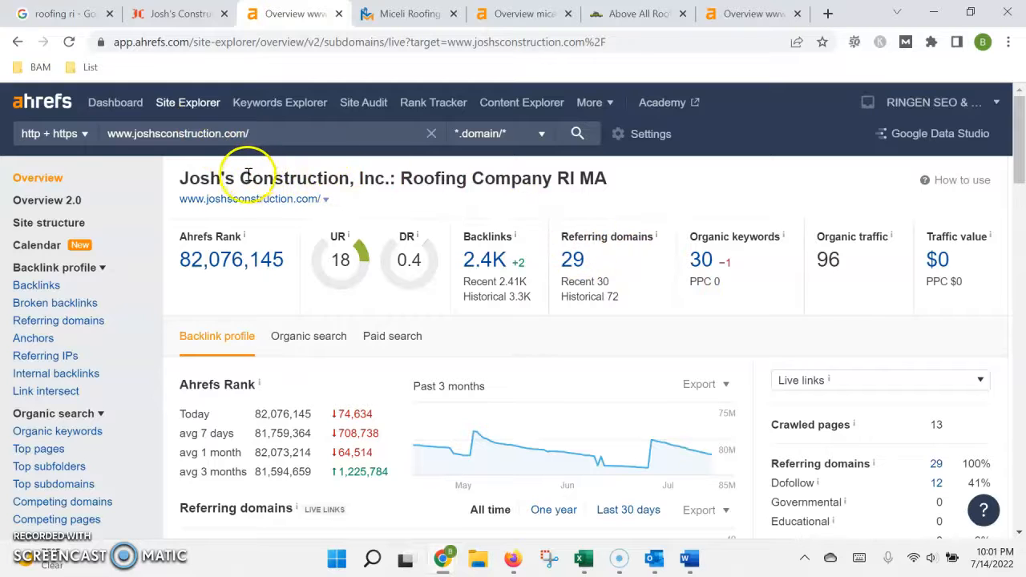
mouse_move(575, 221)
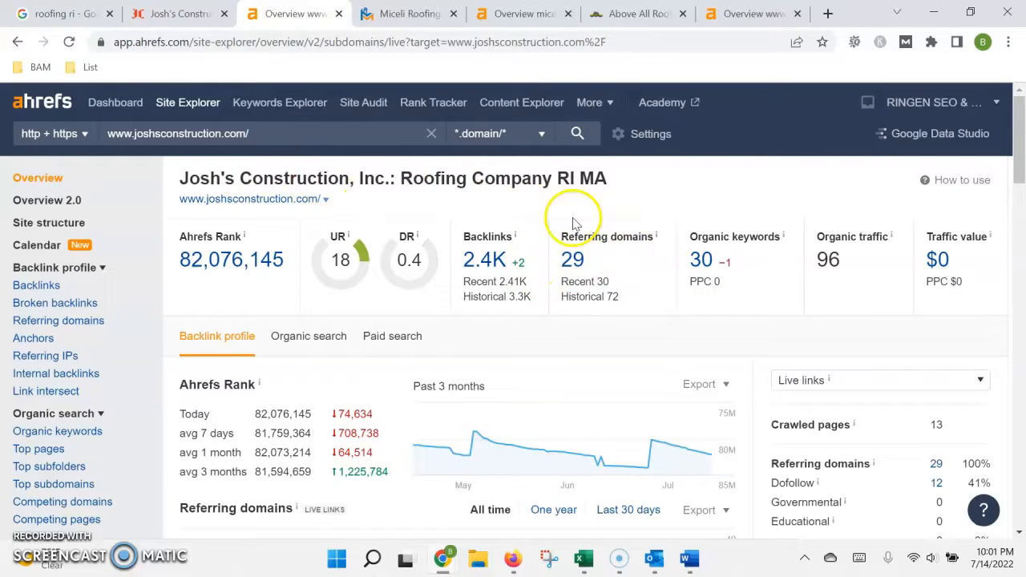
mouse_move(484, 273)
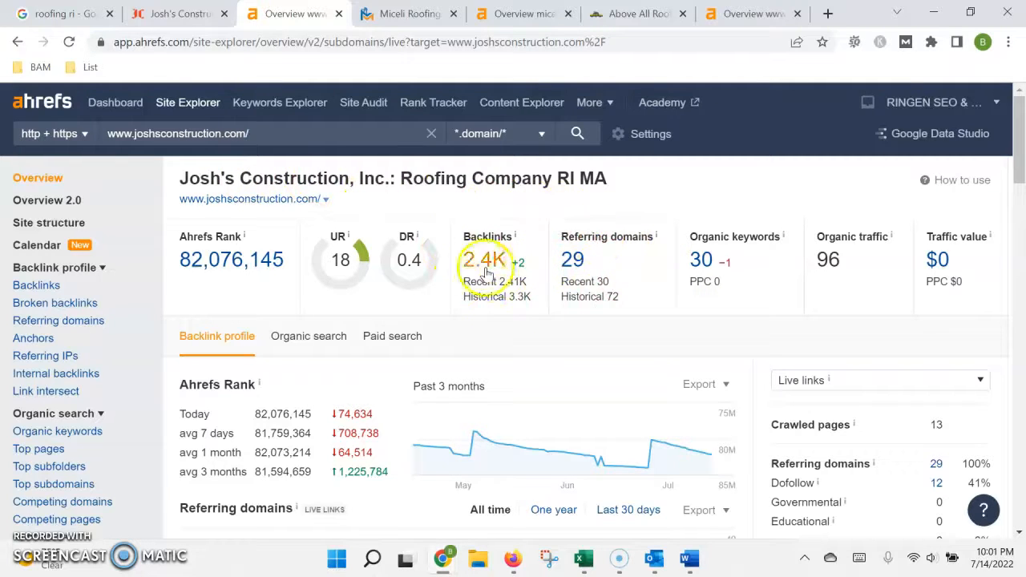
mouse_move(501, 263)
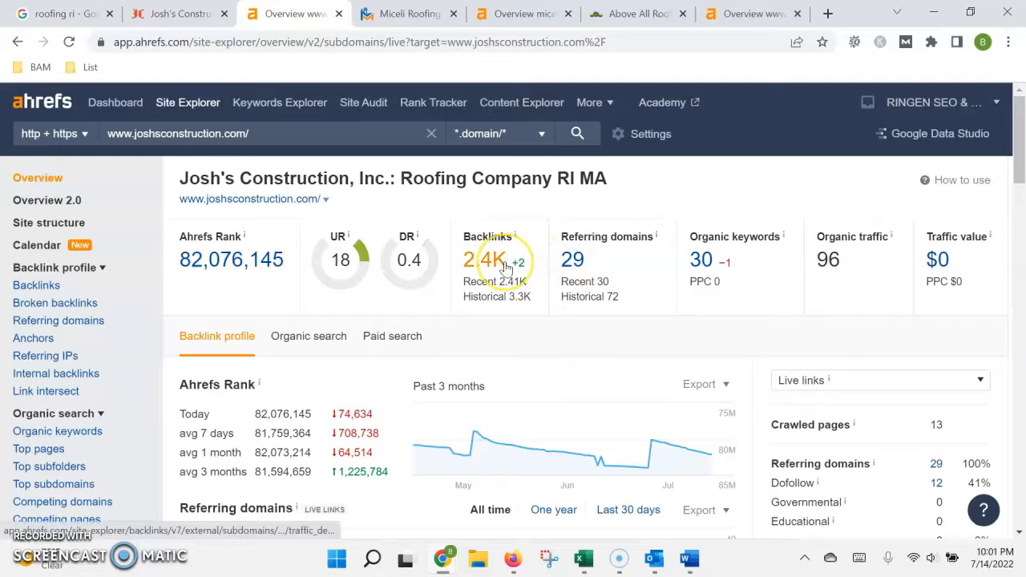
Open the Organic Keywords report listing the 42 keywords joshsconstruction.com ranks for.
click(703, 260)
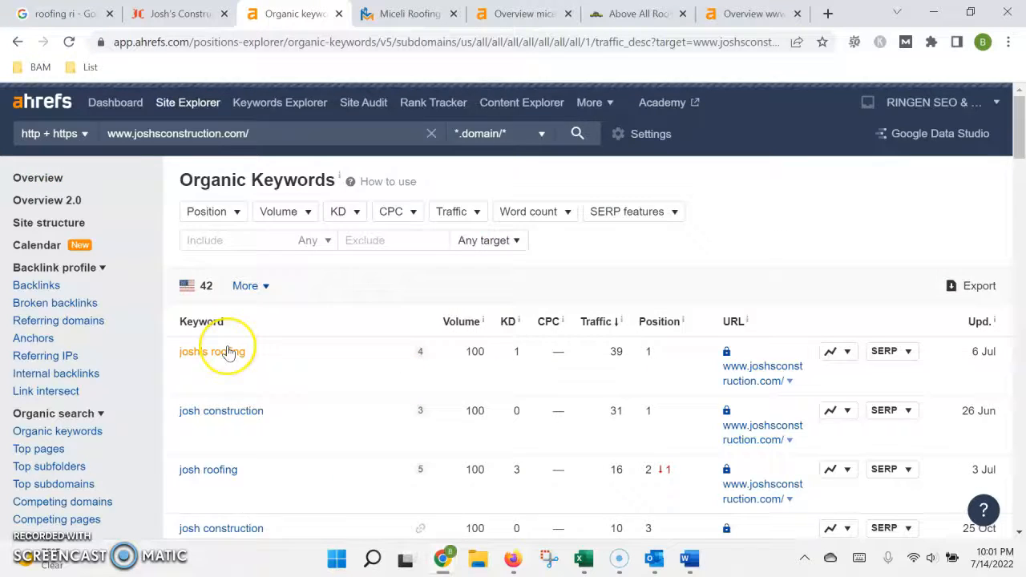
Scroll the keyword list past josh's roofing and josh construction down to roofer ri at position 51 and mark it.
scroll(down, 3)
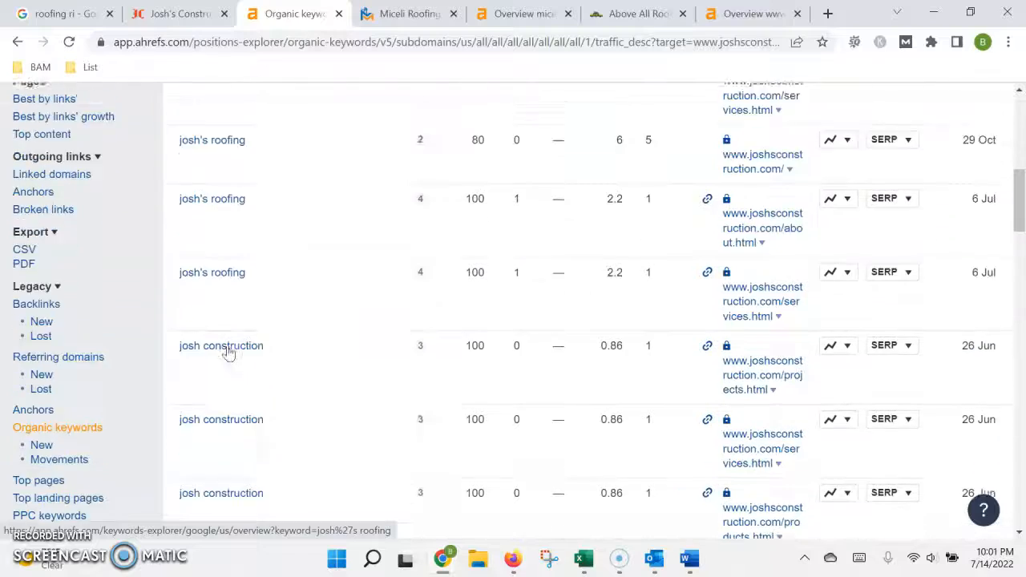
scroll(up, 3)
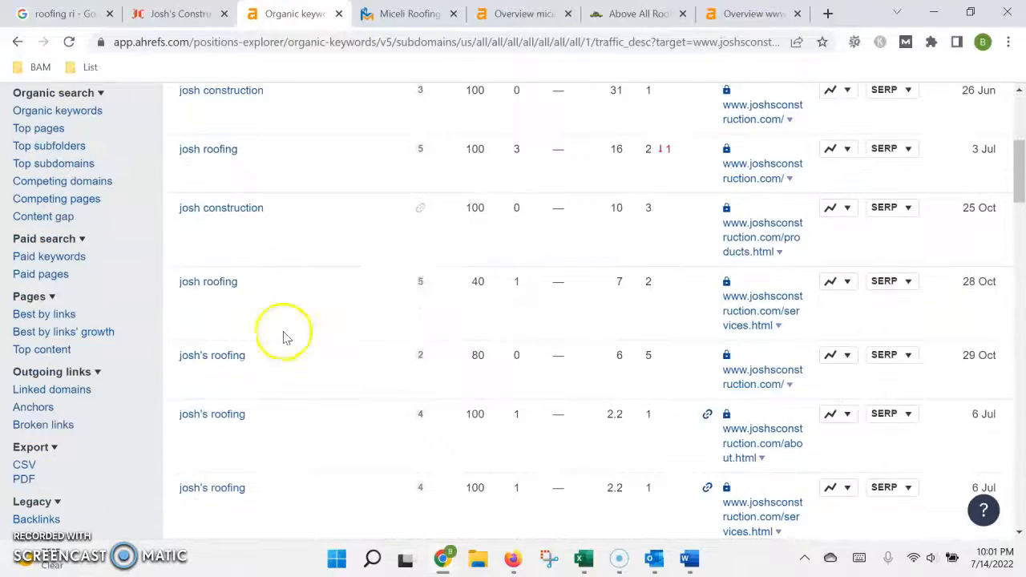
scroll(up, 3)
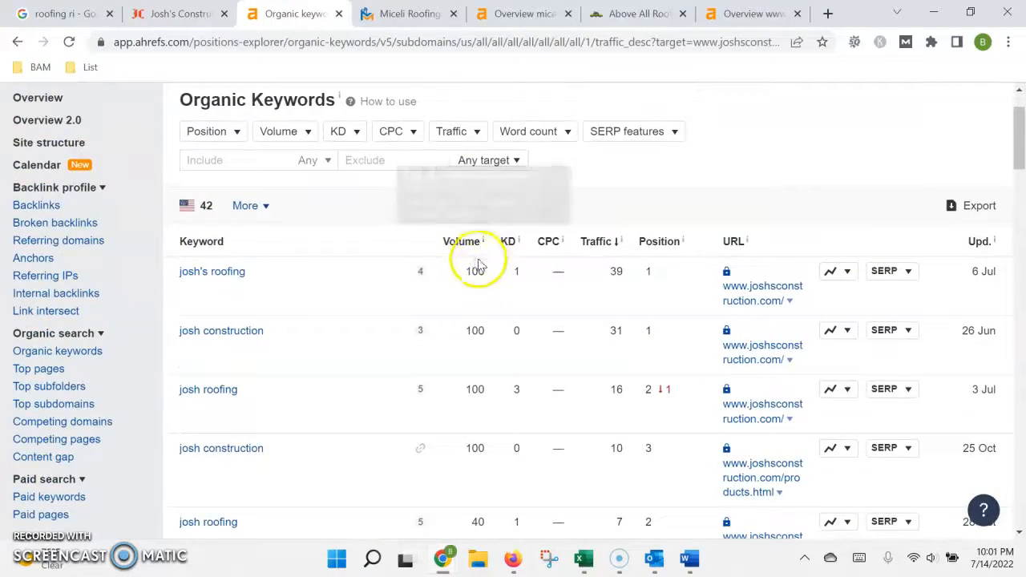
scroll(down, 3)
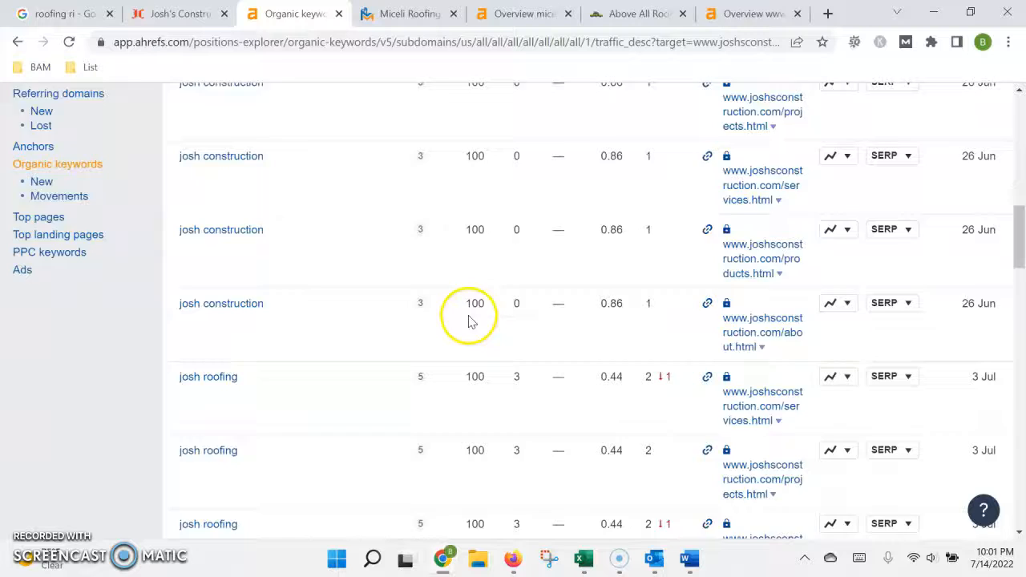
scroll(down, 3)
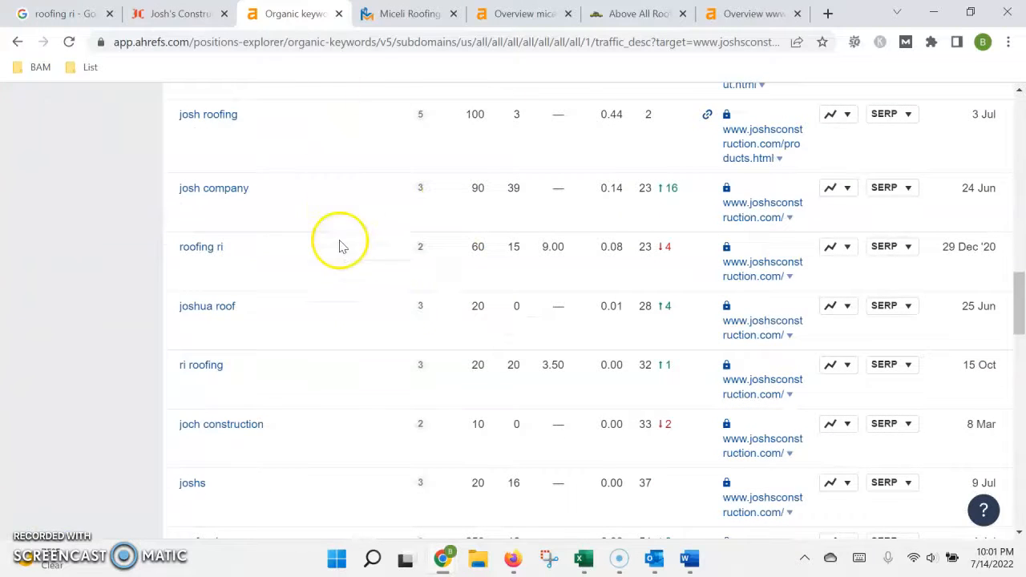
scroll(down, 3)
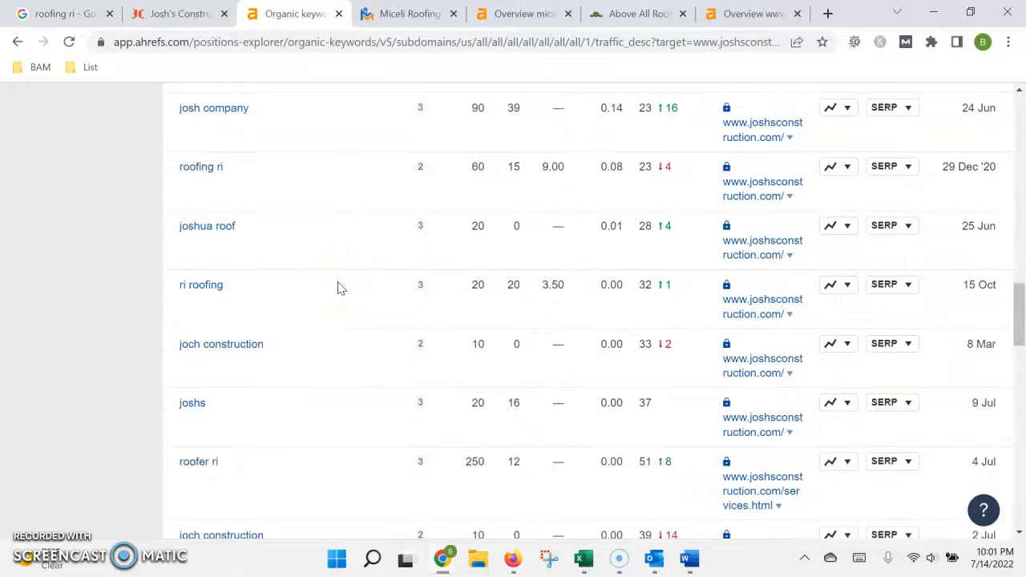
scroll(up, 3)
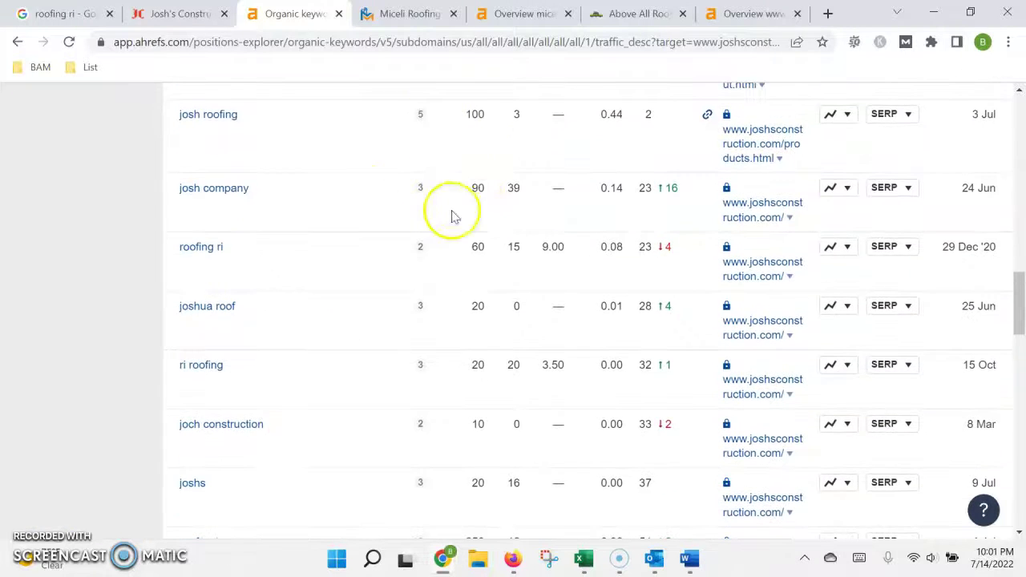
mouse_move(327, 233)
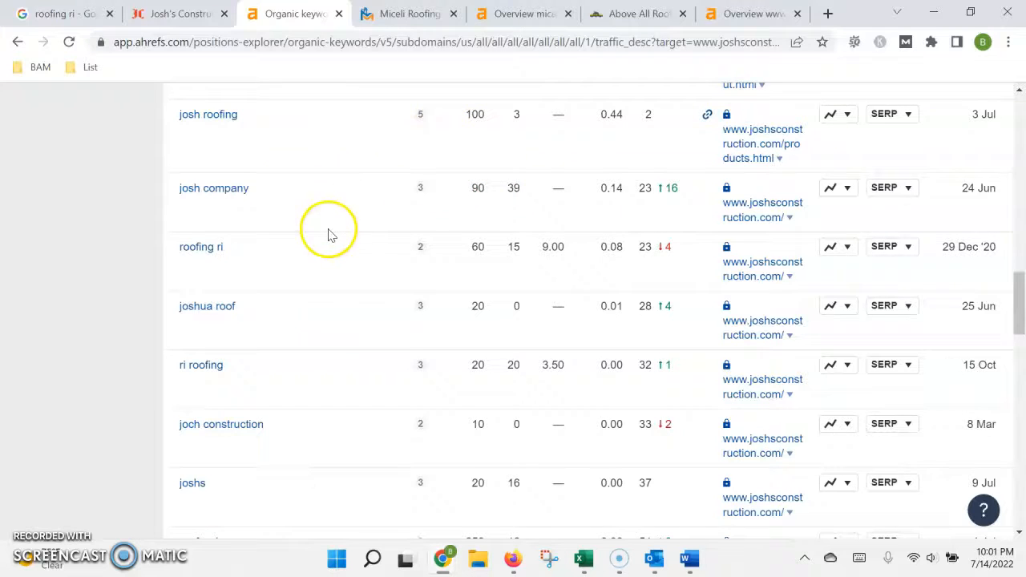
scroll(down, 3)
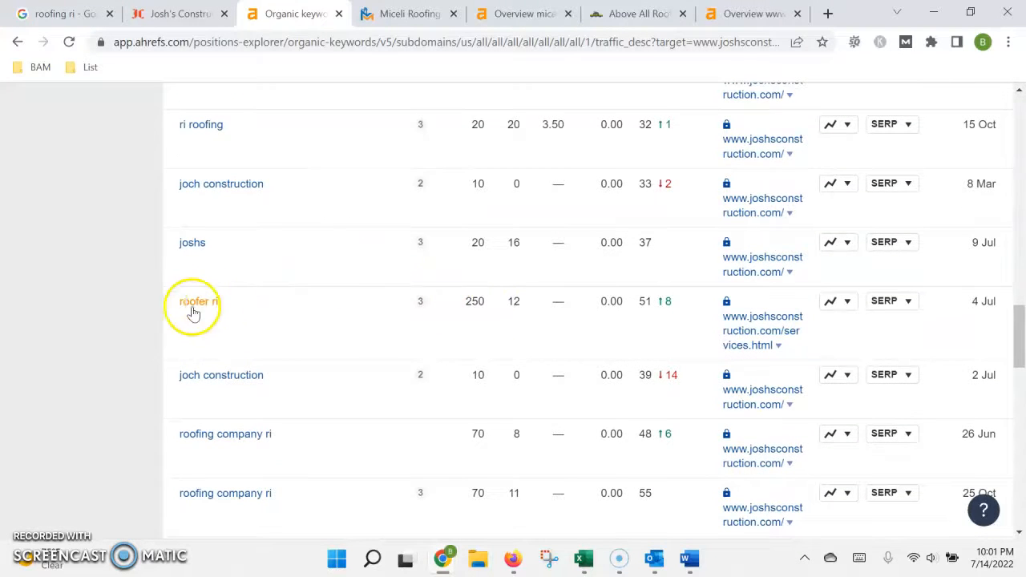
click(478, 302)
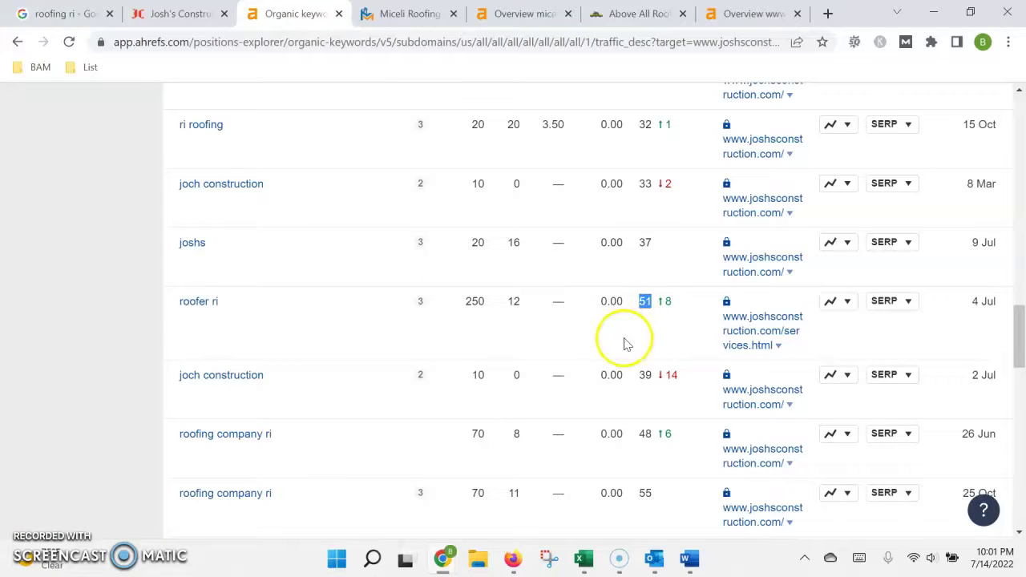
mouse_move(645, 302)
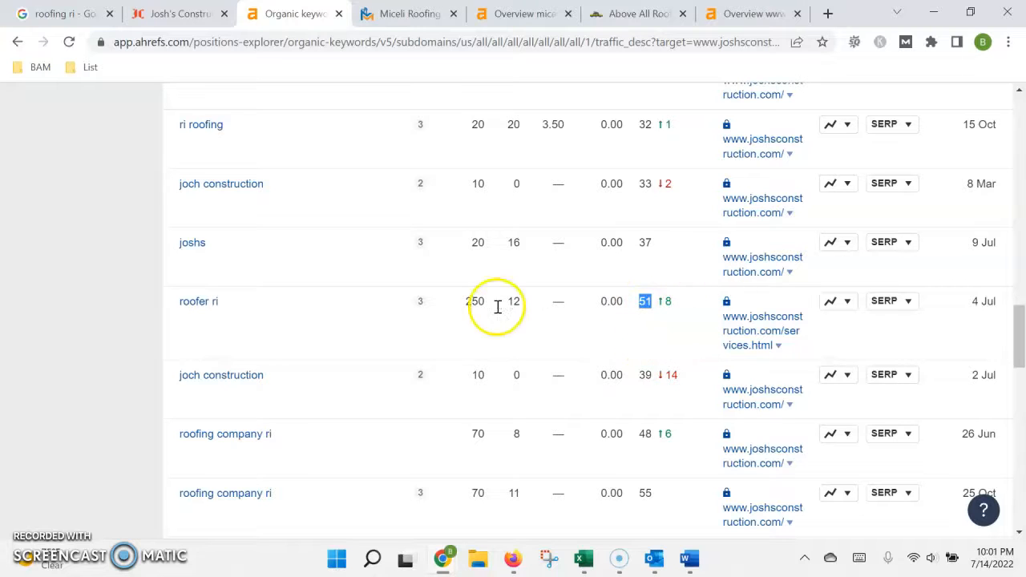
Highlight roofer ri's 250 volume, then scroll to roofing companies rhode island at 65 and roofing rhode island at 70.
double_click(478, 302)
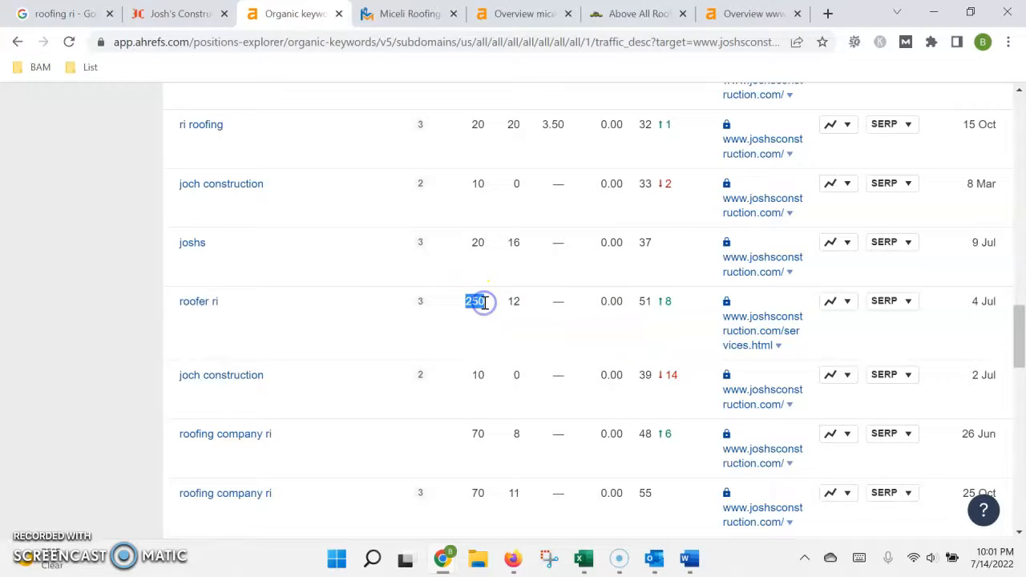
mouse_move(199, 301)
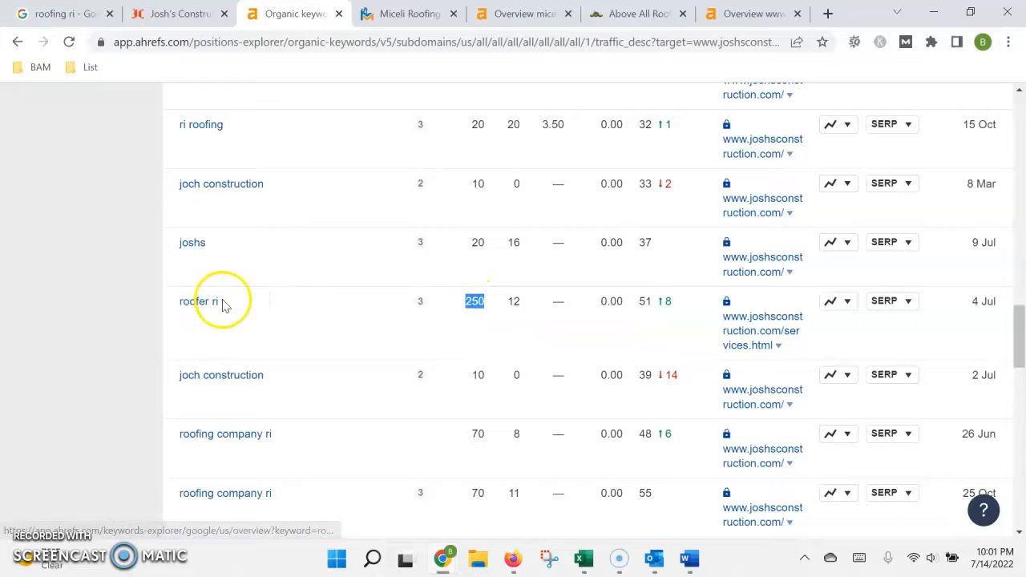
mouse_move(474, 301)
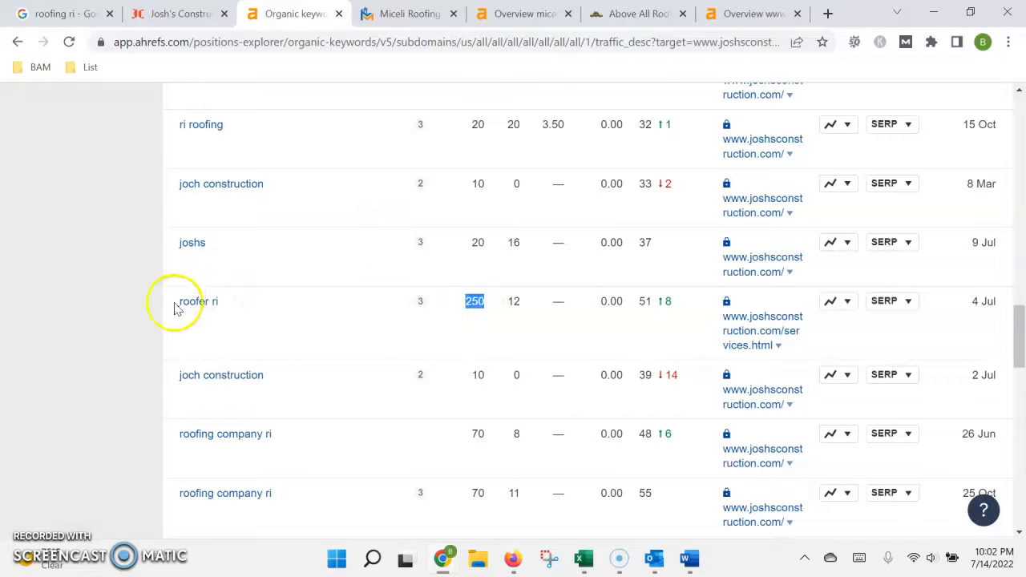
scroll(down, 3)
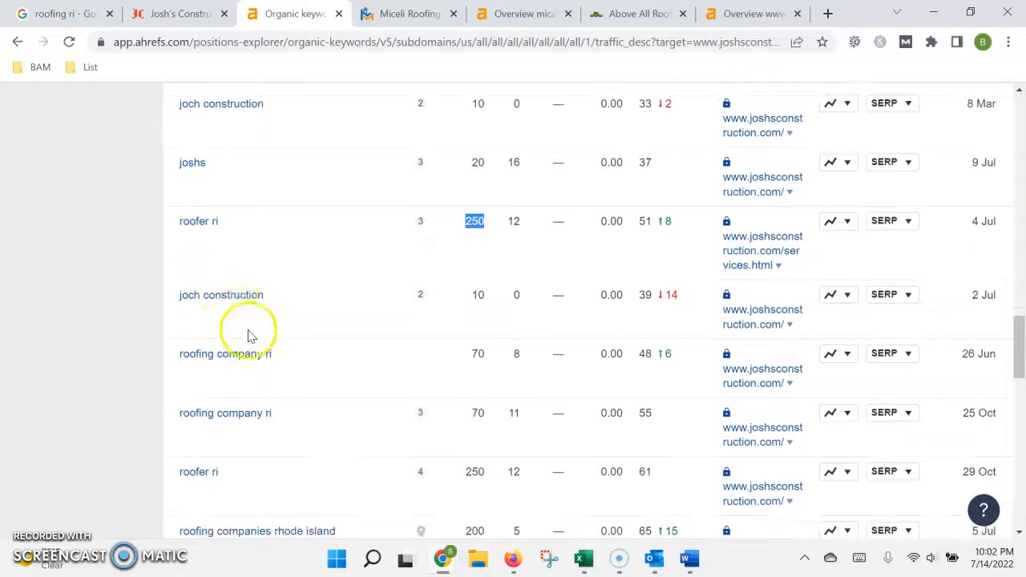
scroll(down, 3)
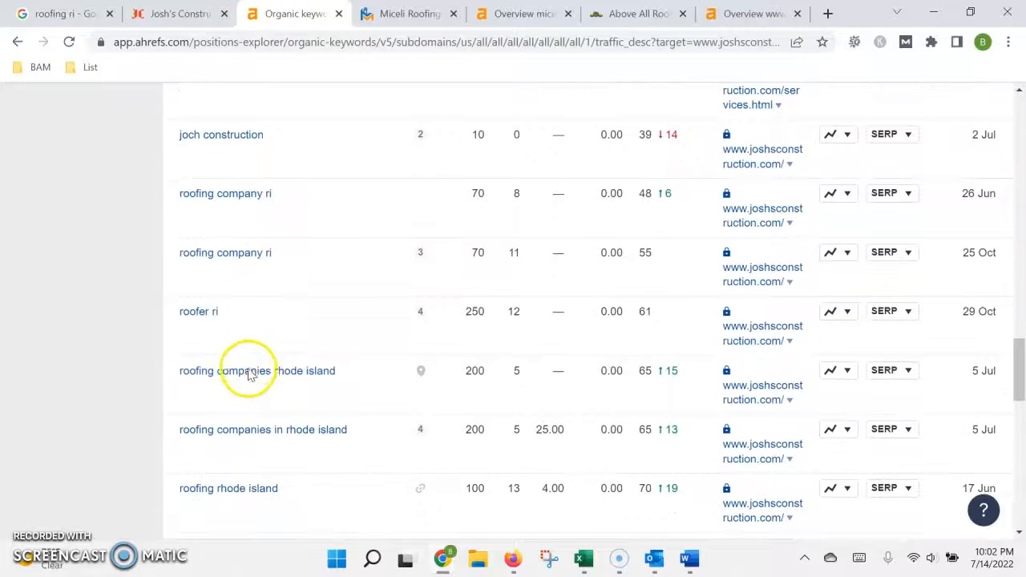
mouse_move(446, 375)
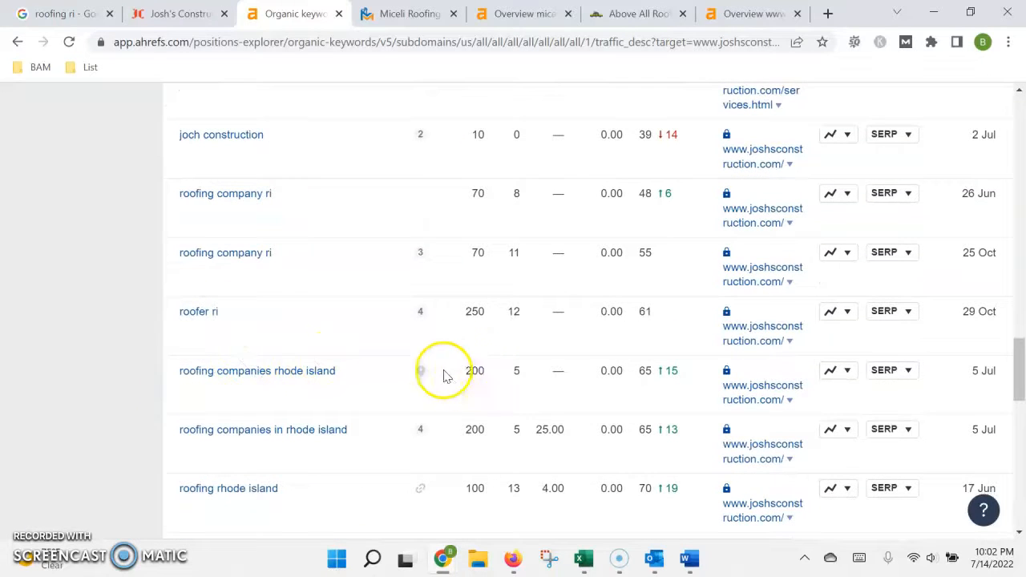
mouse_move(693, 379)
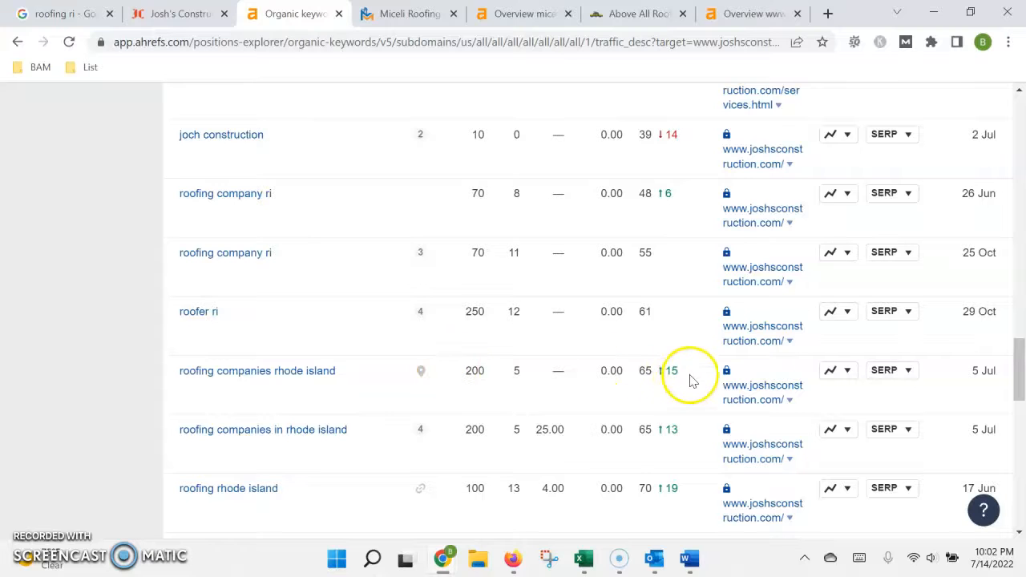
mouse_move(350, 385)
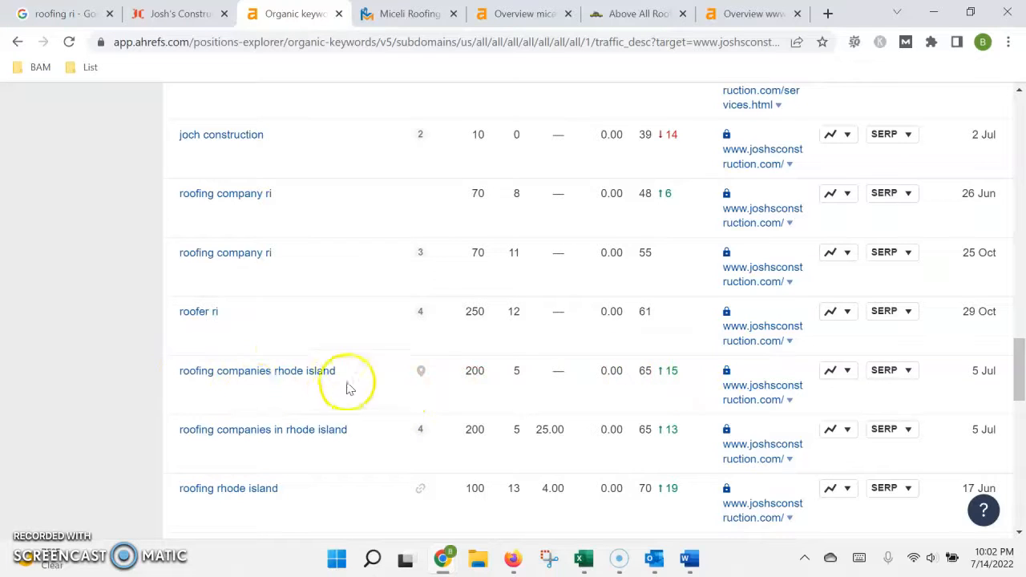
mouse_move(474, 370)
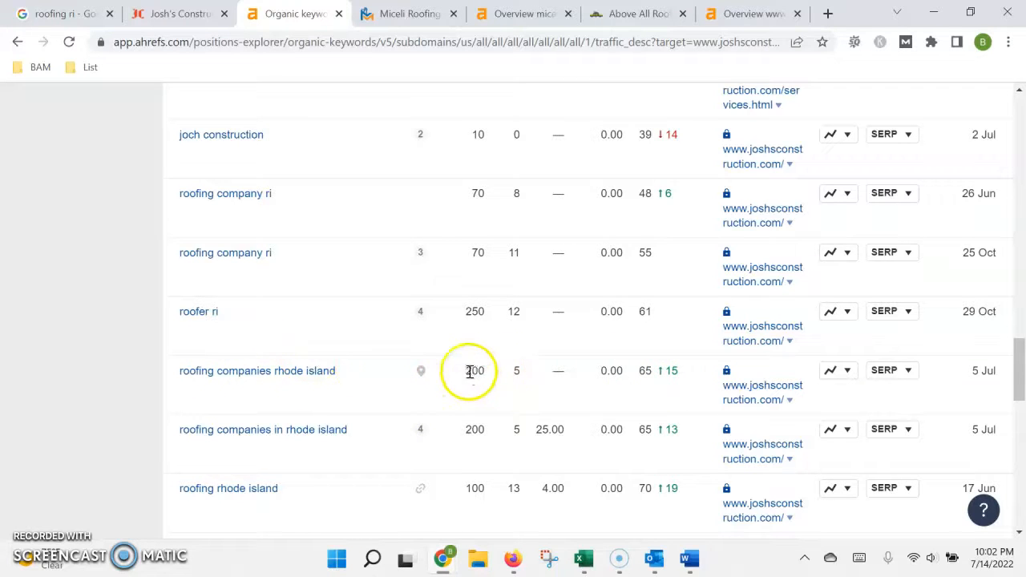
mouse_move(441, 430)
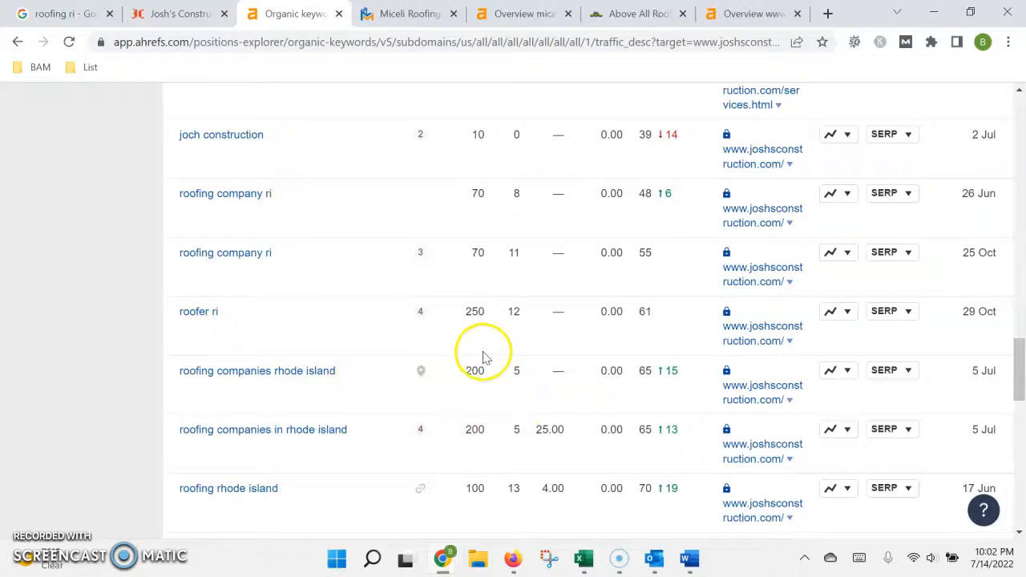
Switch to the Josh's Construction tab showing the homepage hero image with phone numbers.
click(176, 13)
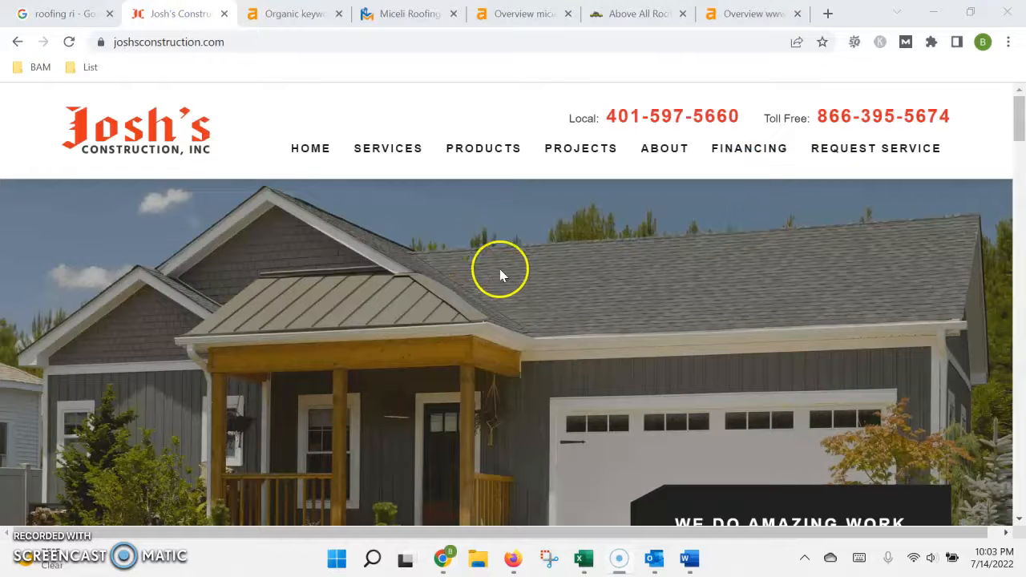
mouse_move(510, 290)
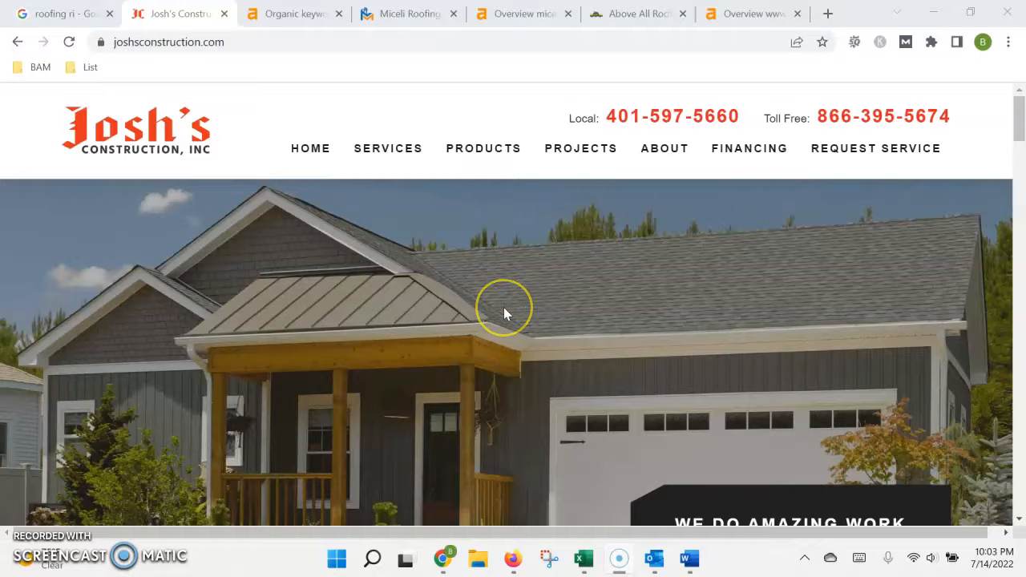
mouse_move(507, 313)
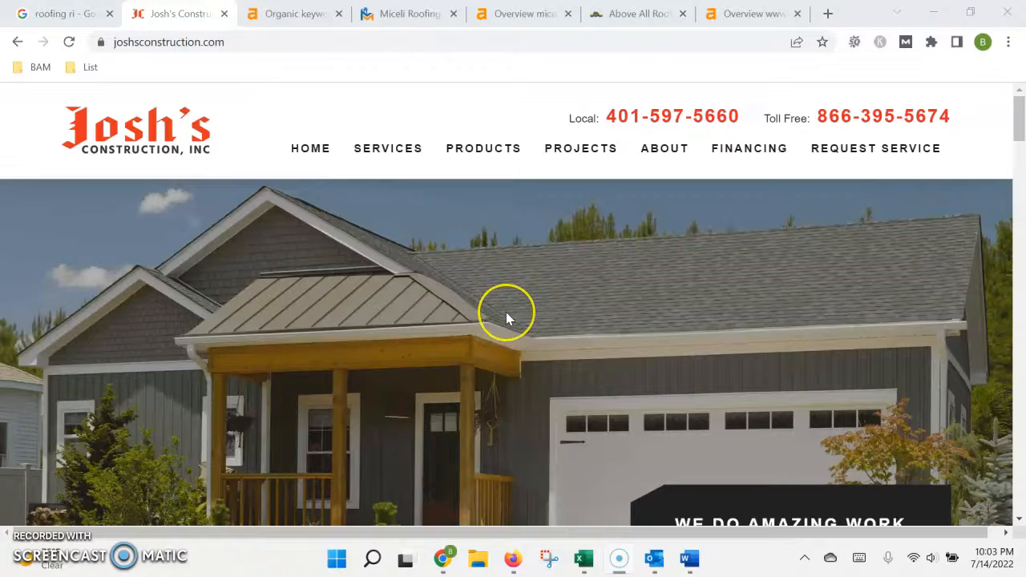
mouse_move(485, 347)
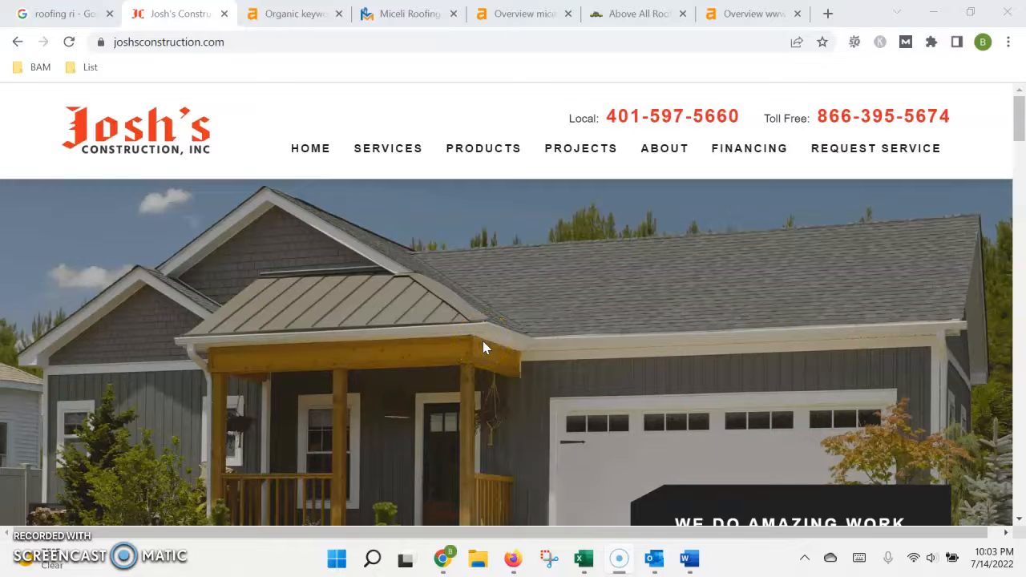
mouse_move(563, 327)
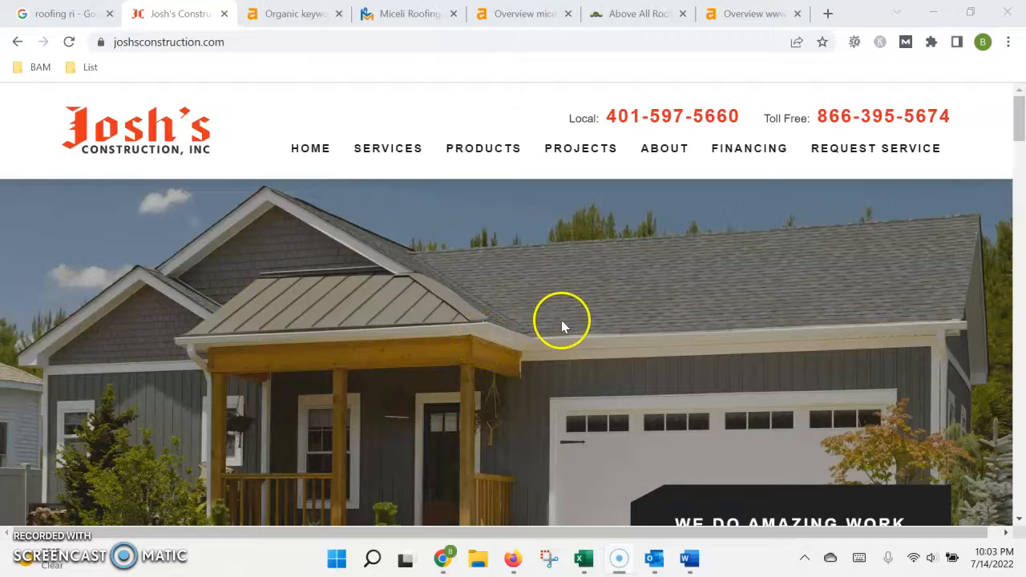
mouse_move(558, 324)
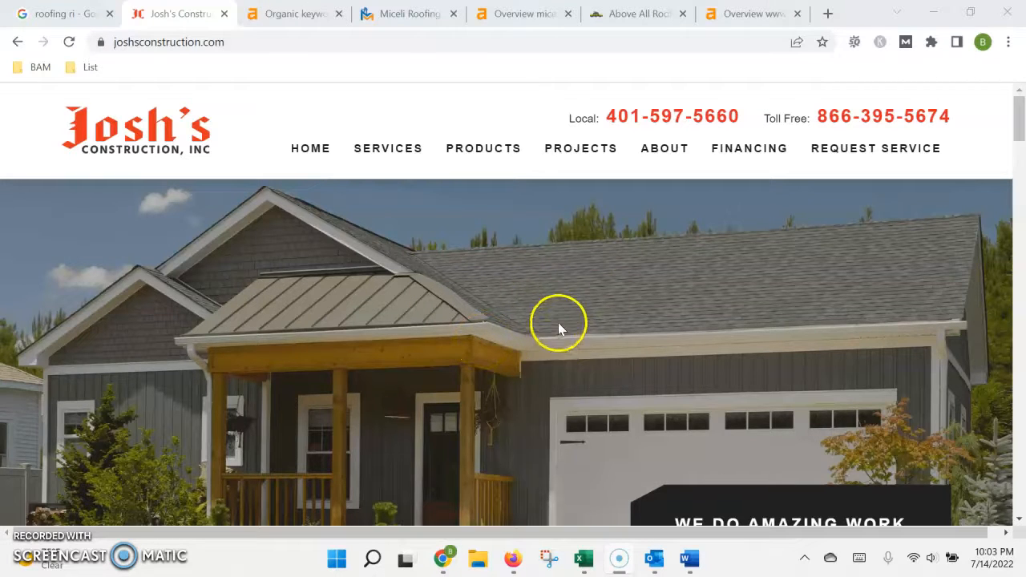
mouse_move(574, 305)
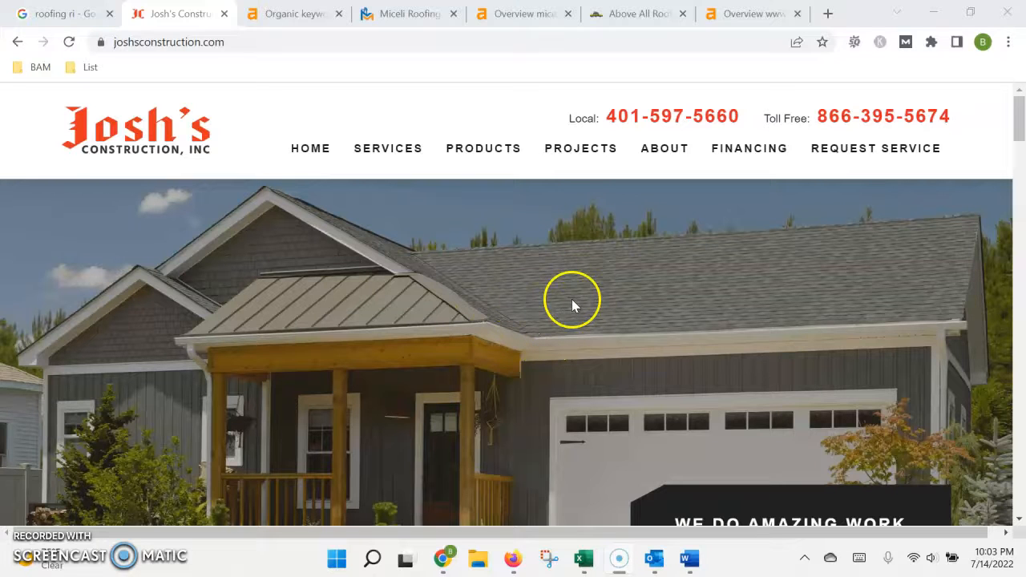
mouse_move(512, 292)
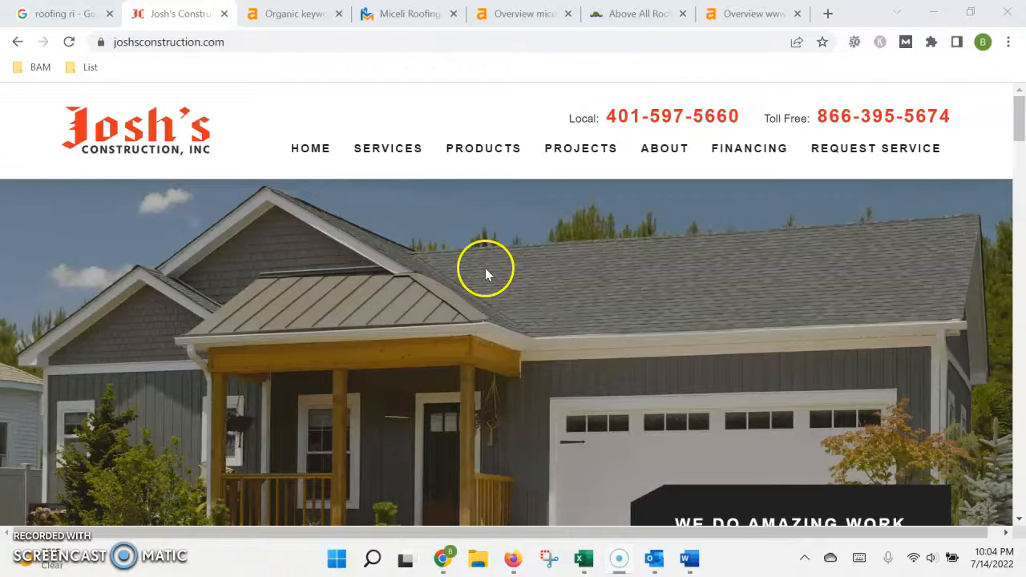
mouse_move(497, 285)
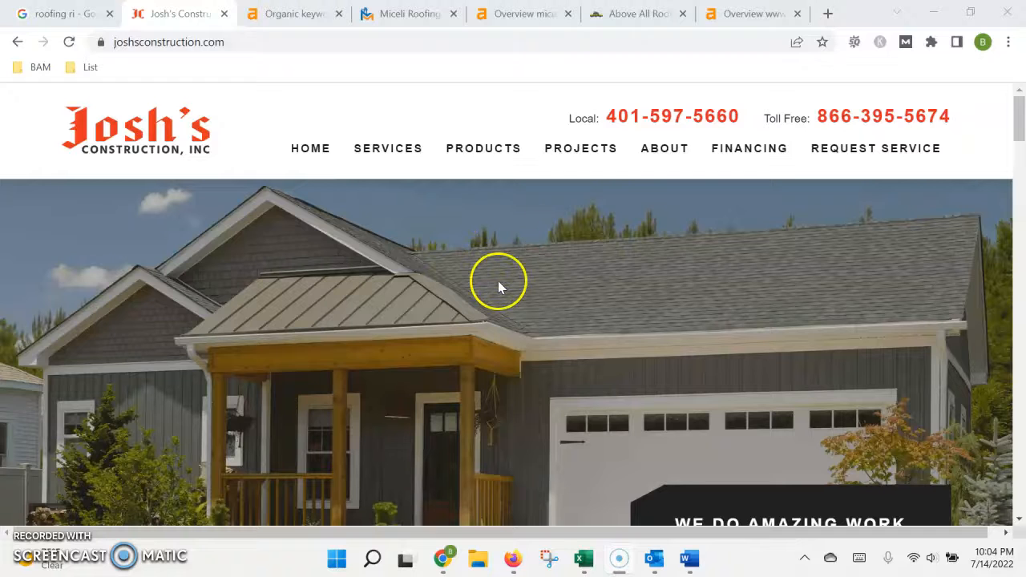